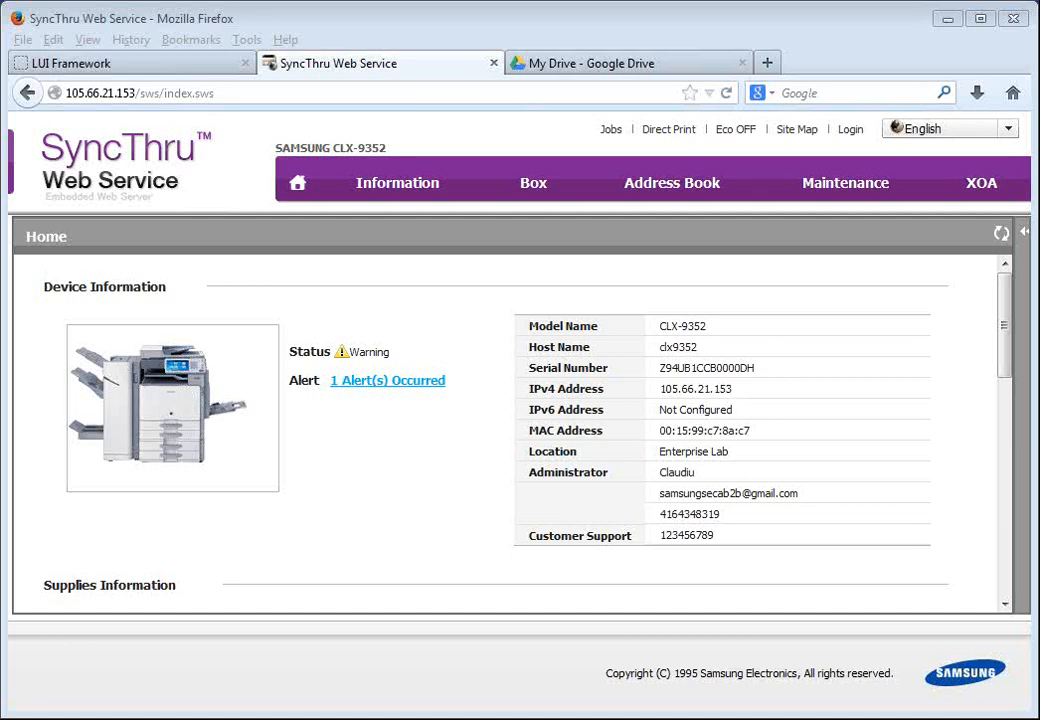
mouse_move(757, 316)
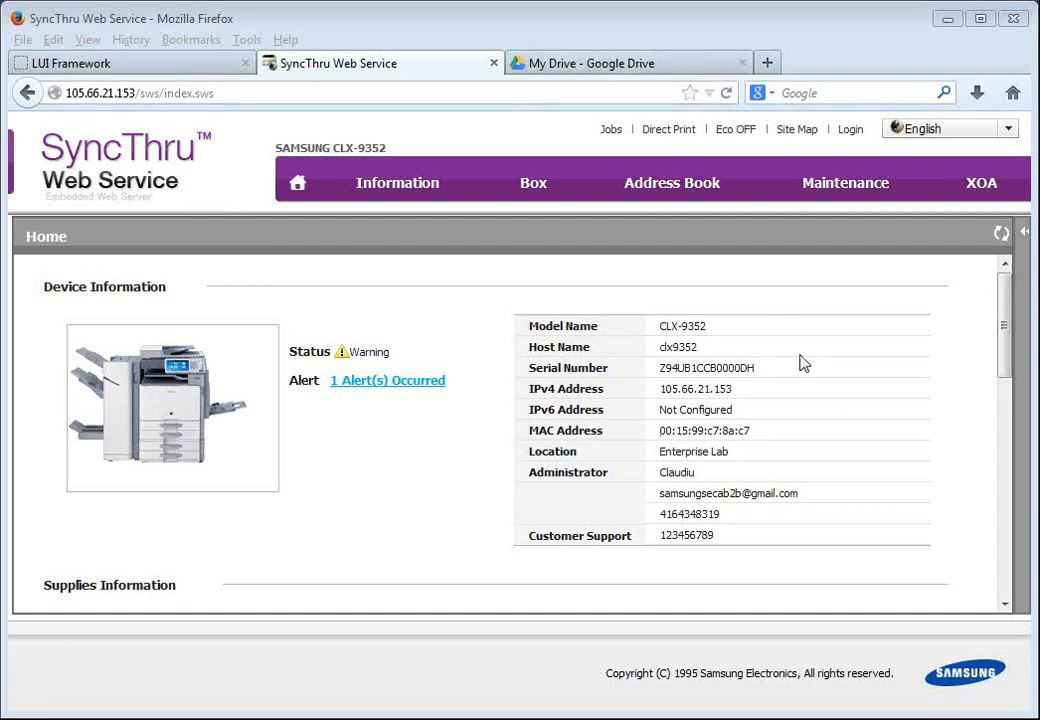
mouse_move(419, 342)
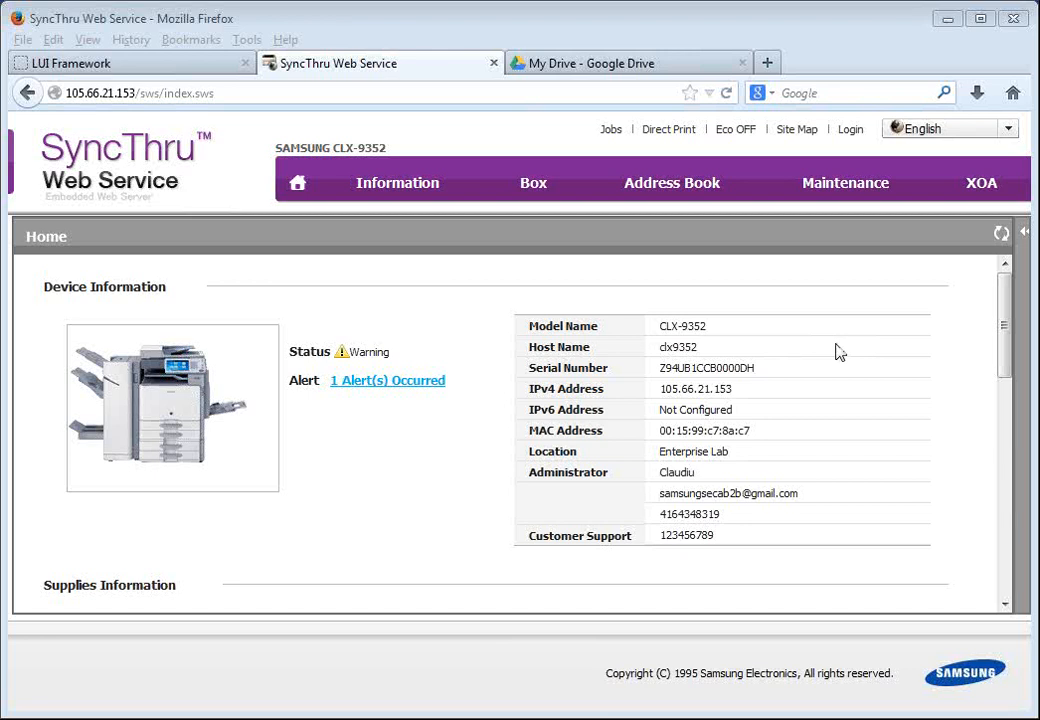
mouse_move(845, 182)
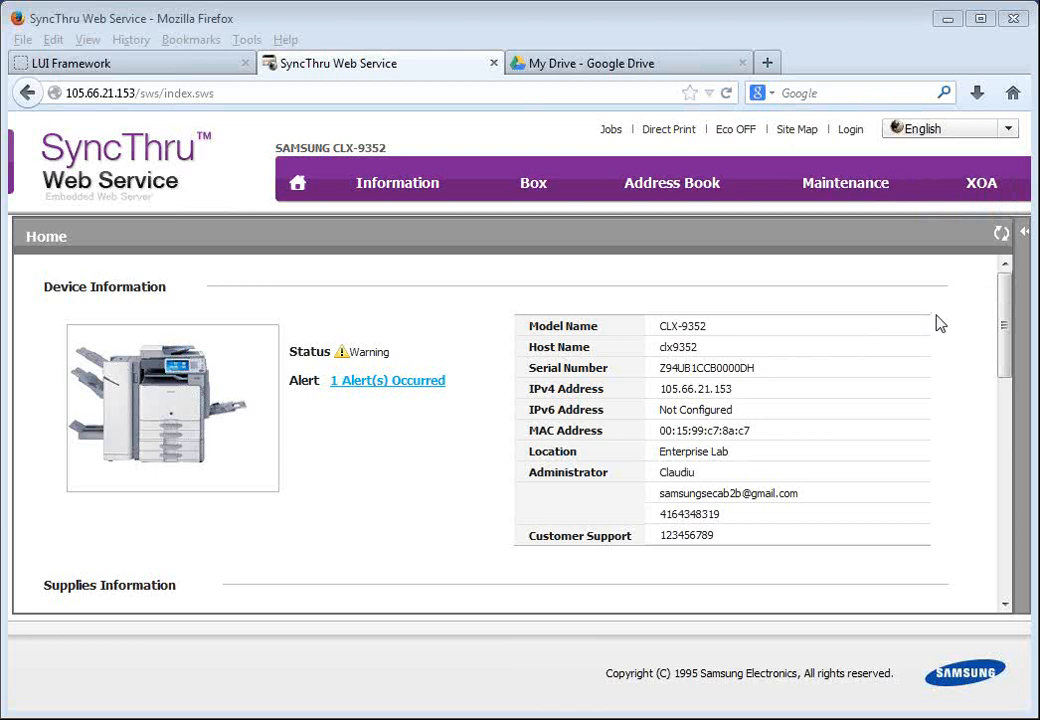
mouse_move(517, 205)
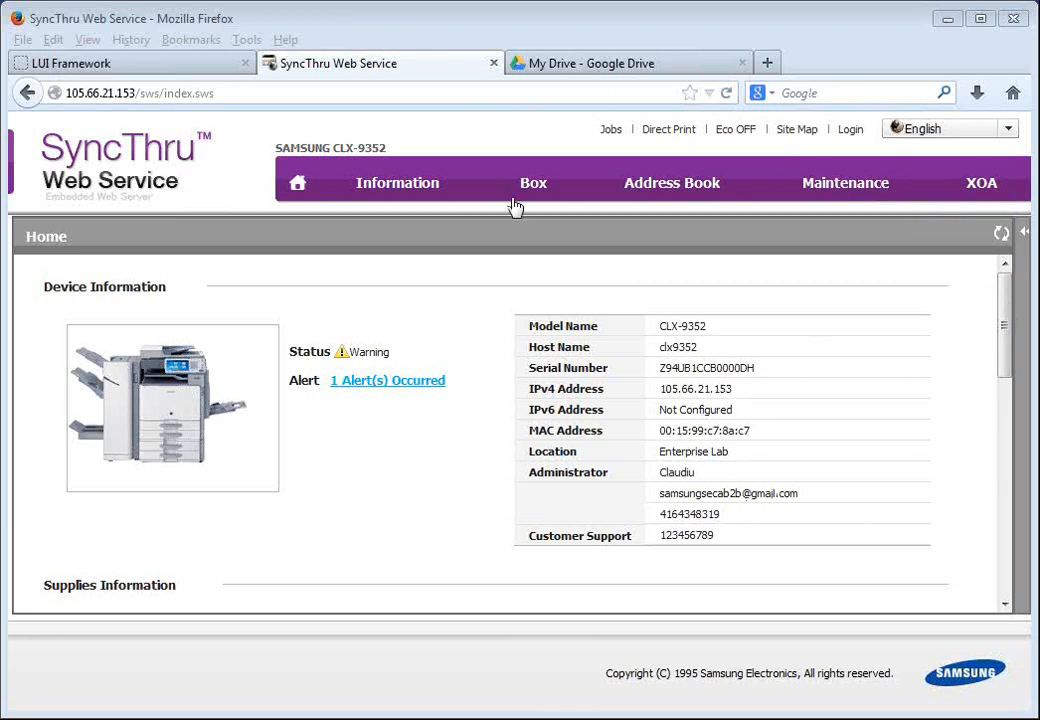
mouse_move(851, 135)
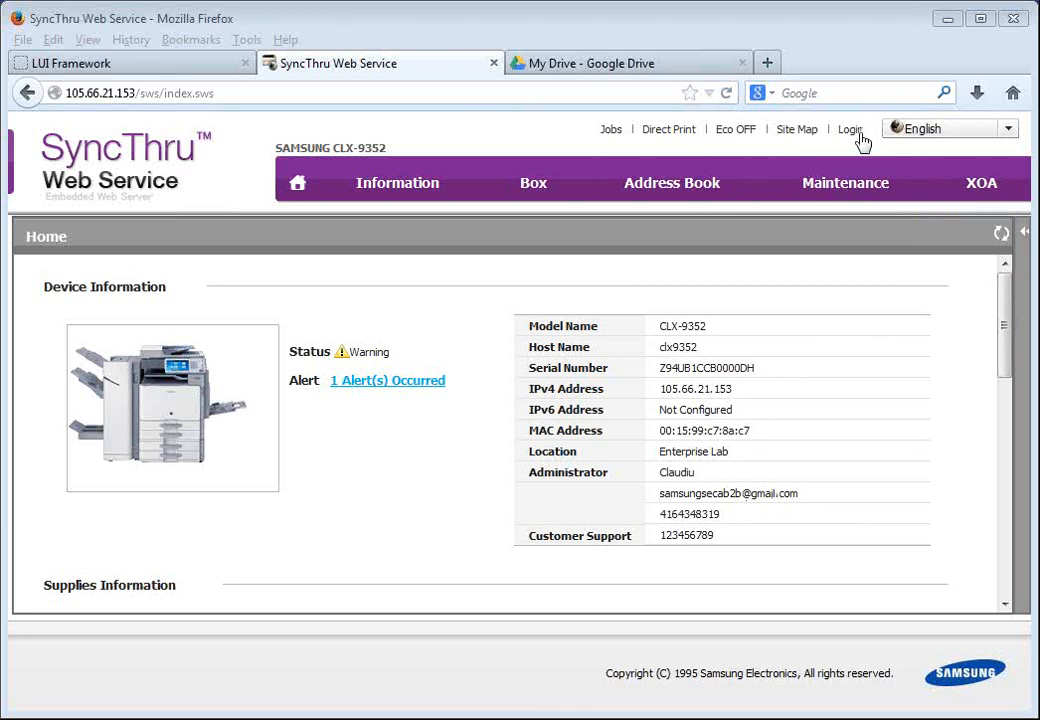
Sign in as admin with the login domain set to LOCAL
click(849, 129)
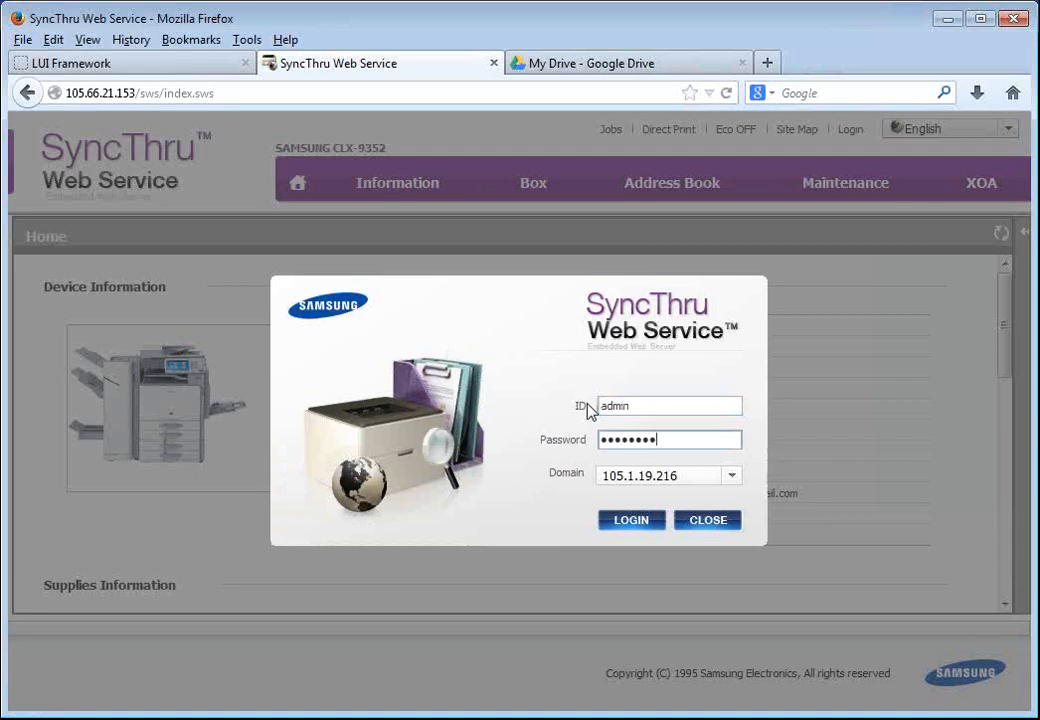
click(731, 475)
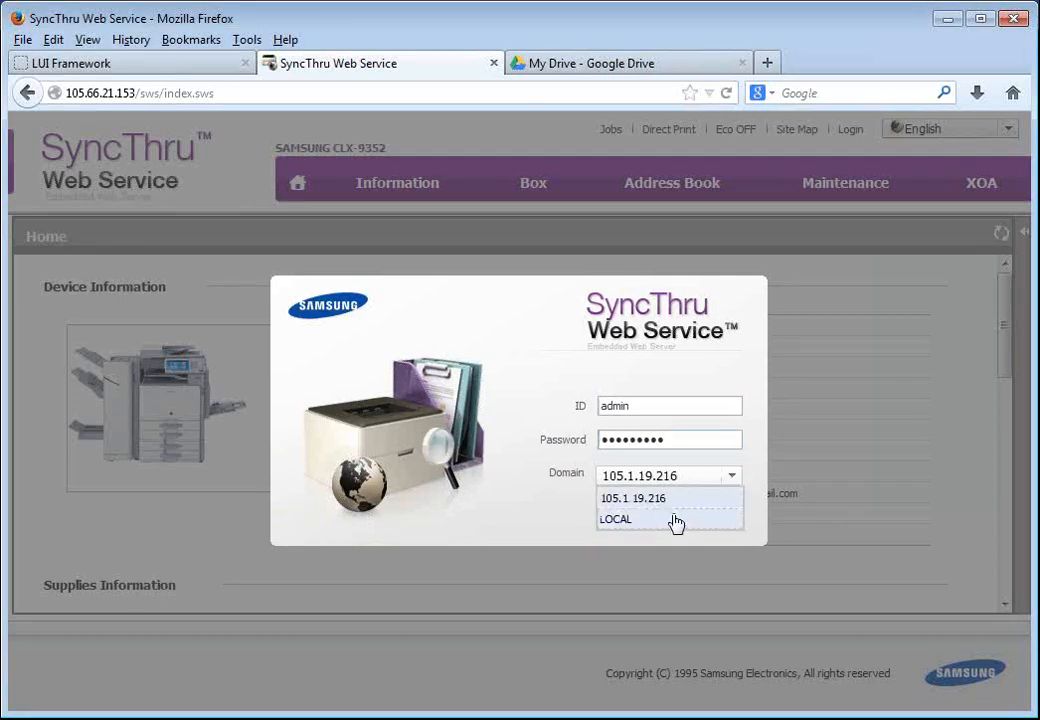
click(616, 518)
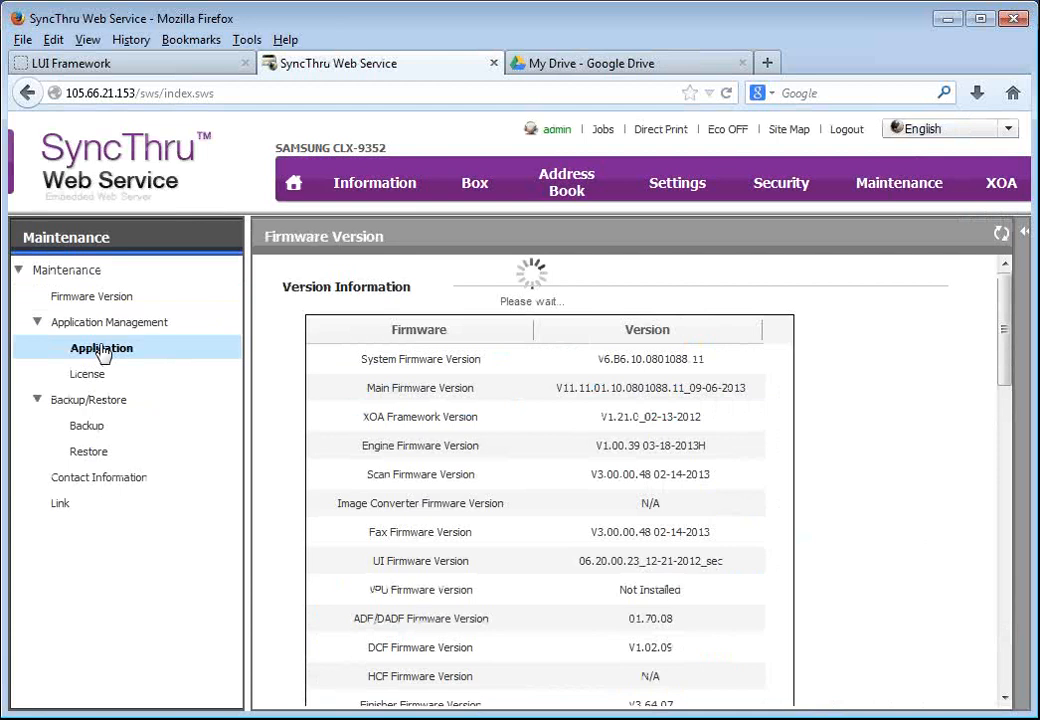
Add a new application by uploading the CloudConnector .par package from the Desktop
click(101, 347)
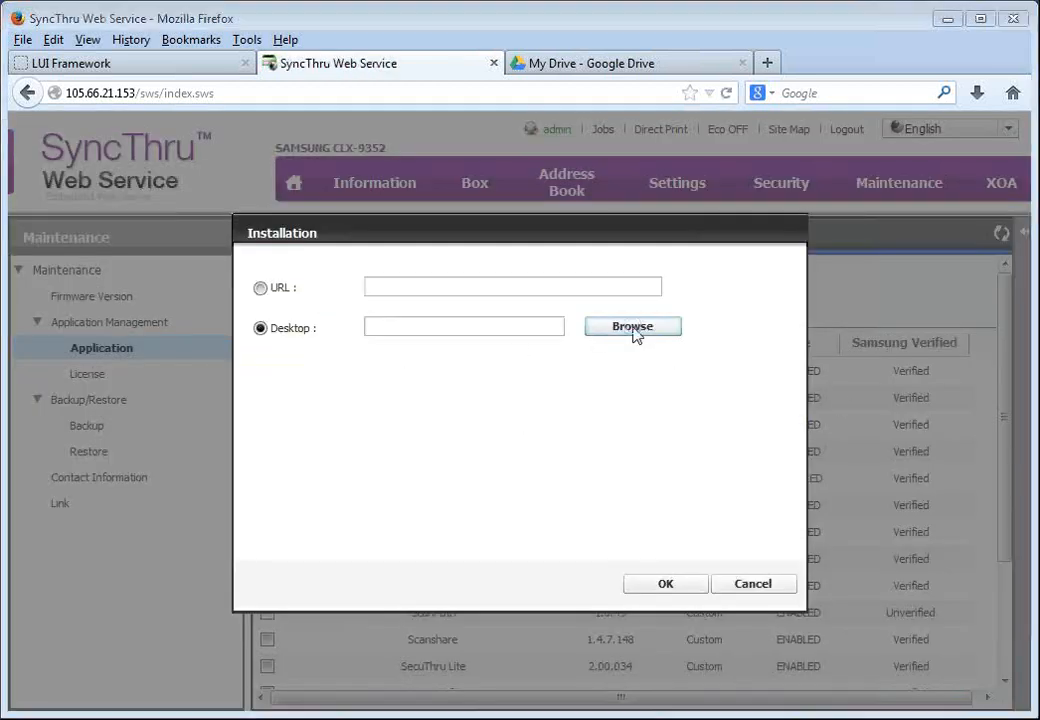
click(632, 326)
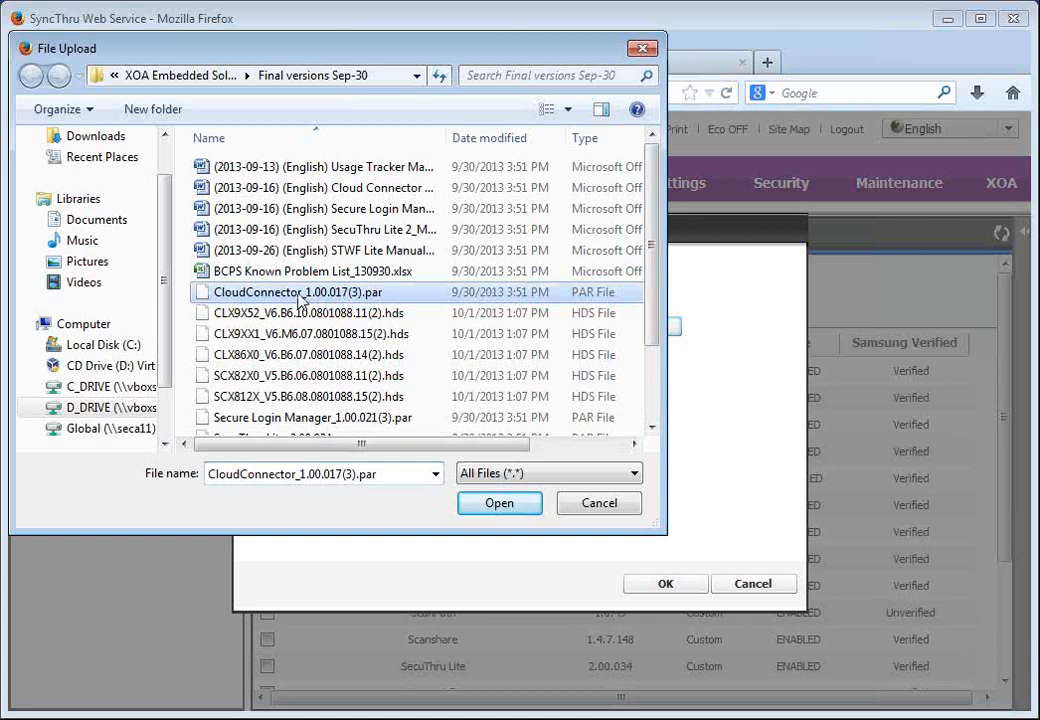
click(499, 503)
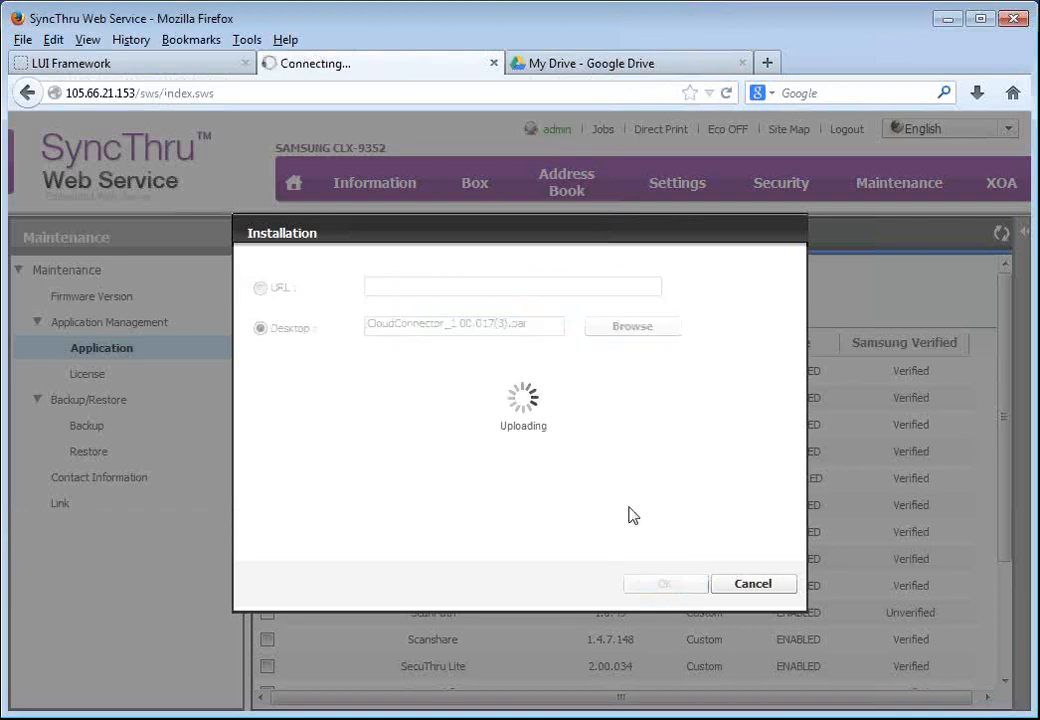
mouse_move(571, 405)
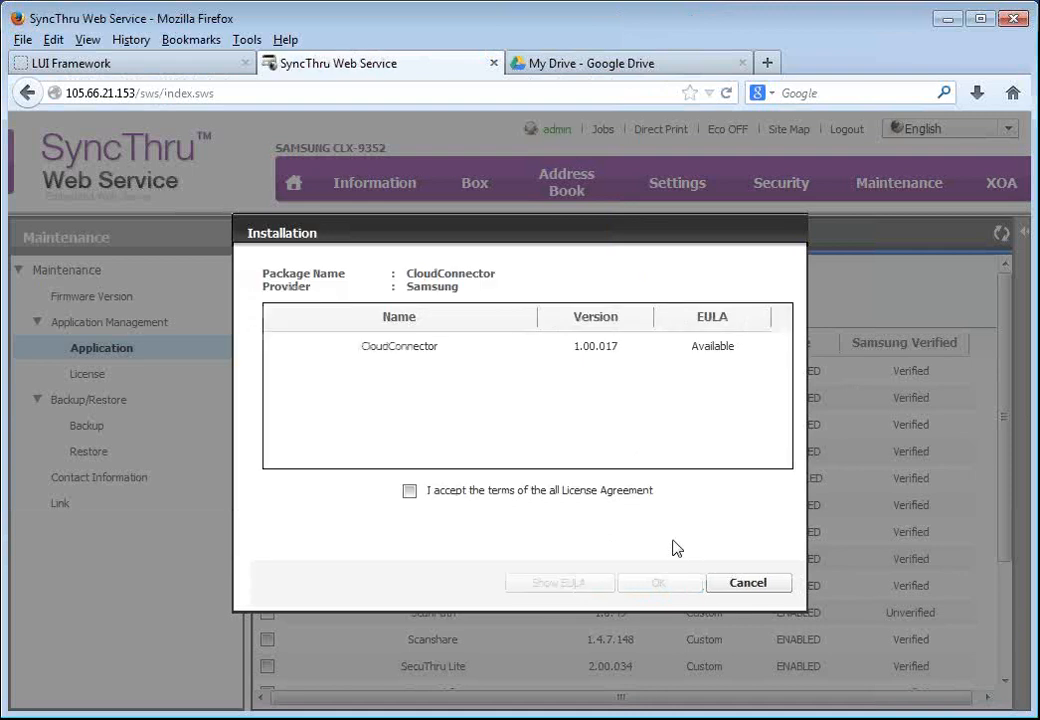
Accept the license, install CloudConnector 1.00.017 and acknowledge the success report
click(409, 490)
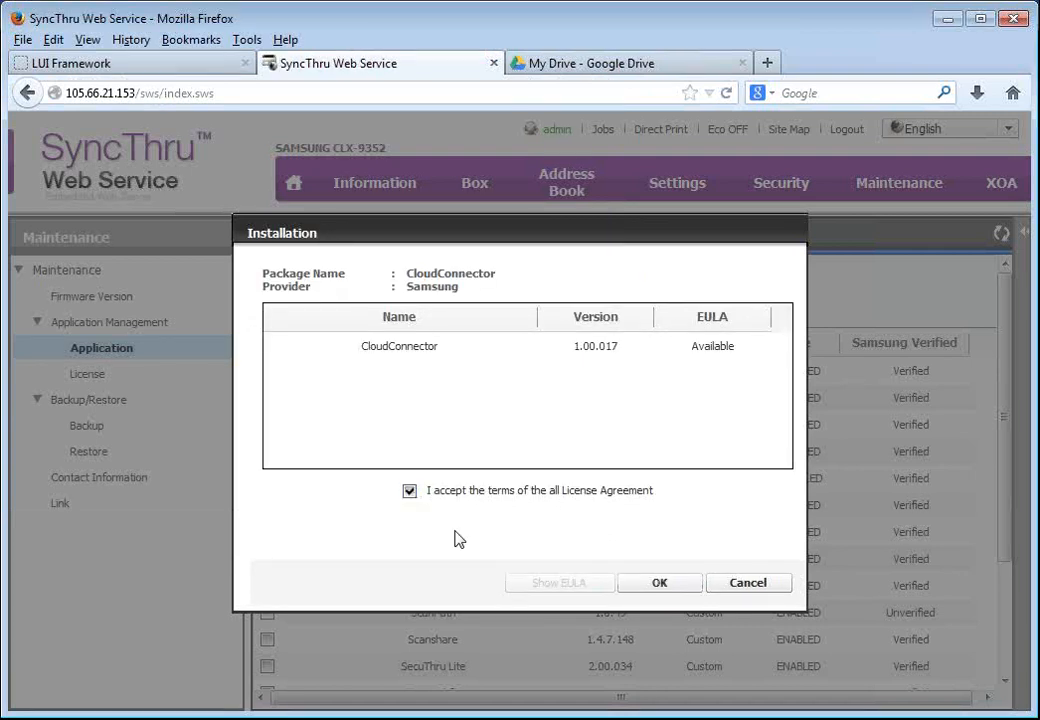
click(659, 582)
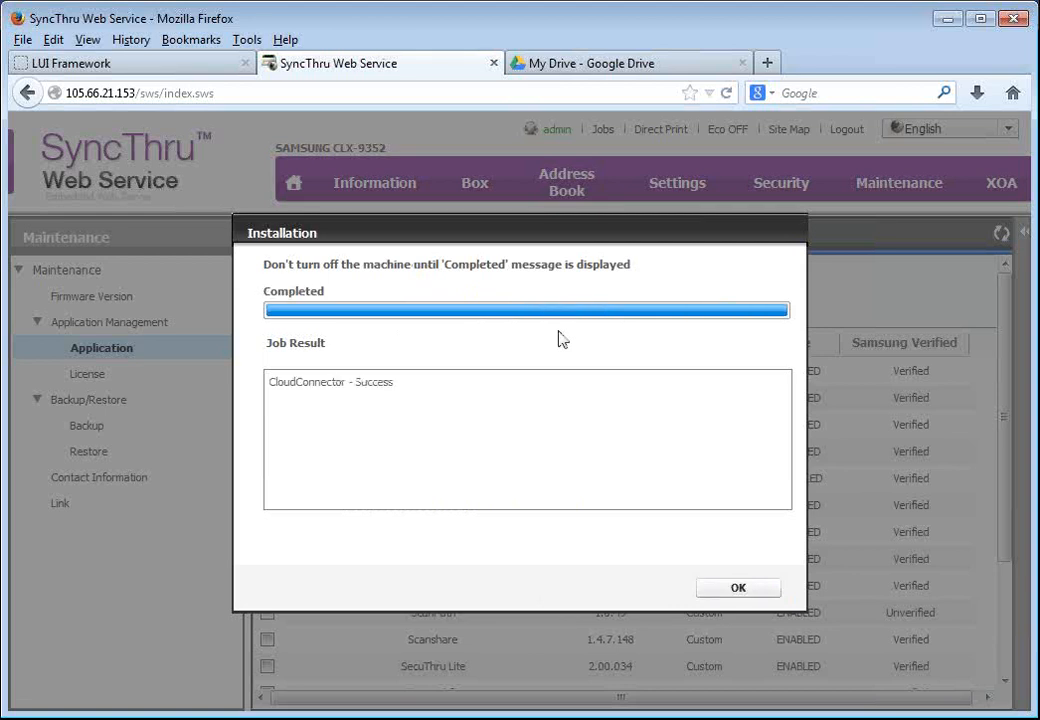
click(738, 587)
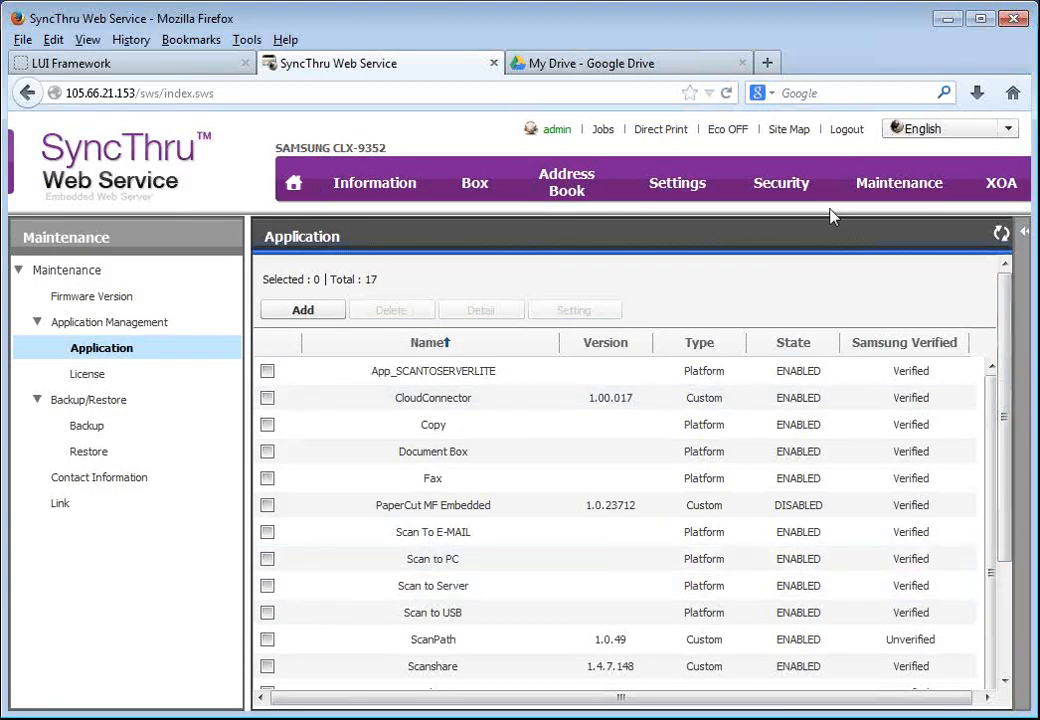
Log out of the admin session and acknowledge it was closed
click(846, 129)
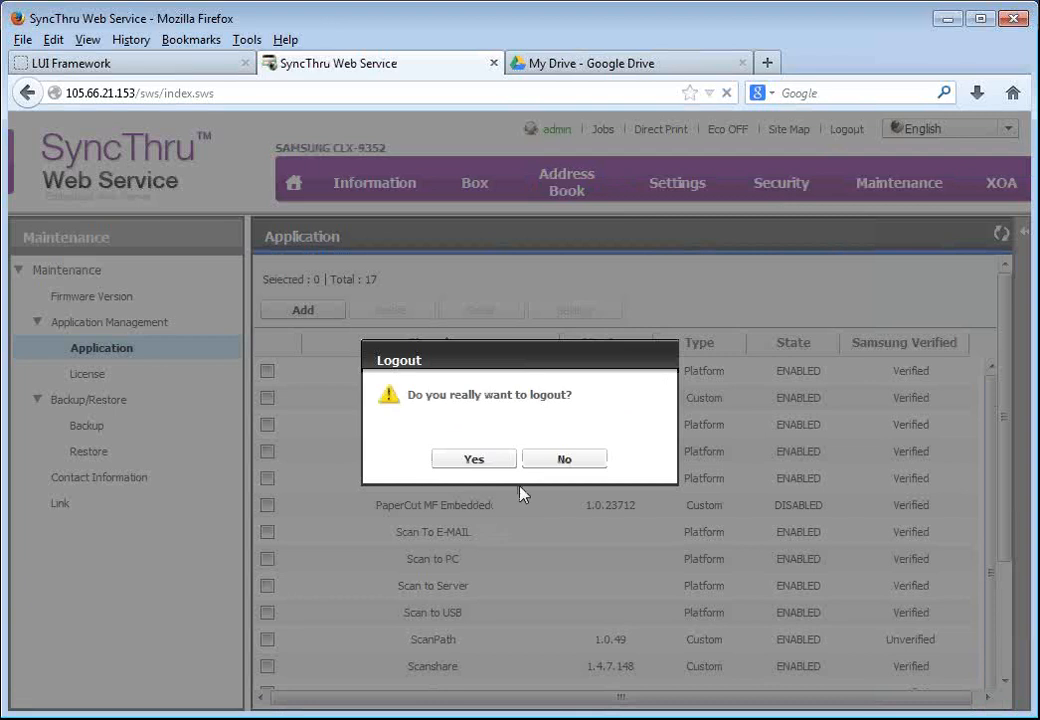
click(473, 458)
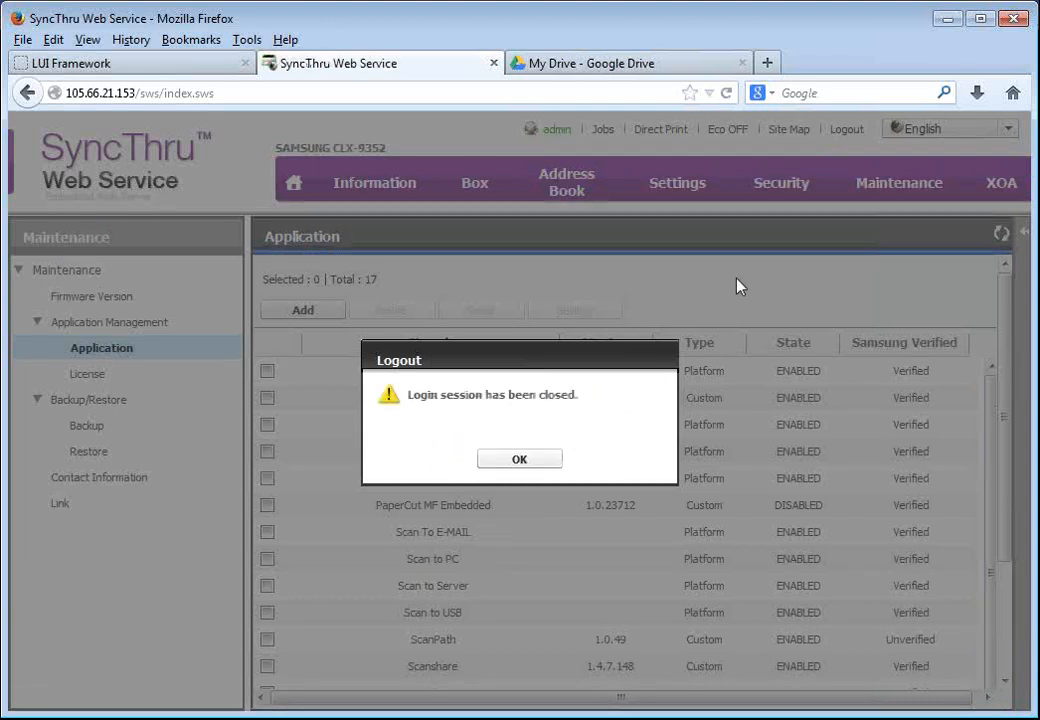
click(519, 458)
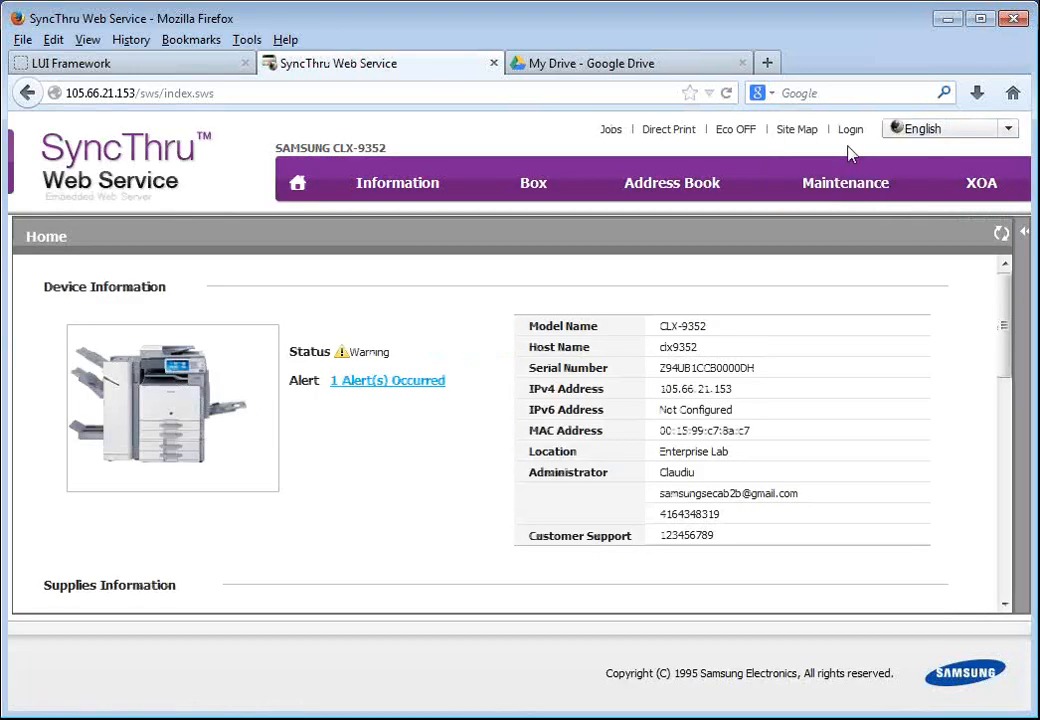
Sign back in as admin with the password on the LOCAL domain
click(849, 129)
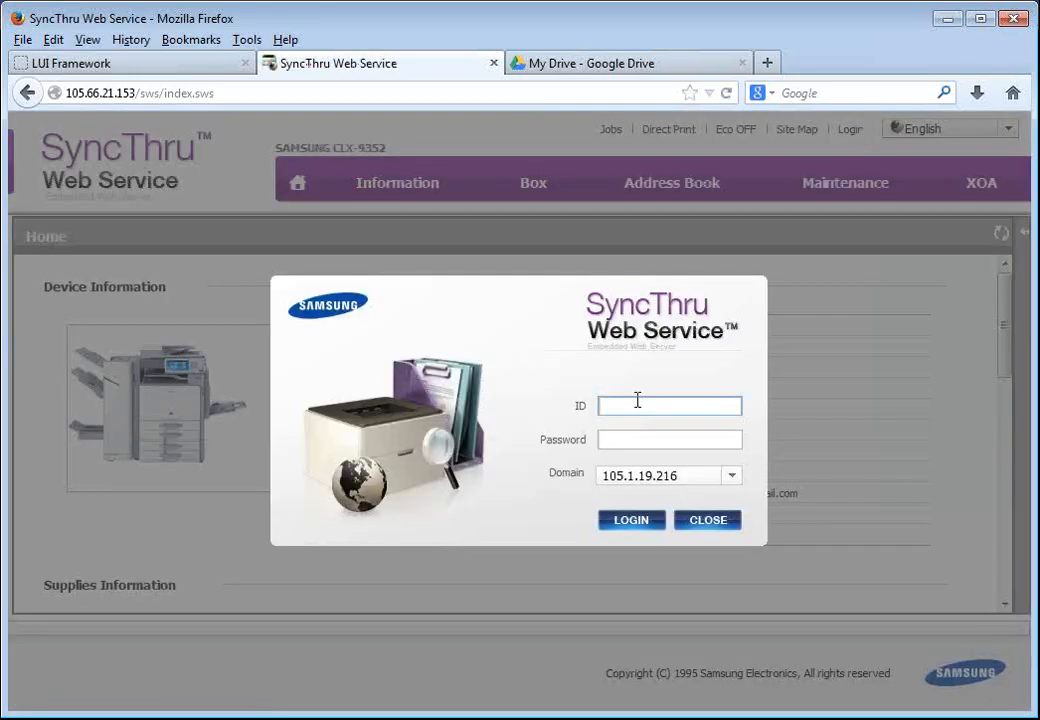
text(admin)
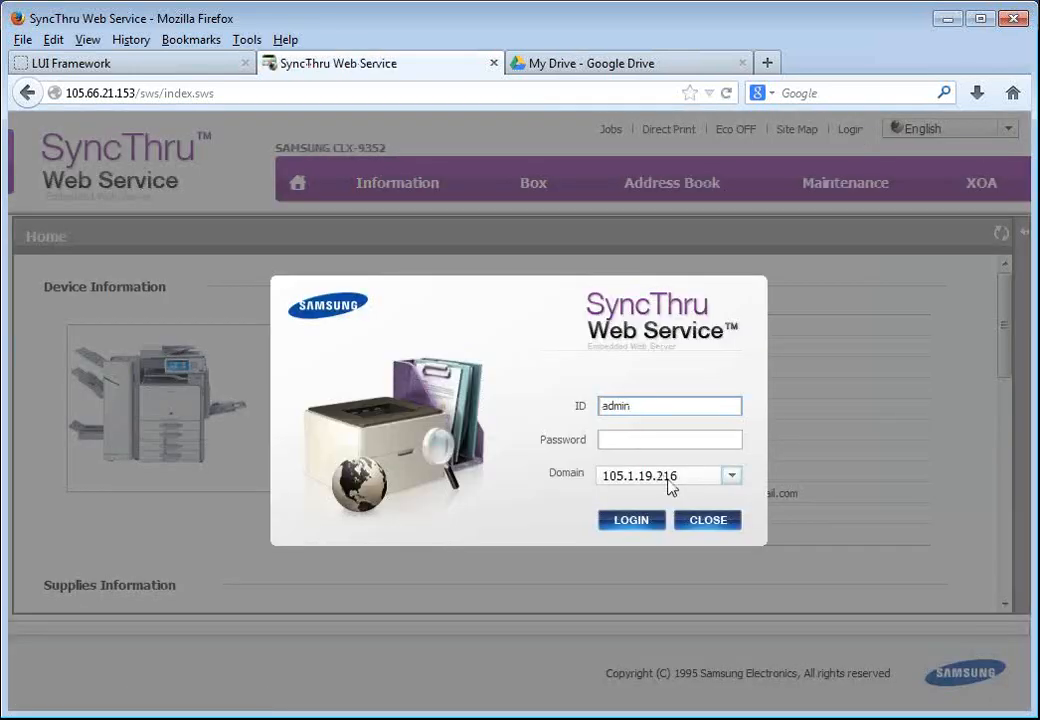
text(••••)
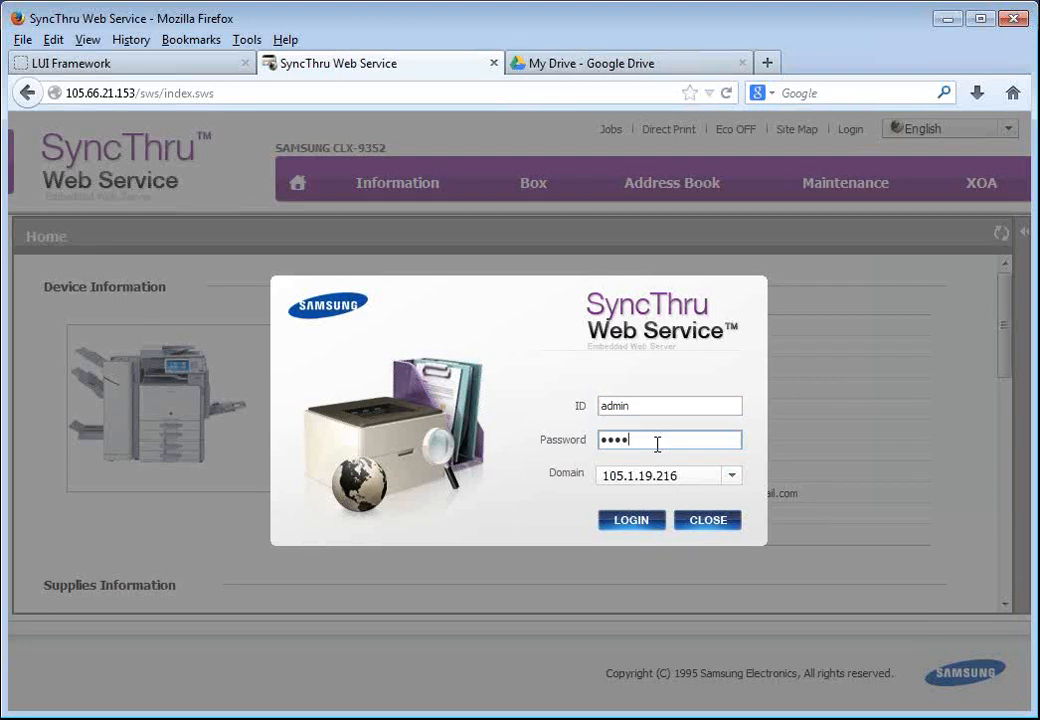
click(731, 475)
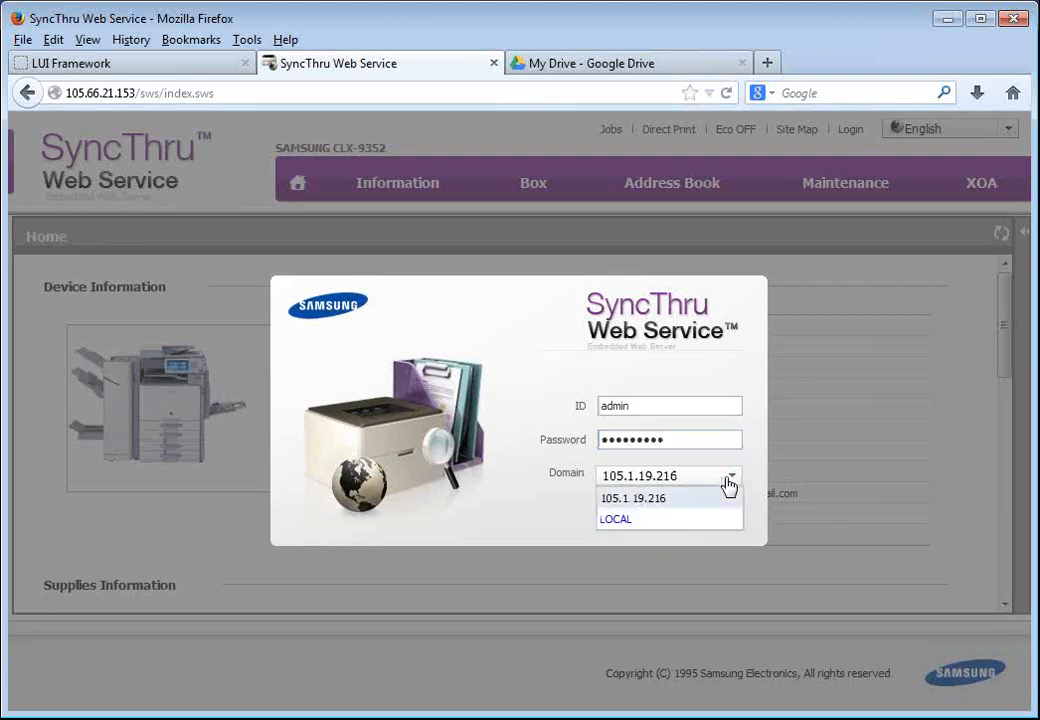
click(616, 518)
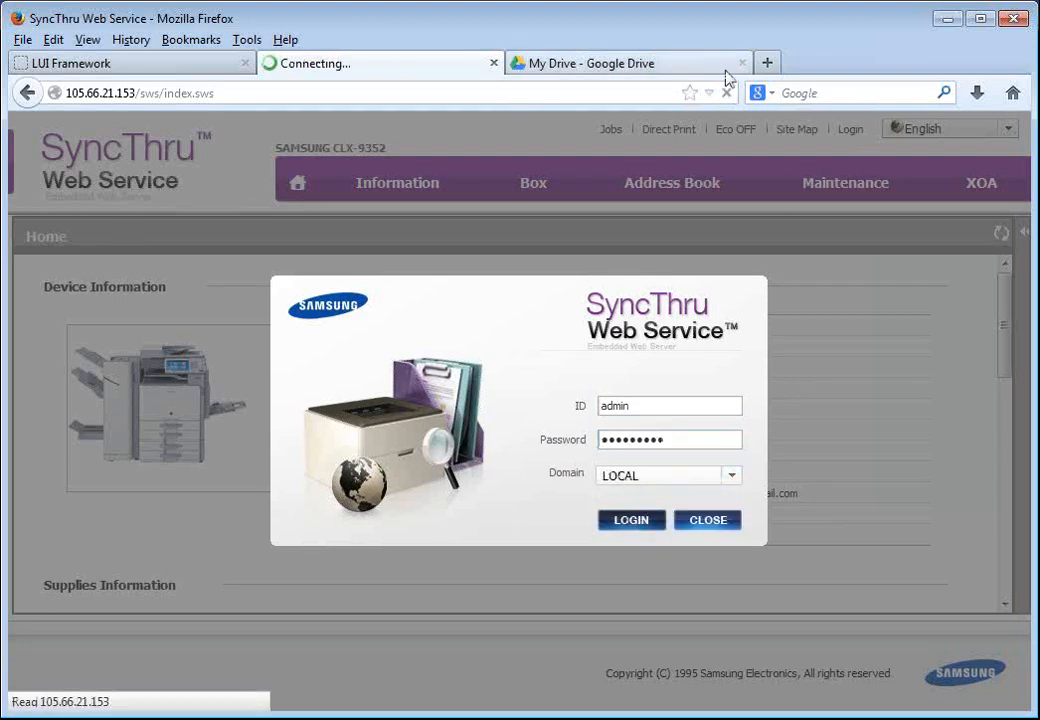
click(631, 519)
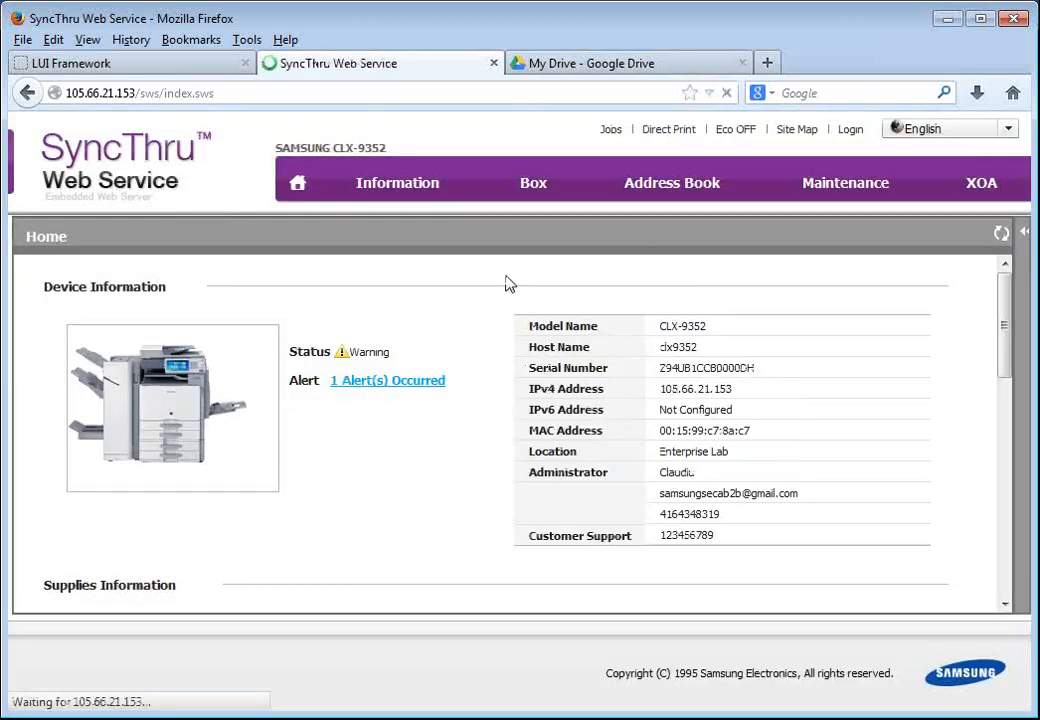
click(849, 128)
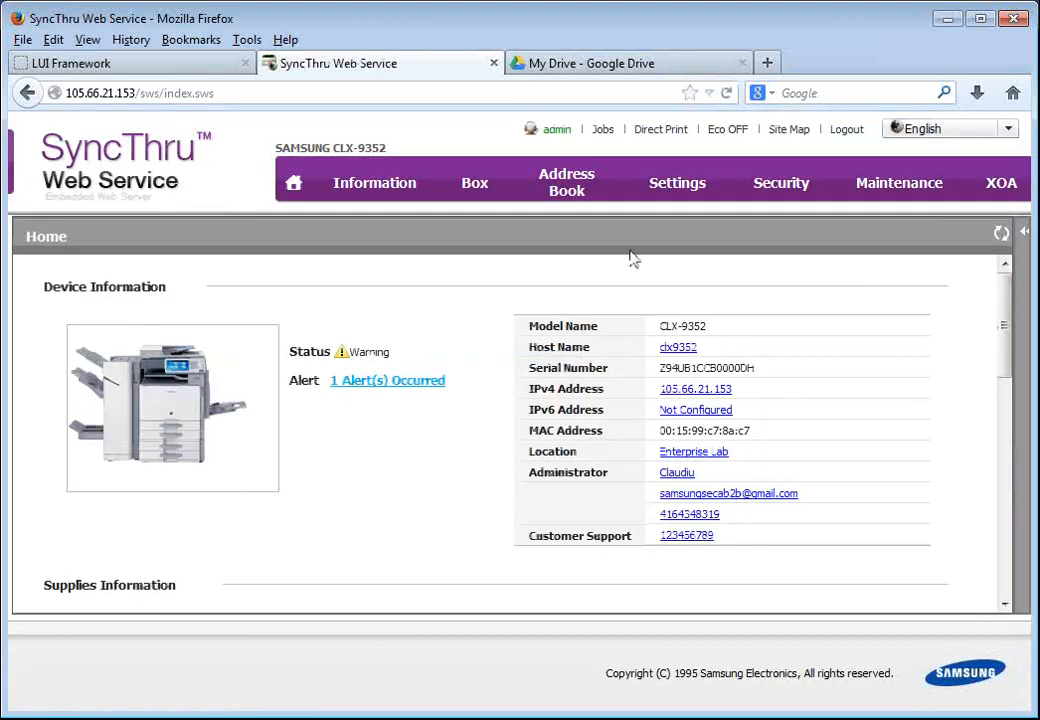
Reach Cloud Connector's Account Management page from the XOA menu, showing an empty account list
click(1001, 183)
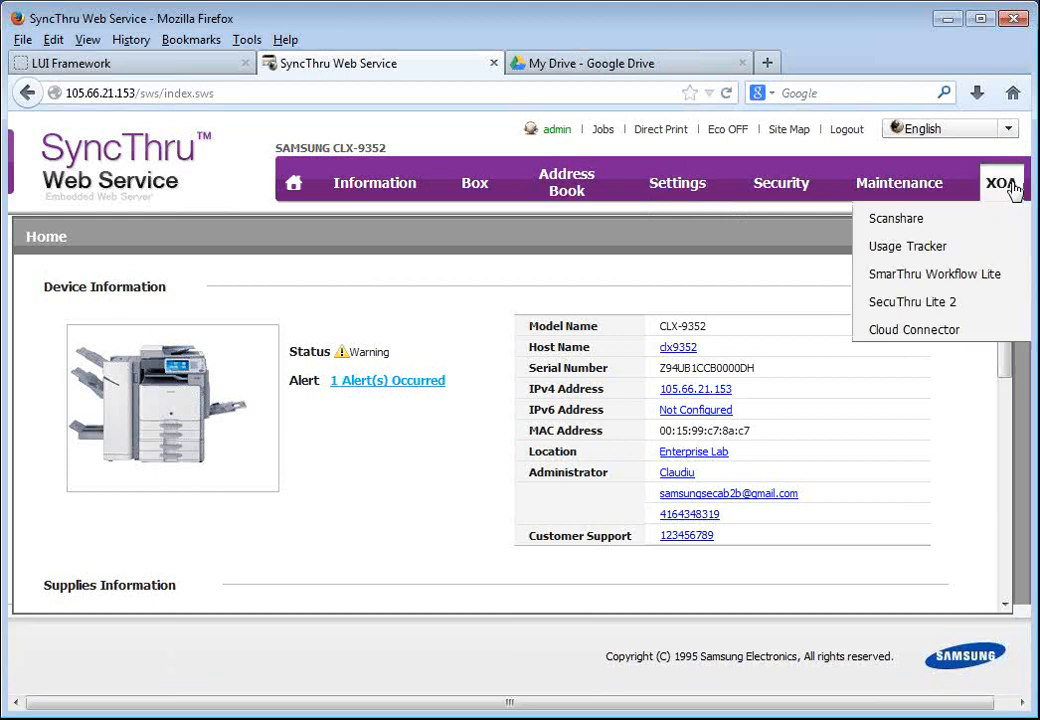
mouse_move(914, 330)
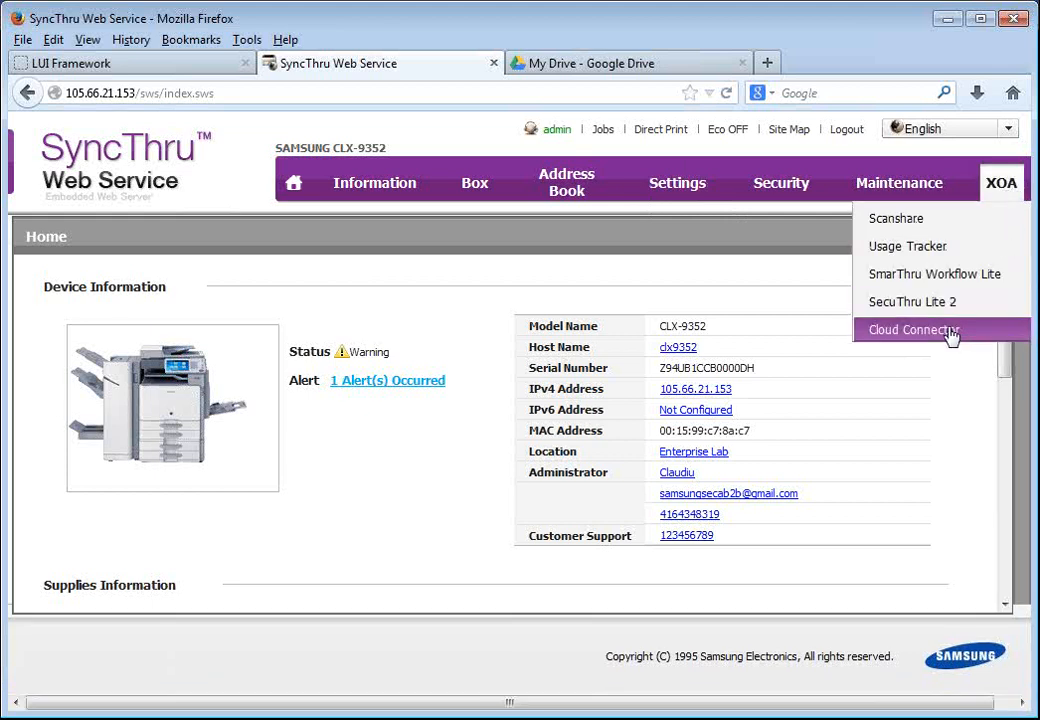
mouse_move(997, 212)
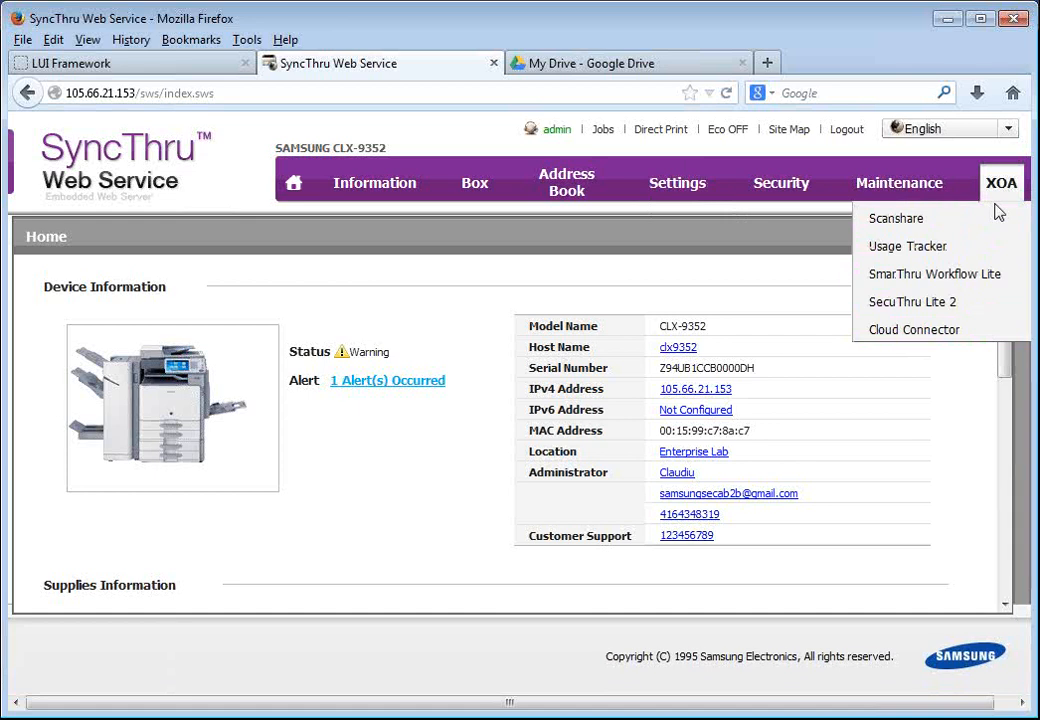
click(913, 329)
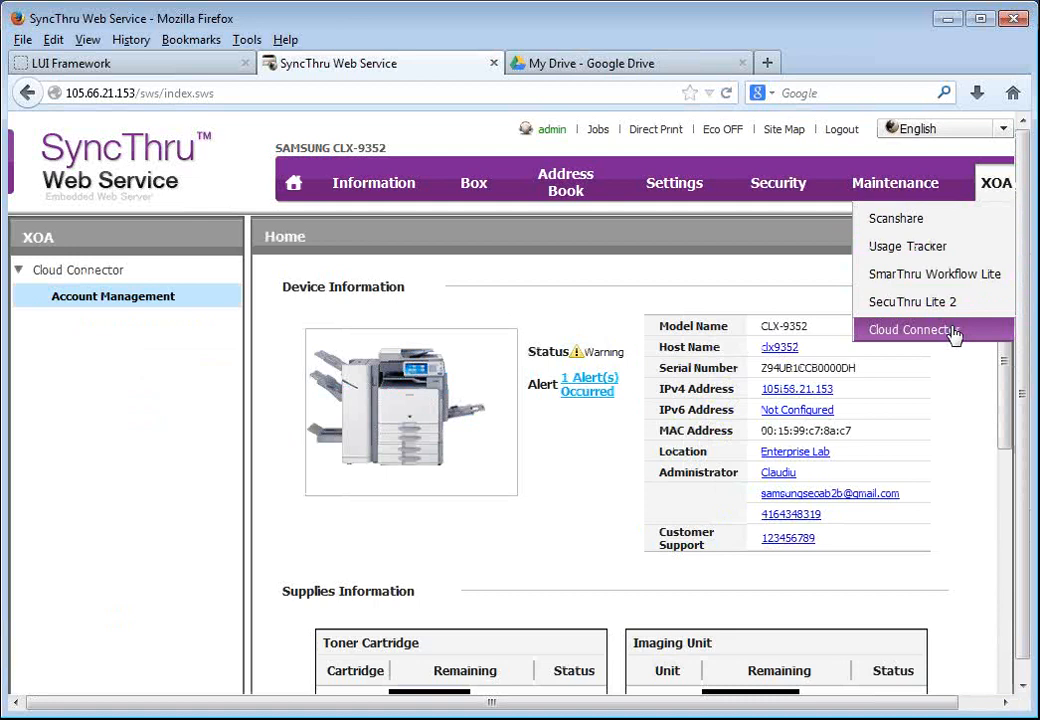
click(912, 329)
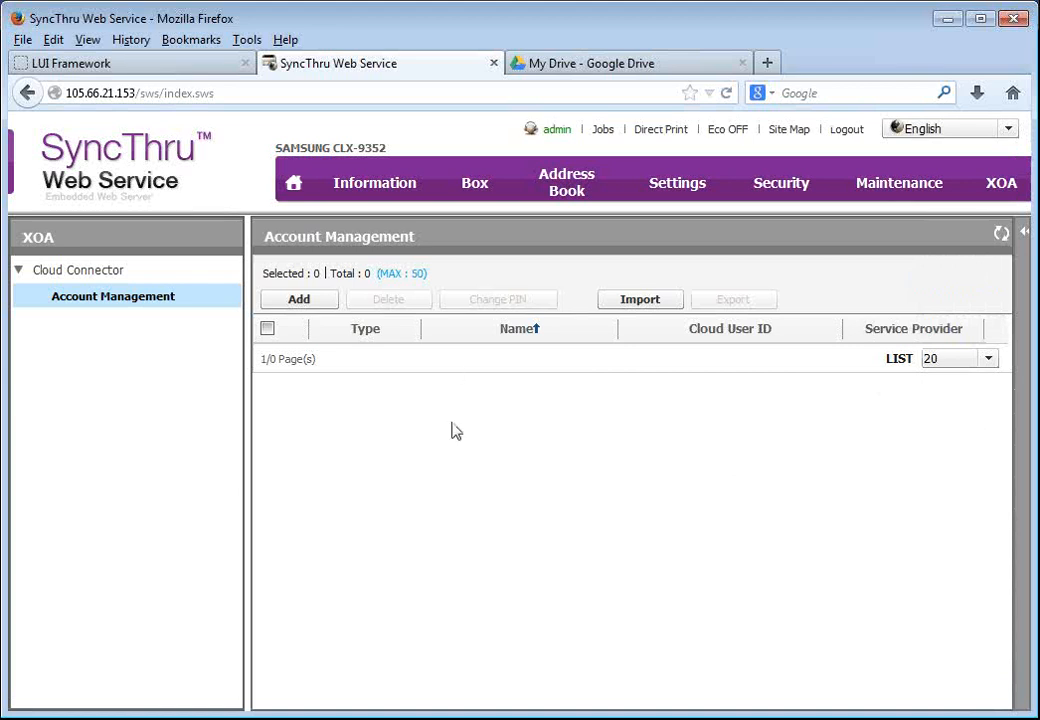
mouse_move(549, 431)
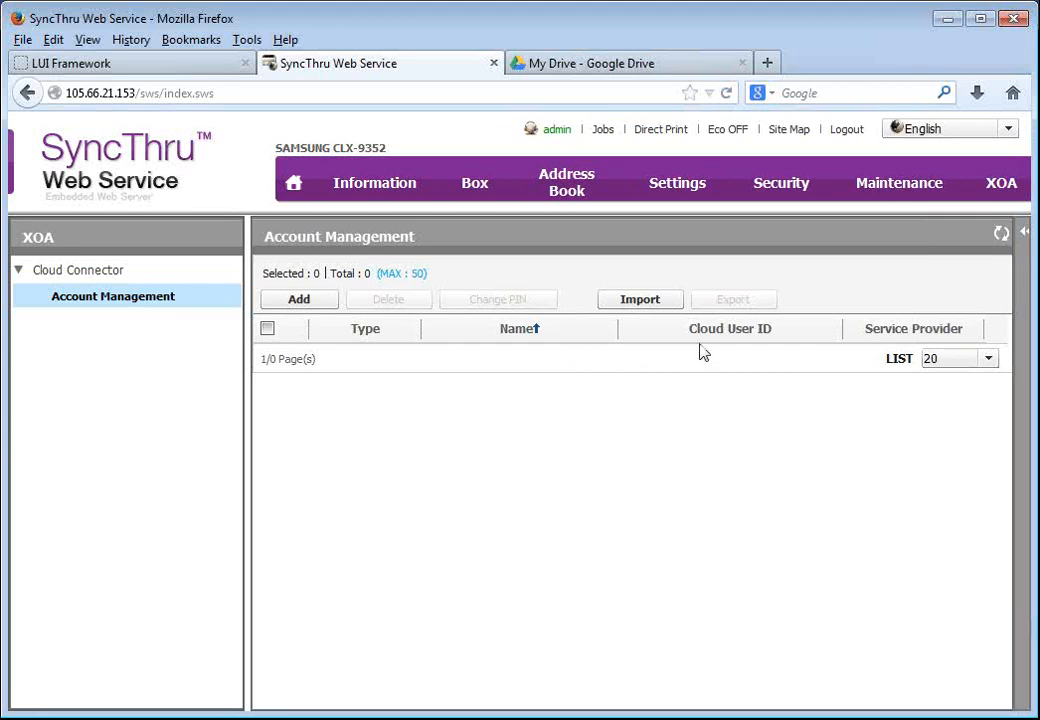
mouse_move(545, 431)
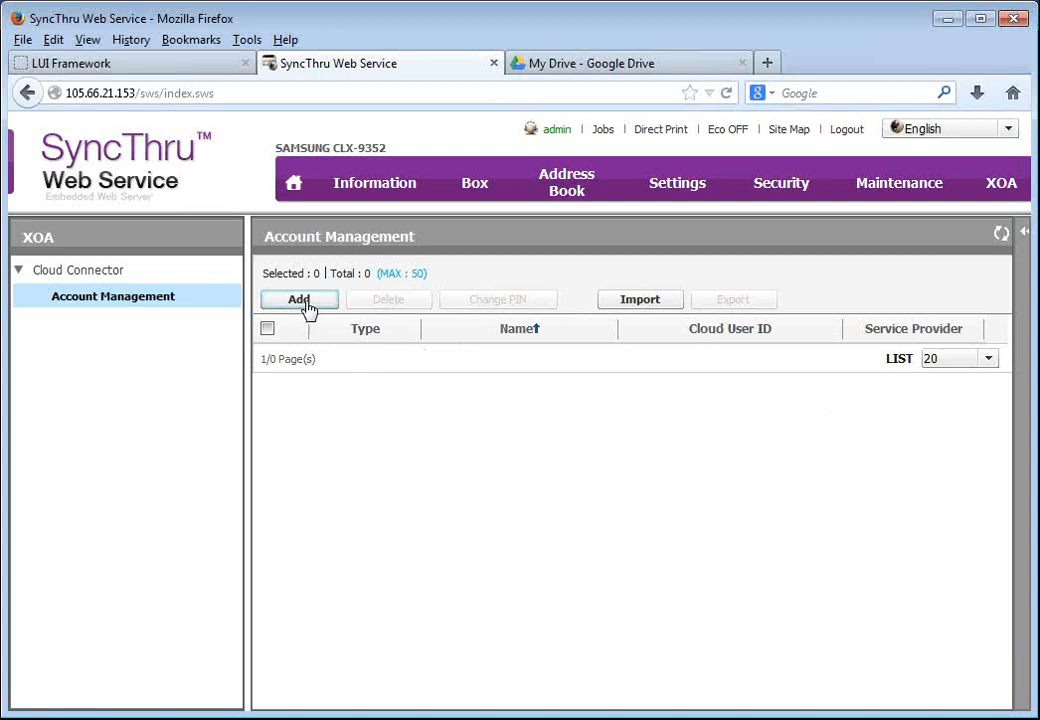
Start a new account named 'Samsung Shared' and enter its Gmail address as the Google ID
click(298, 299)
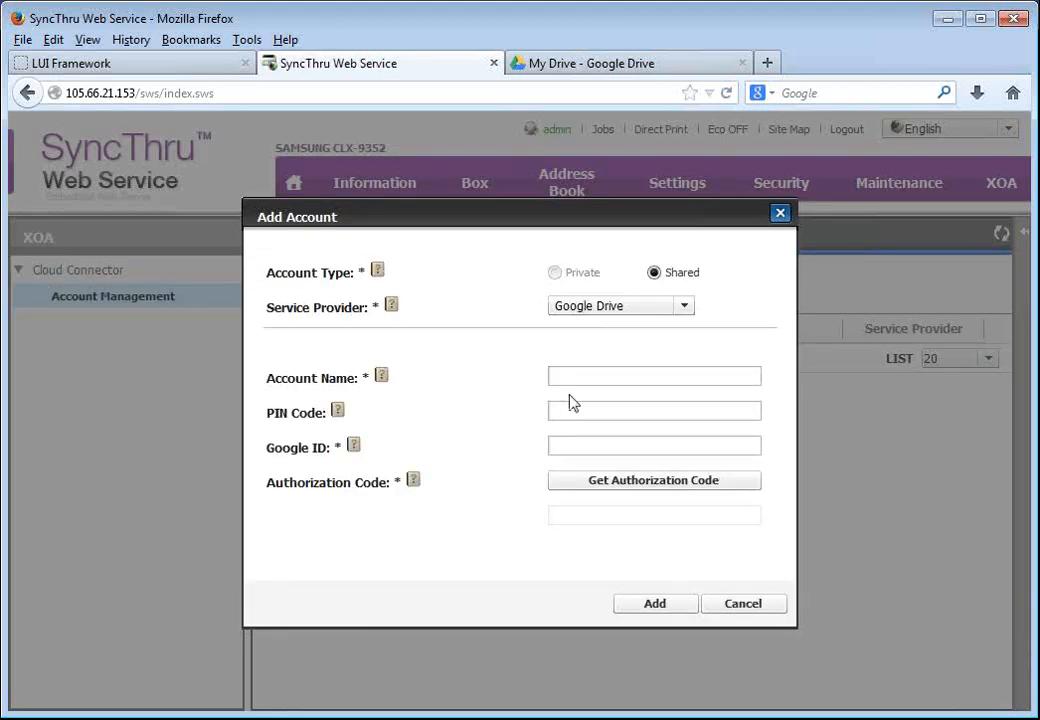
text(Samsung Share)
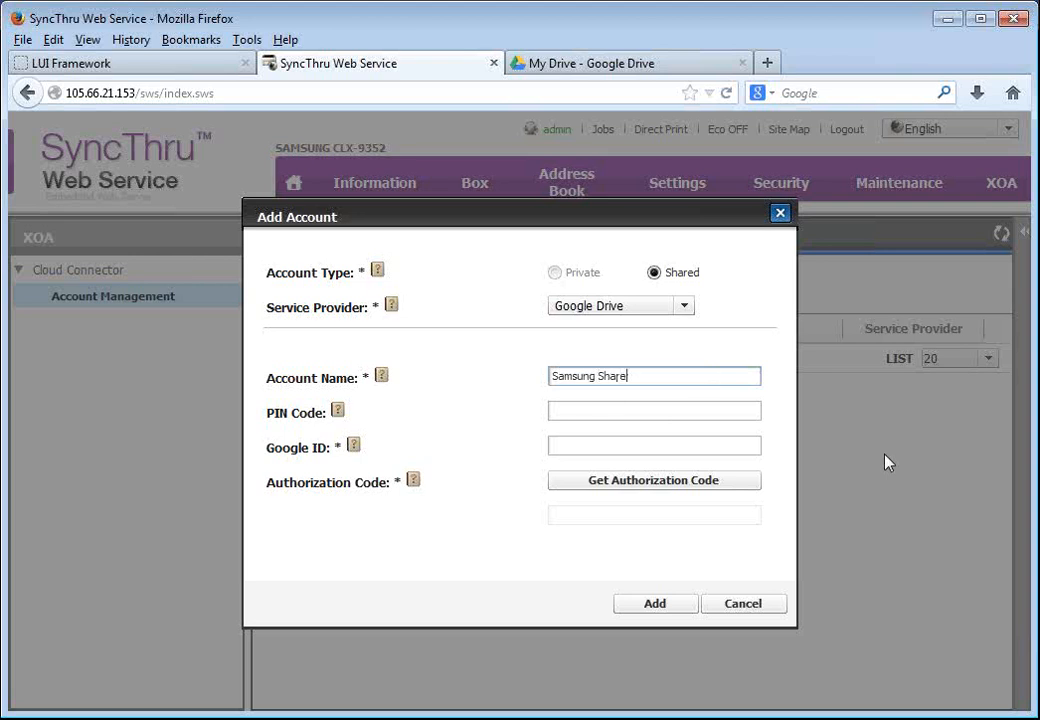
click(654, 445)
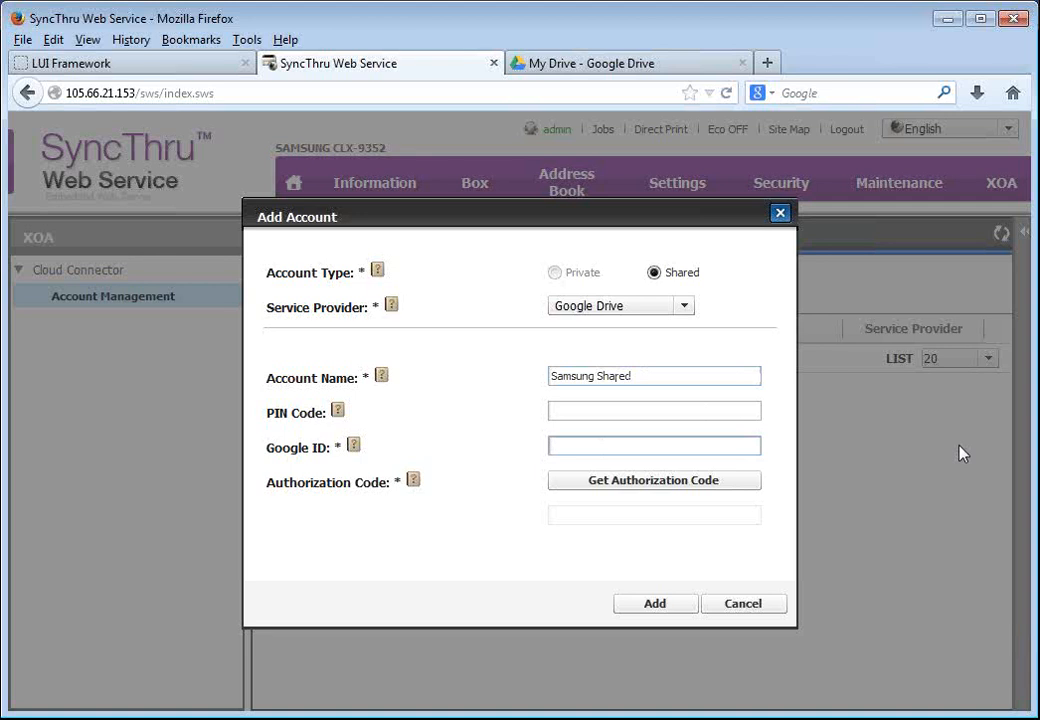
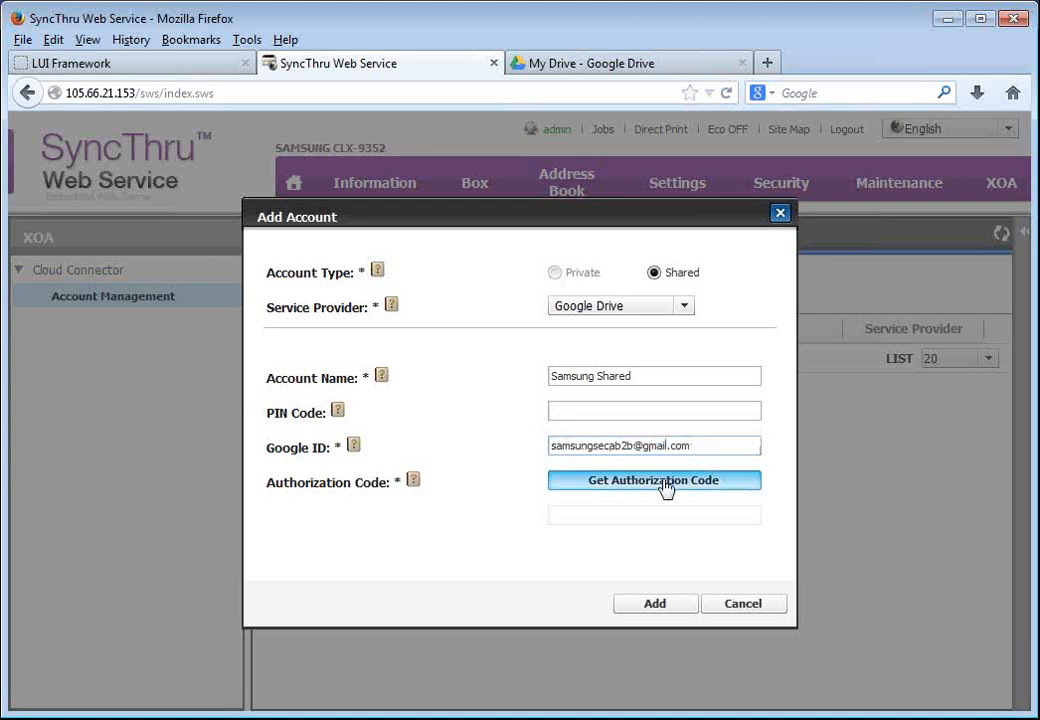
Request a Google authorization code, accept Cloud Connector's Drive access and select the code
click(654, 480)
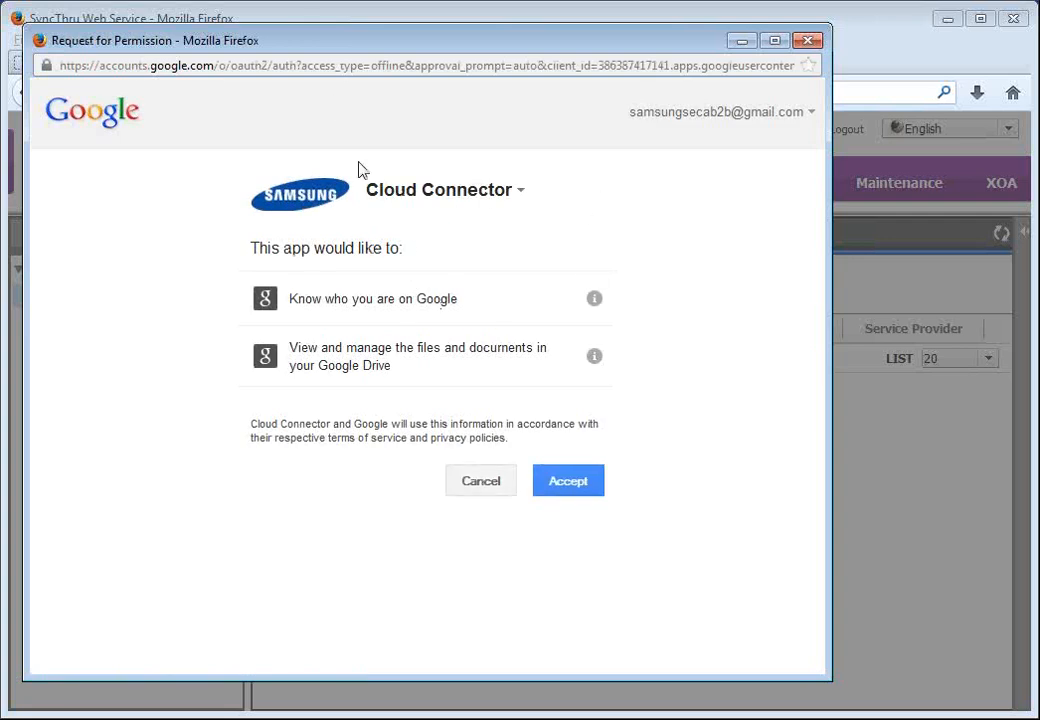
mouse_move(440, 244)
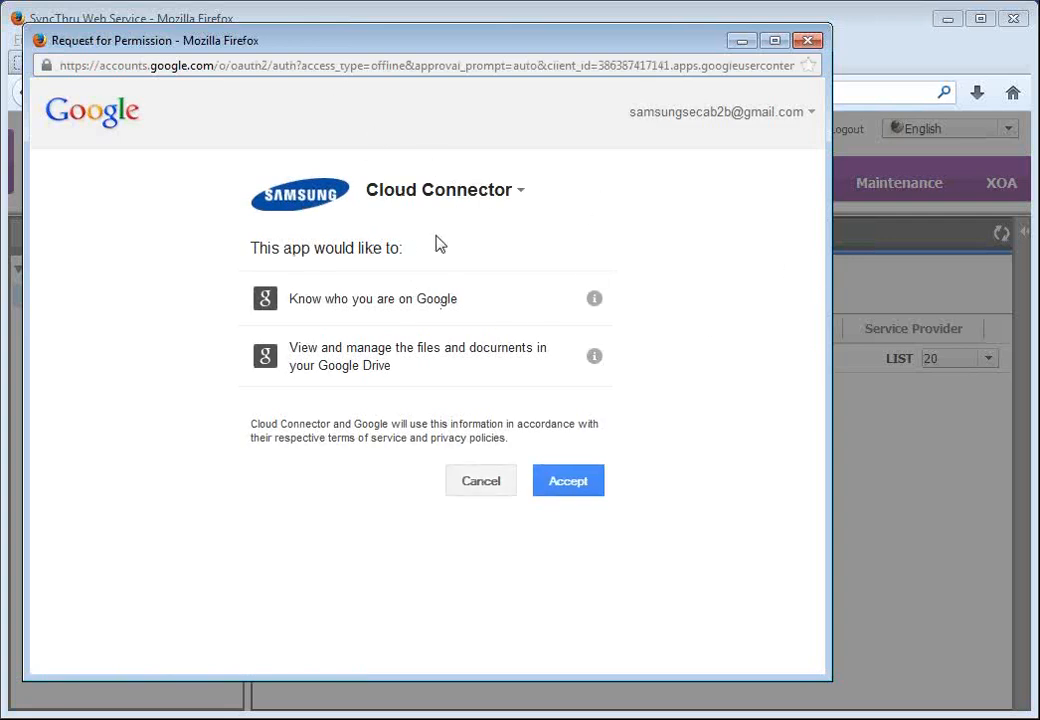
click(568, 480)
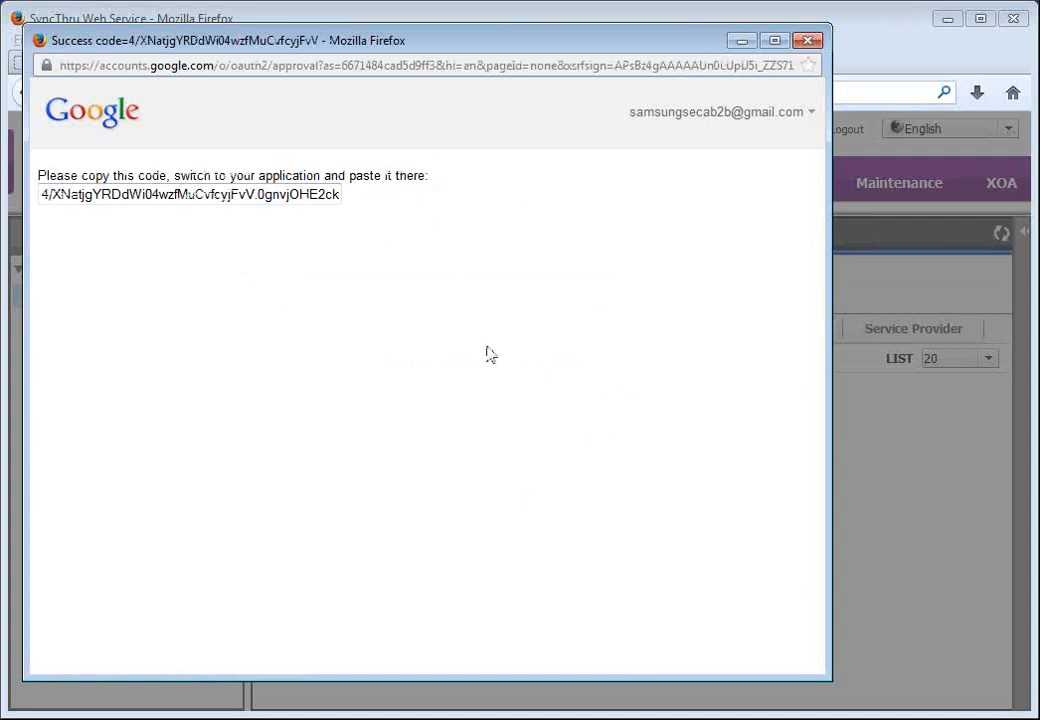
triple_click(189, 194)
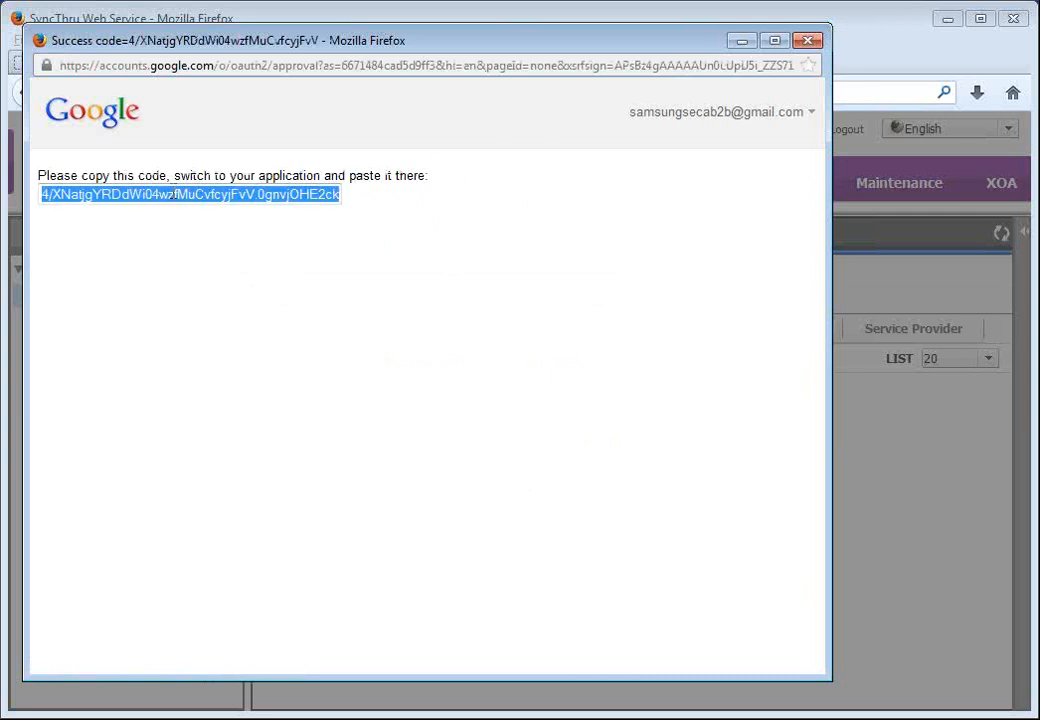
mouse_move(808, 41)
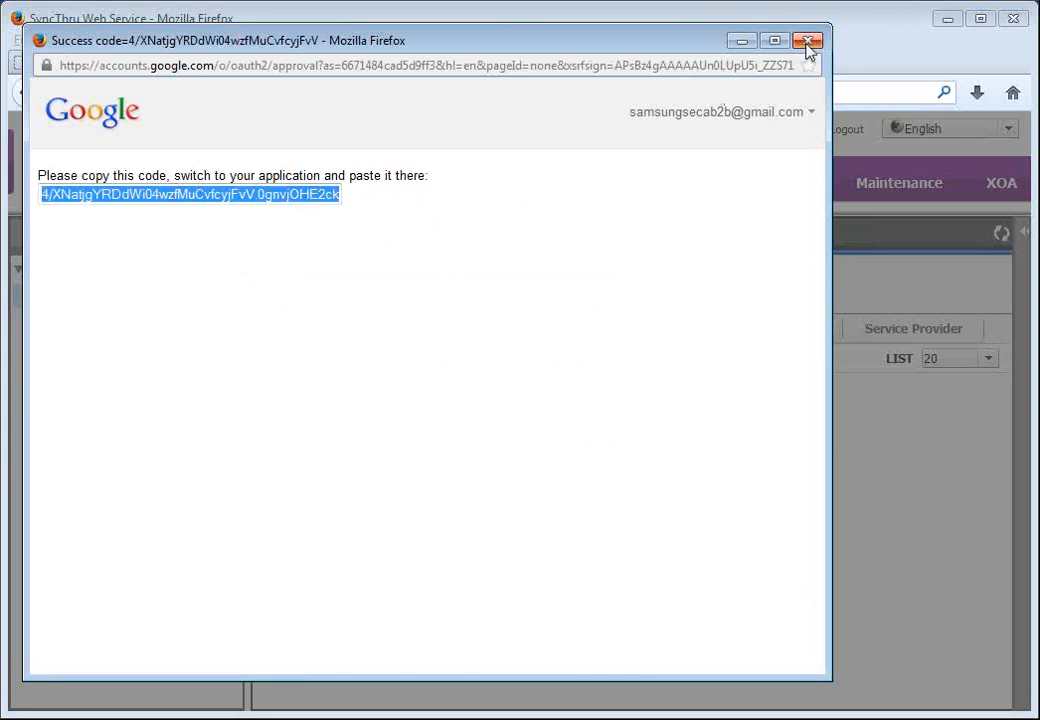
Paste the authorization code and add the Samsung Shared account, dismissing the success message
click(808, 41)
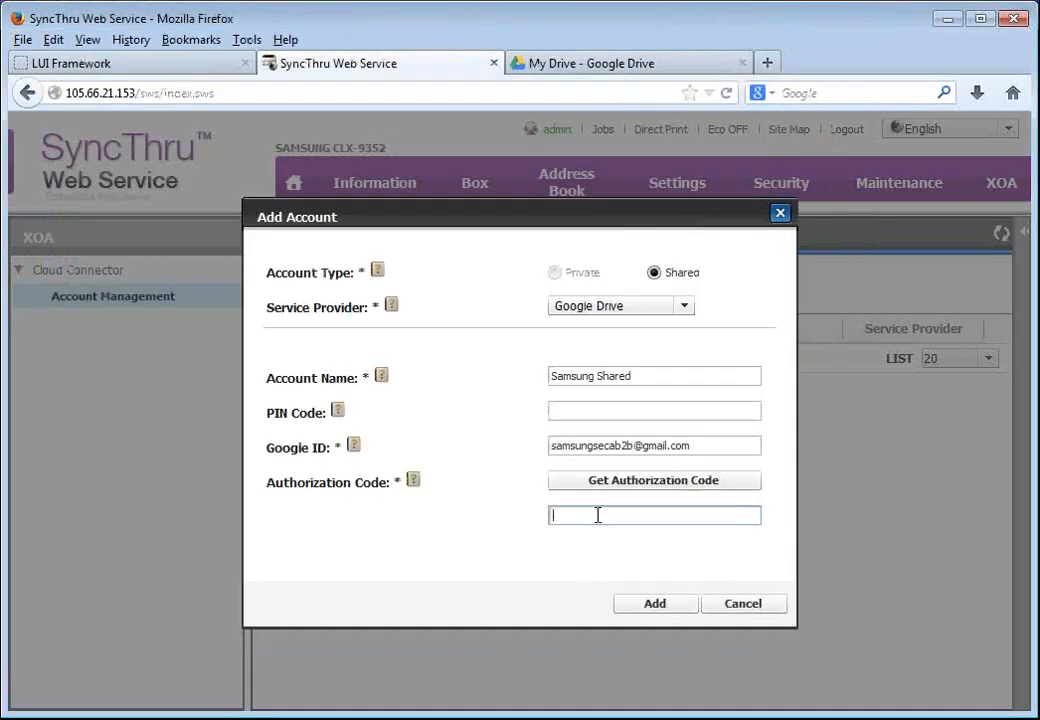
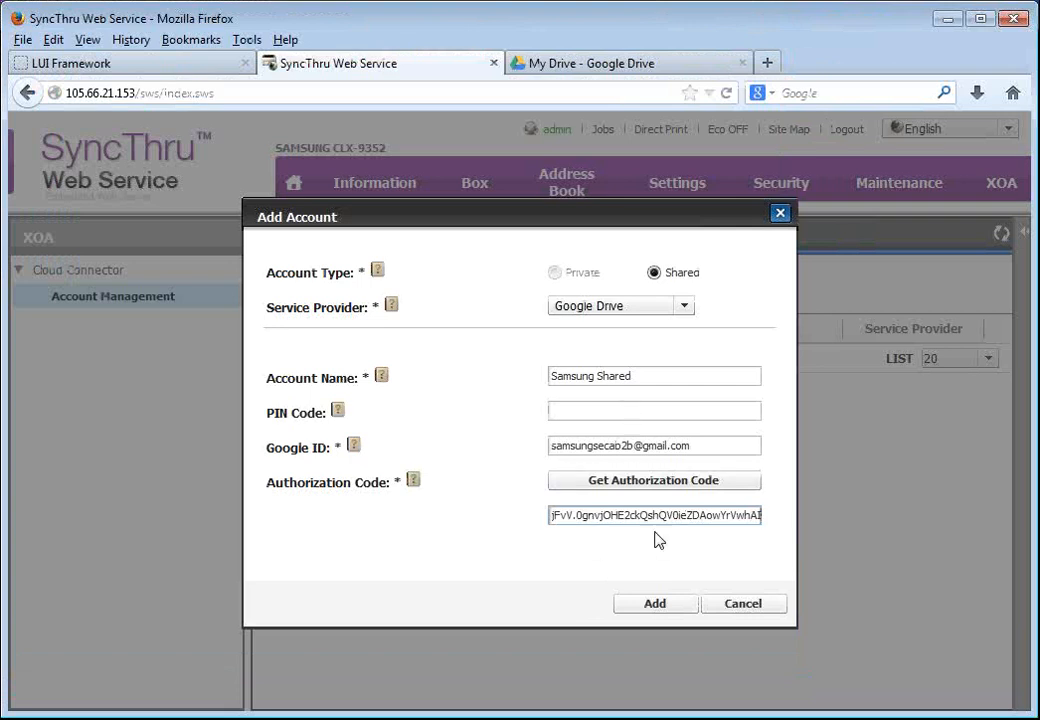
click(654, 603)
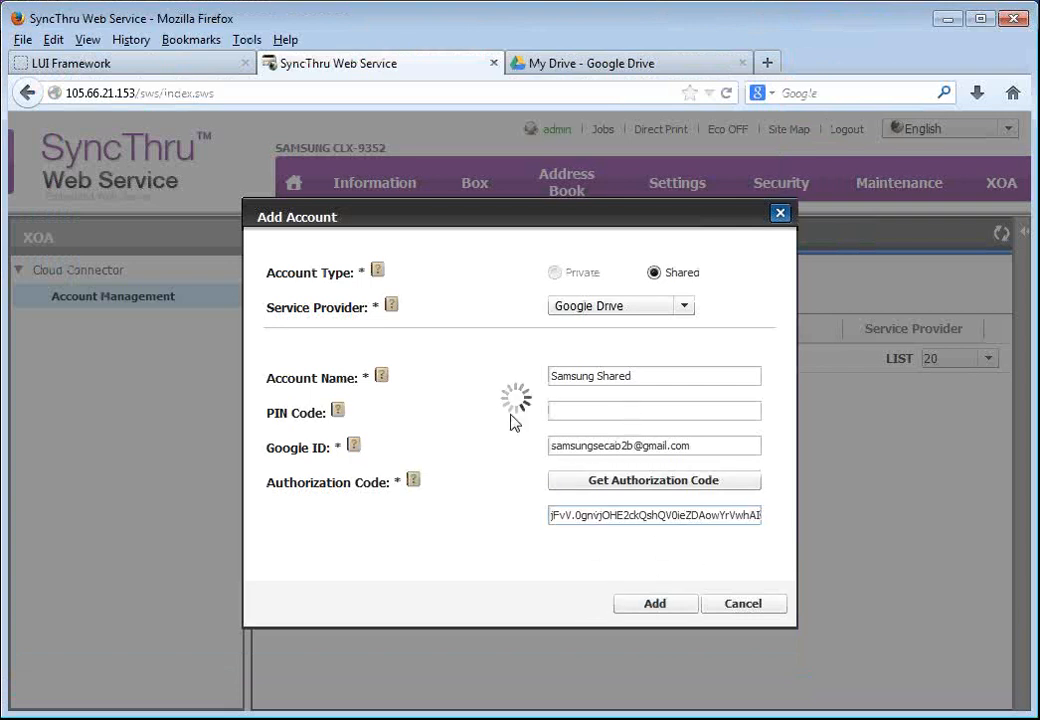
click(654, 603)
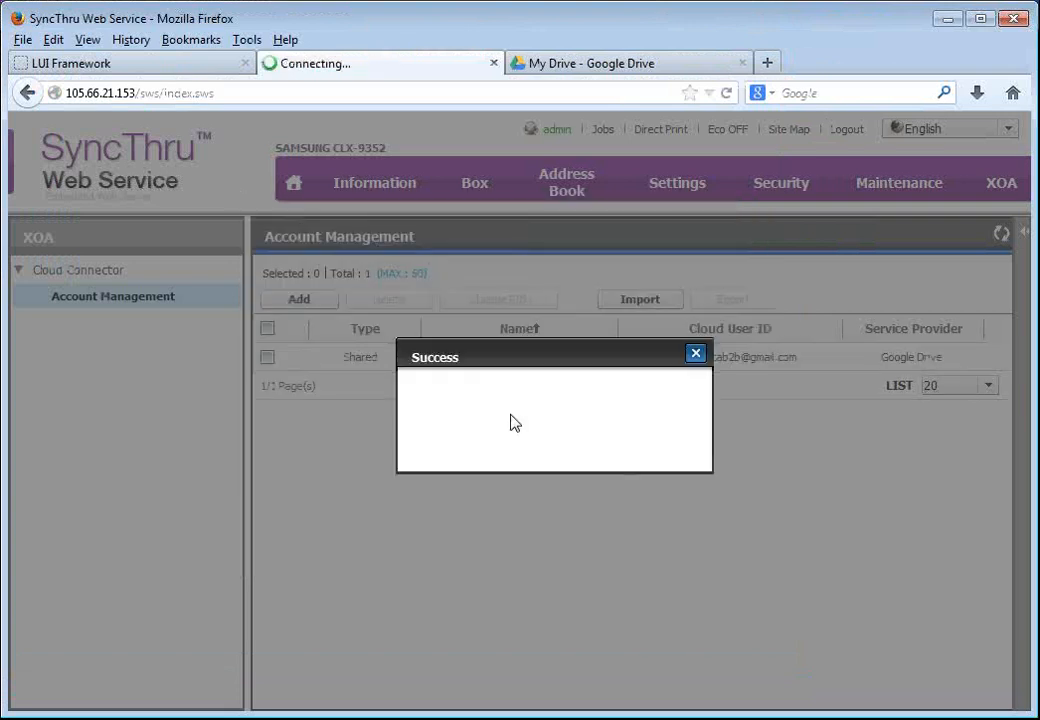
click(695, 353)
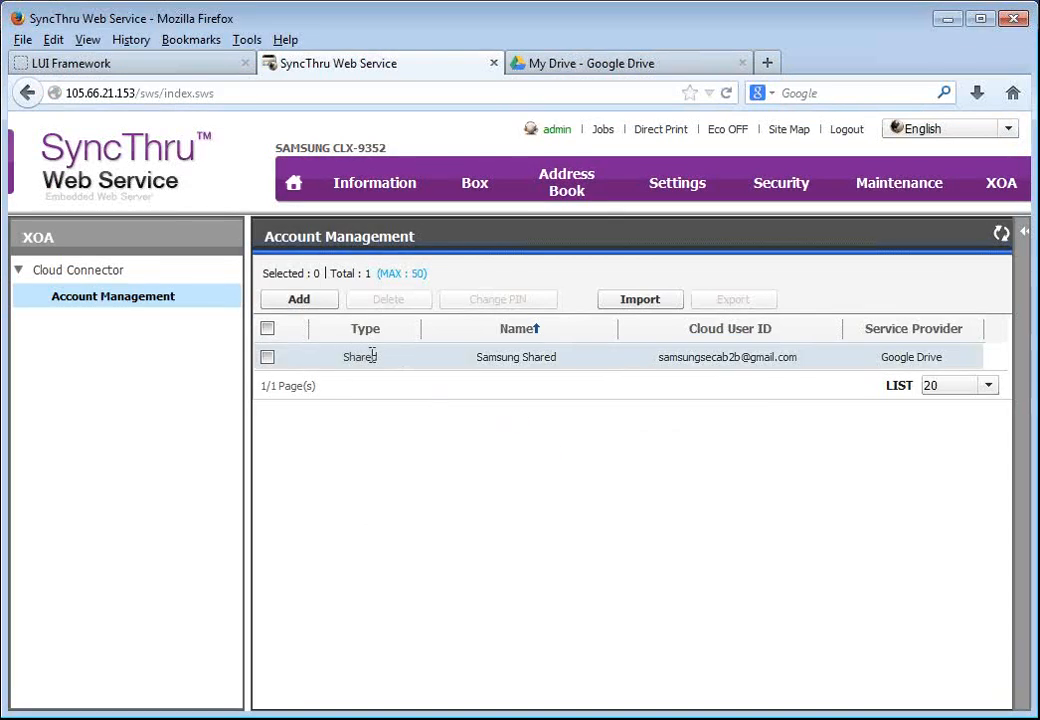
double_click(360, 357)
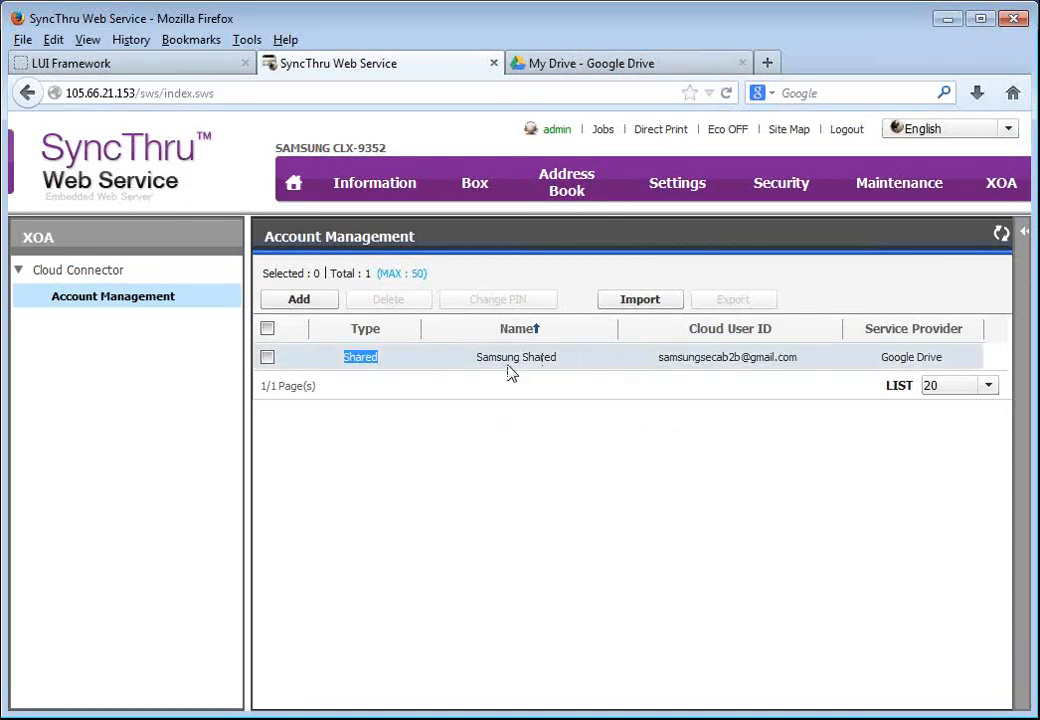
mouse_move(489, 375)
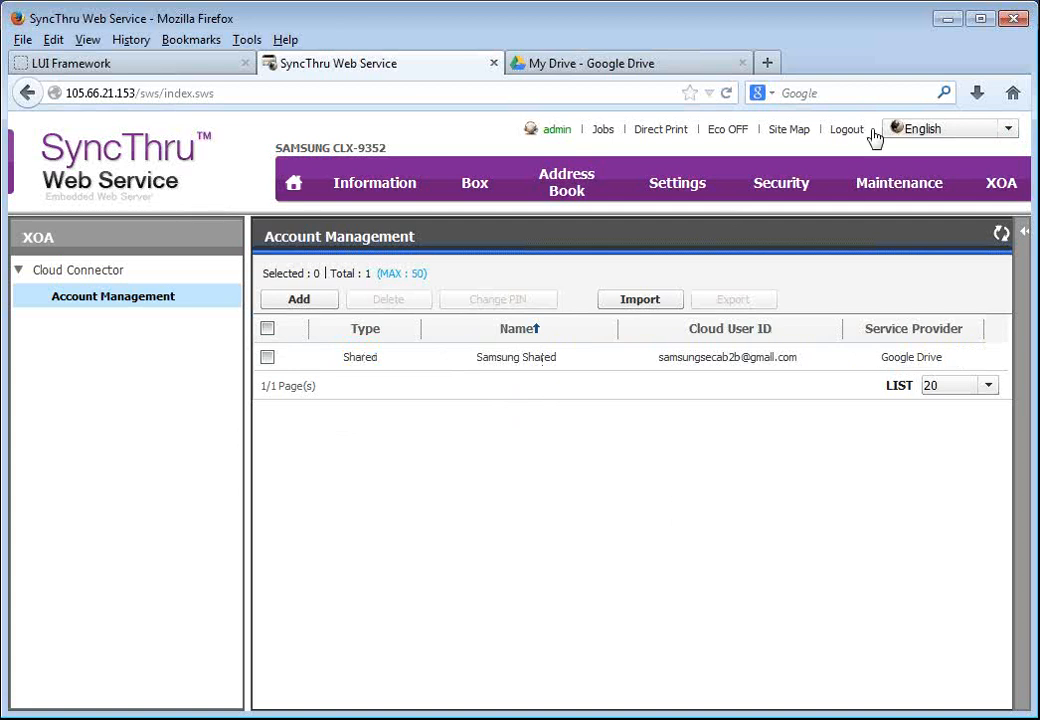
Log the admin out of the web service
click(846, 128)
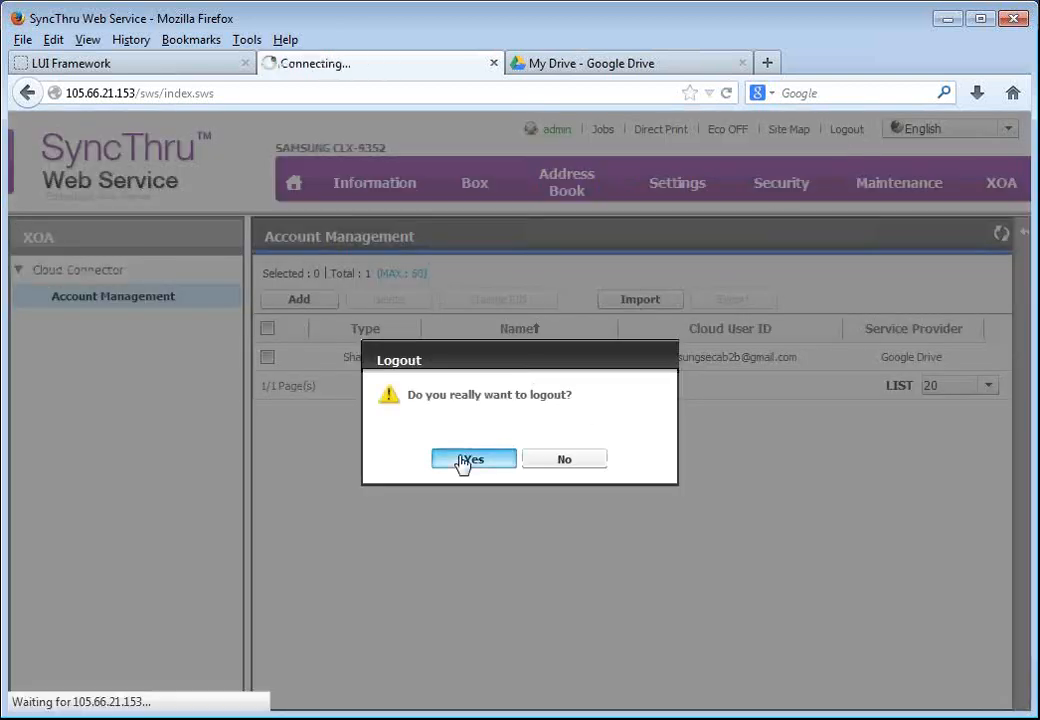
click(473, 459)
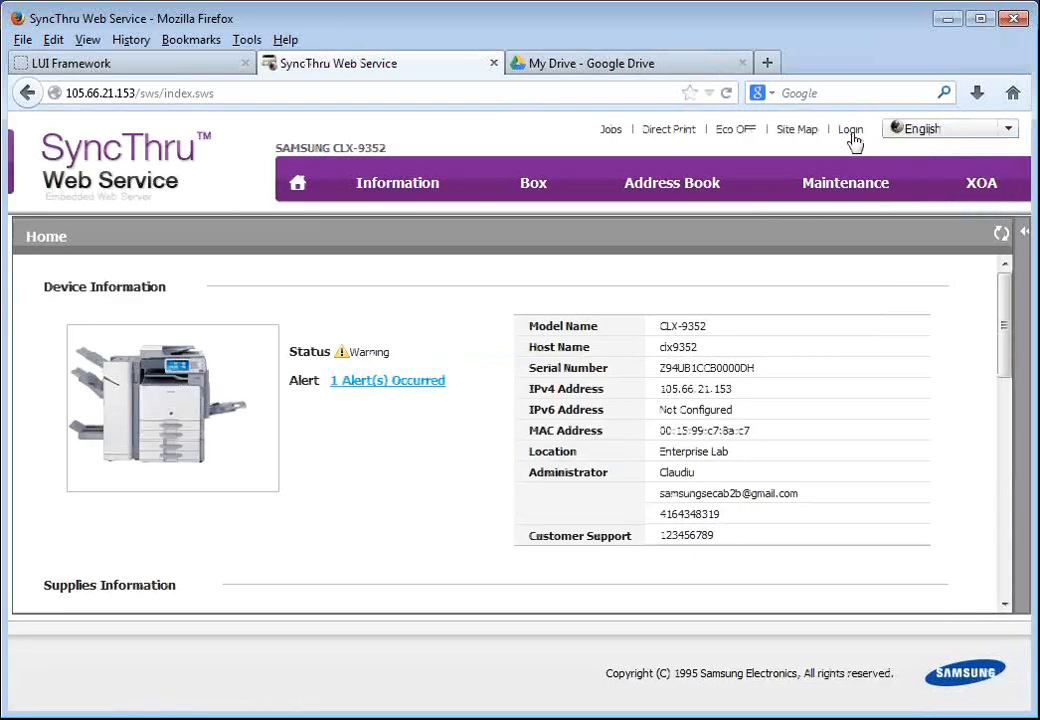
click(849, 128)
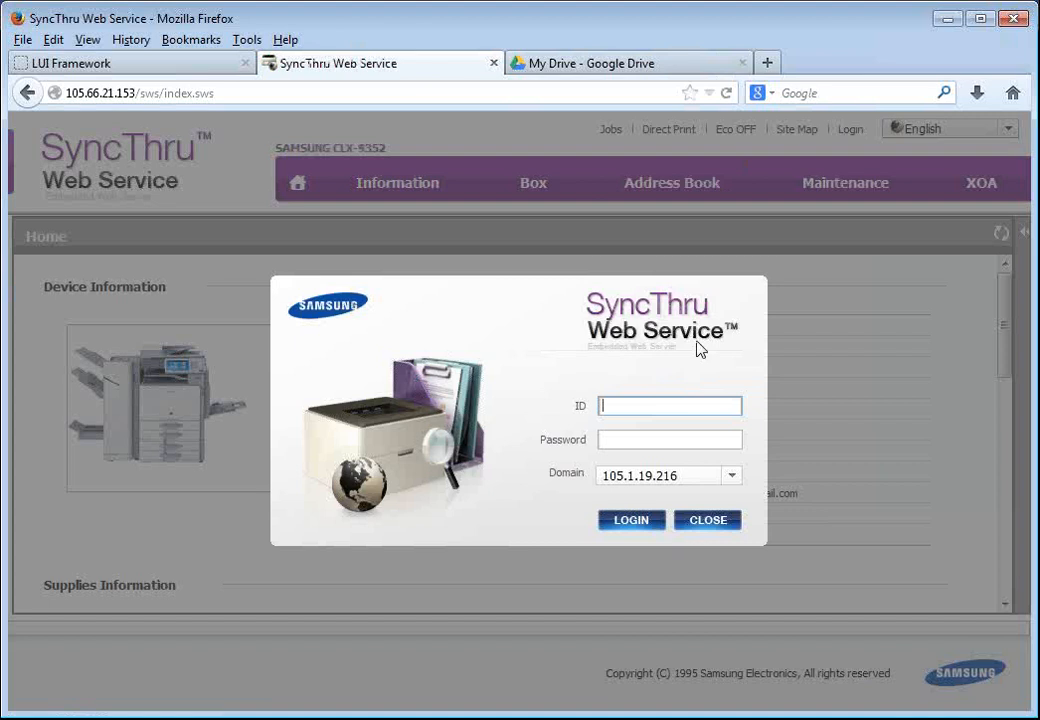
text(Claudiu)
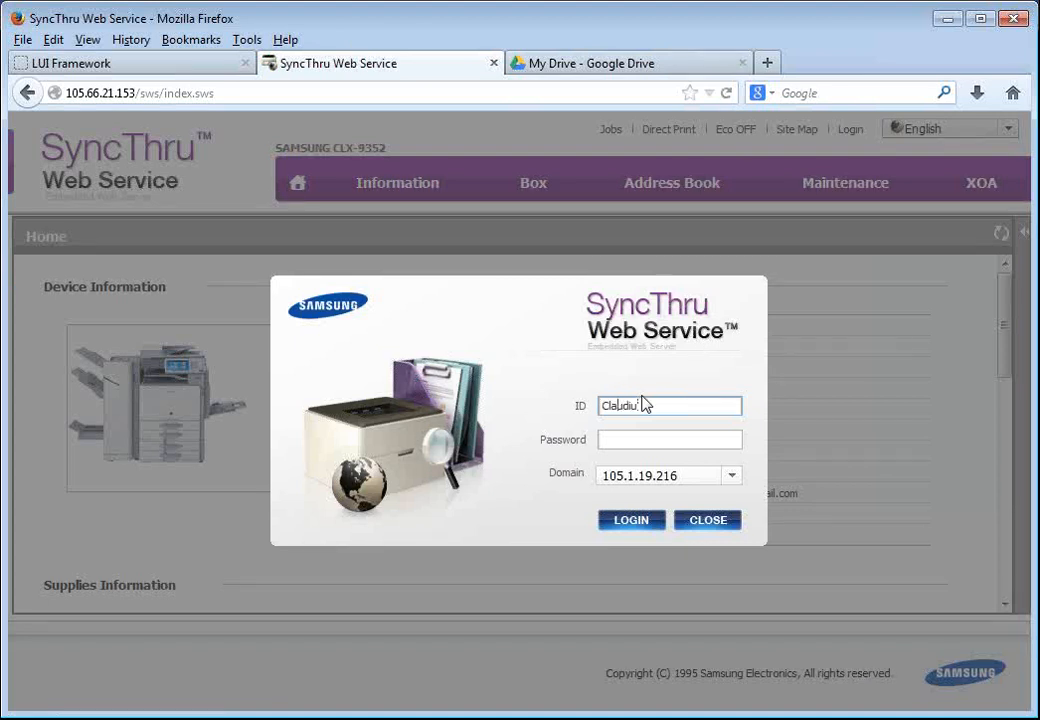
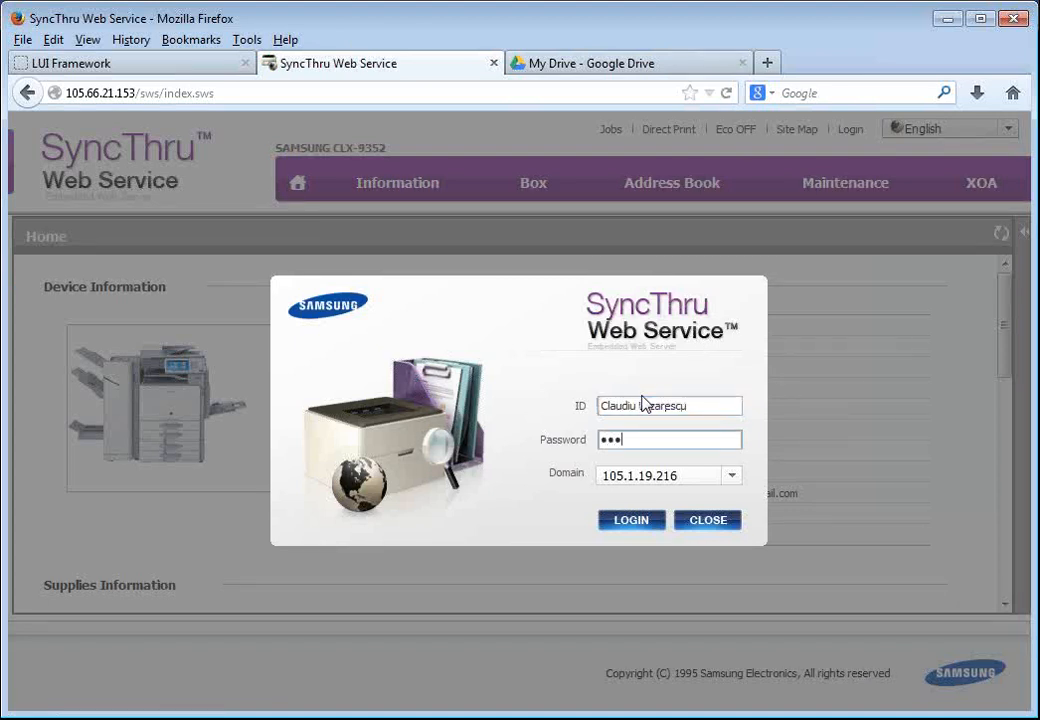
click(631, 519)
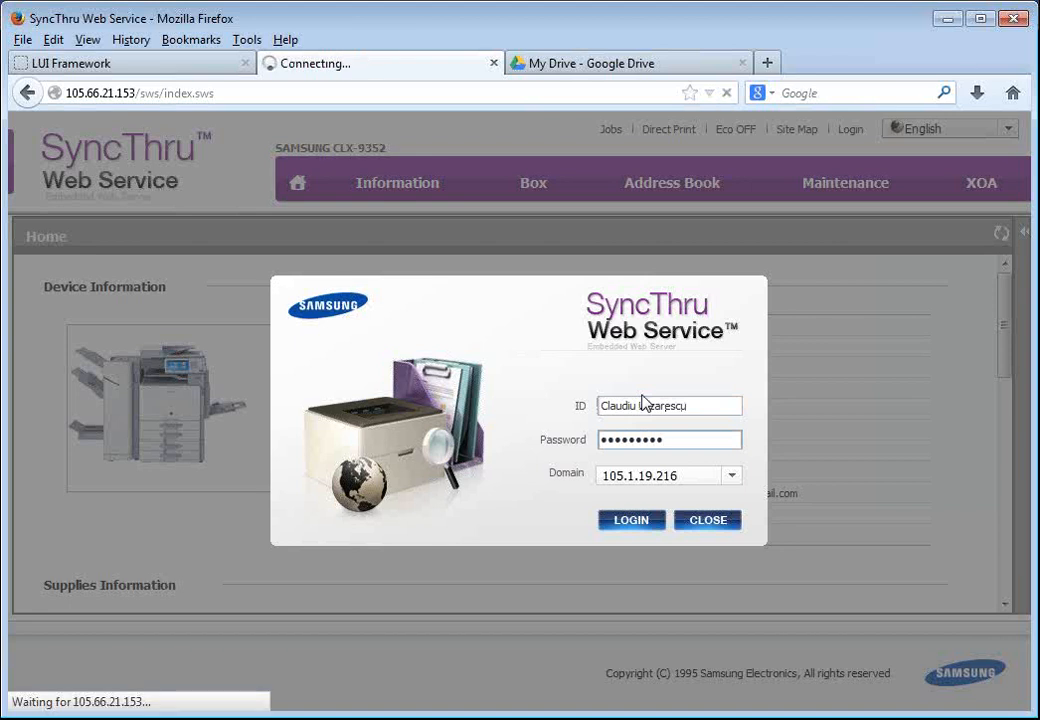
click(631, 519)
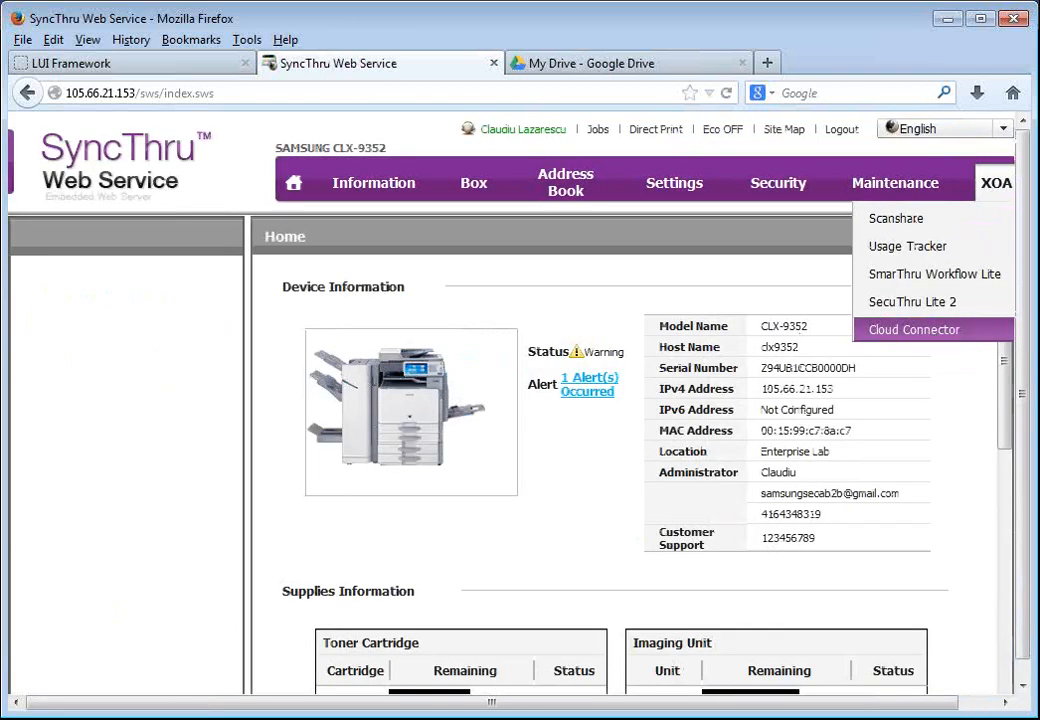
click(913, 329)
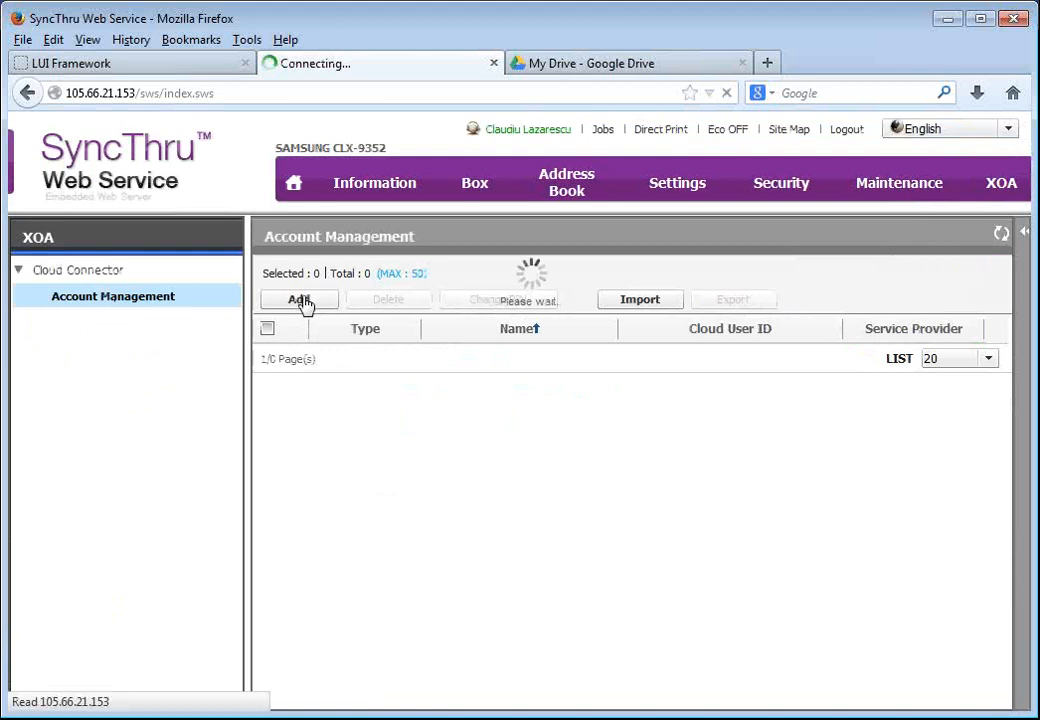
click(298, 299)
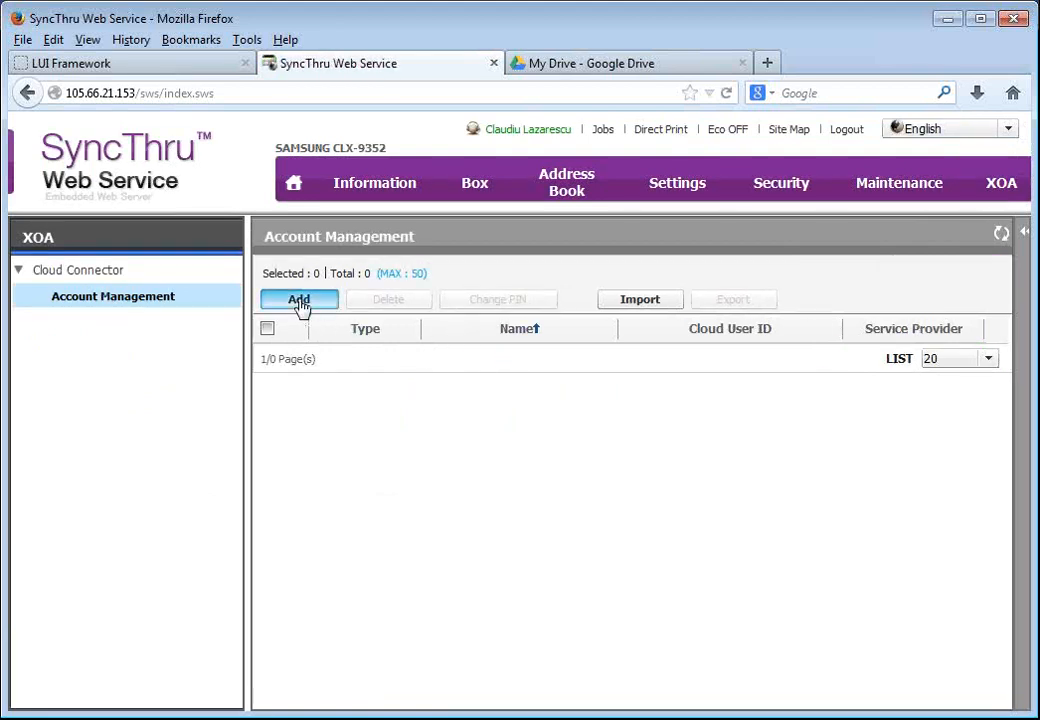
click(298, 299)
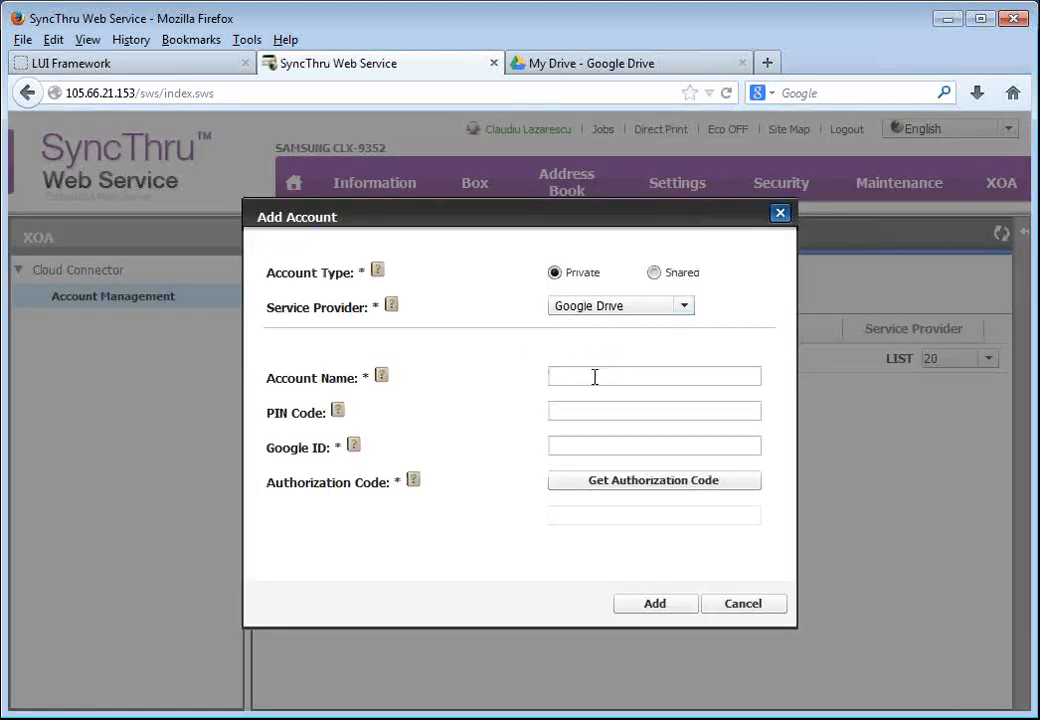
text(audiu)
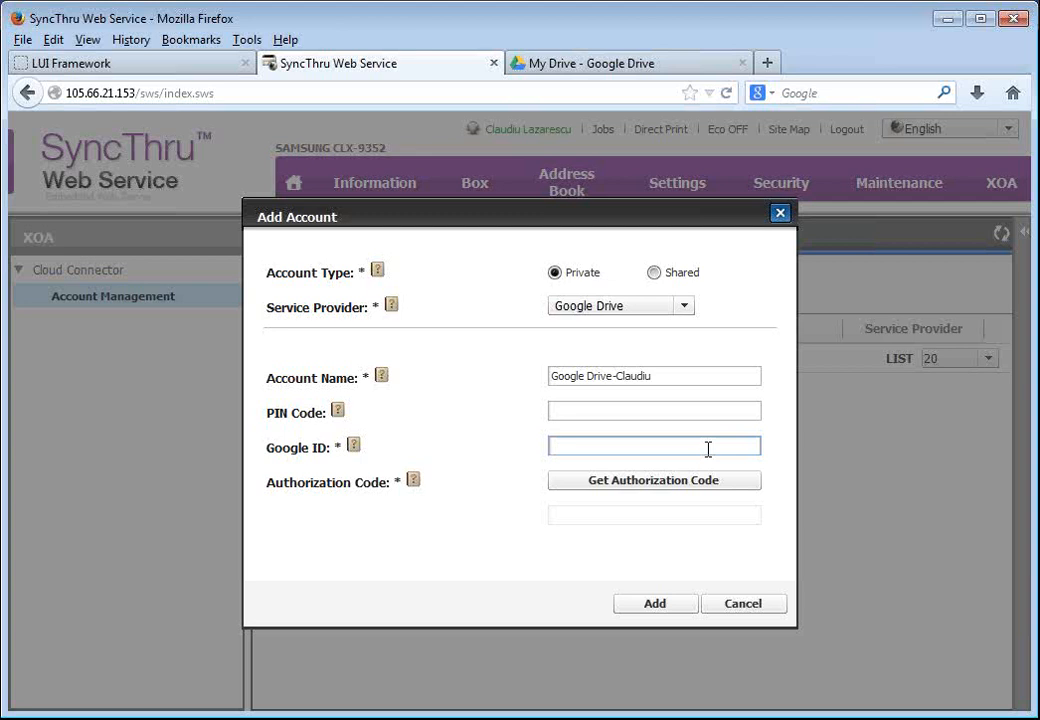
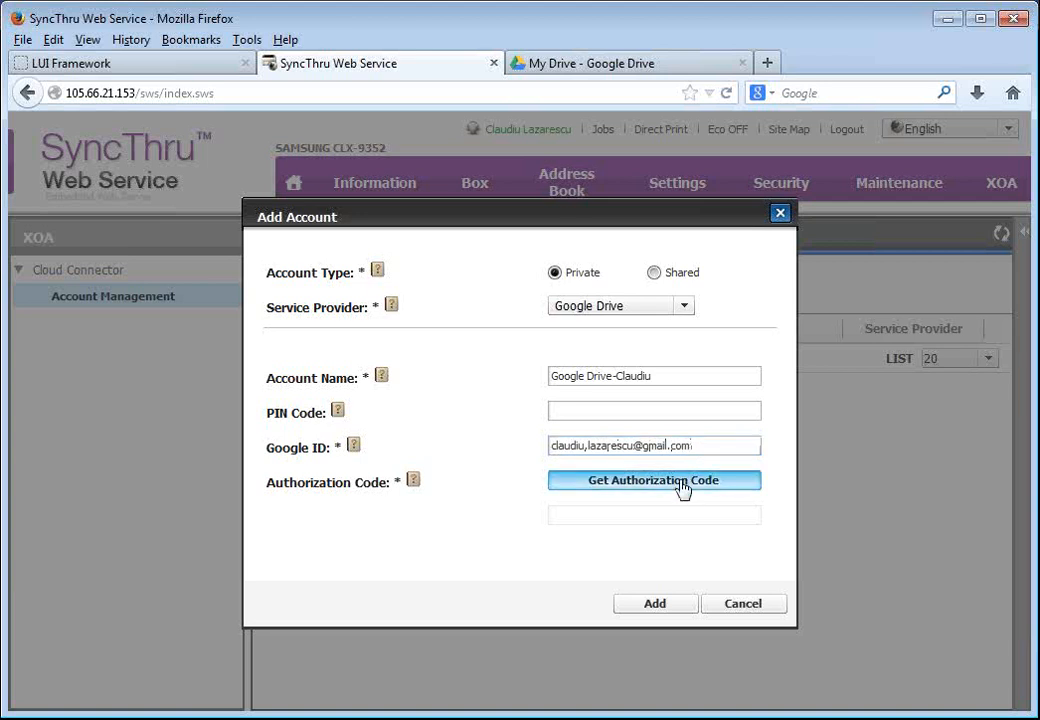
Request a Google authorization code, accept Drive access and select the code for the private account
click(654, 480)
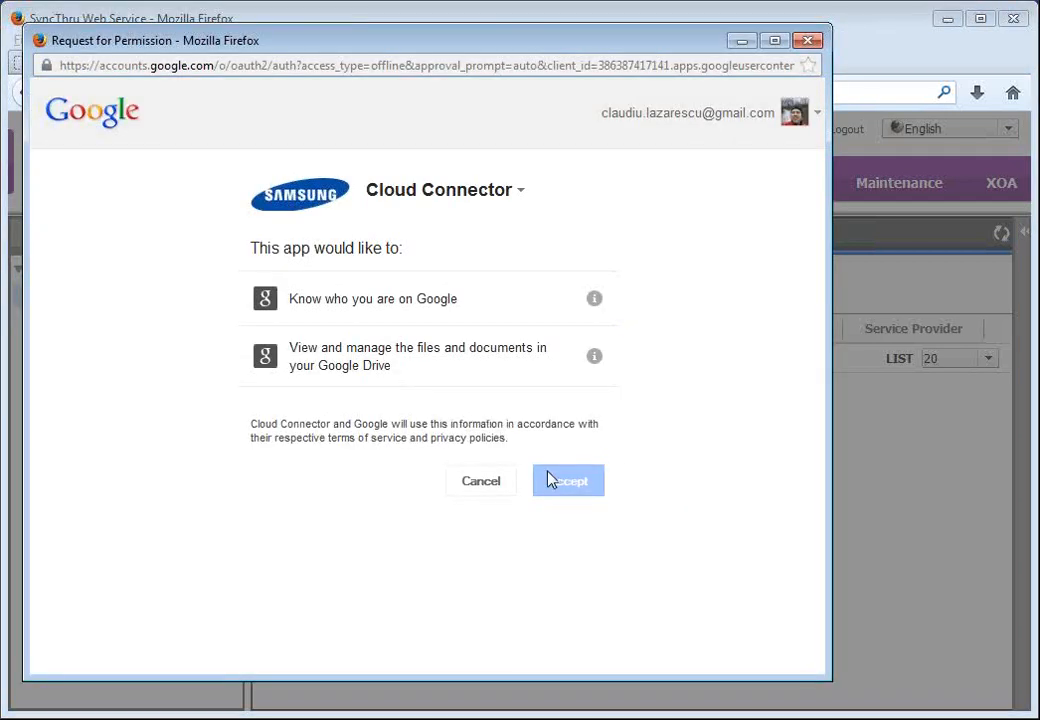
click(567, 480)
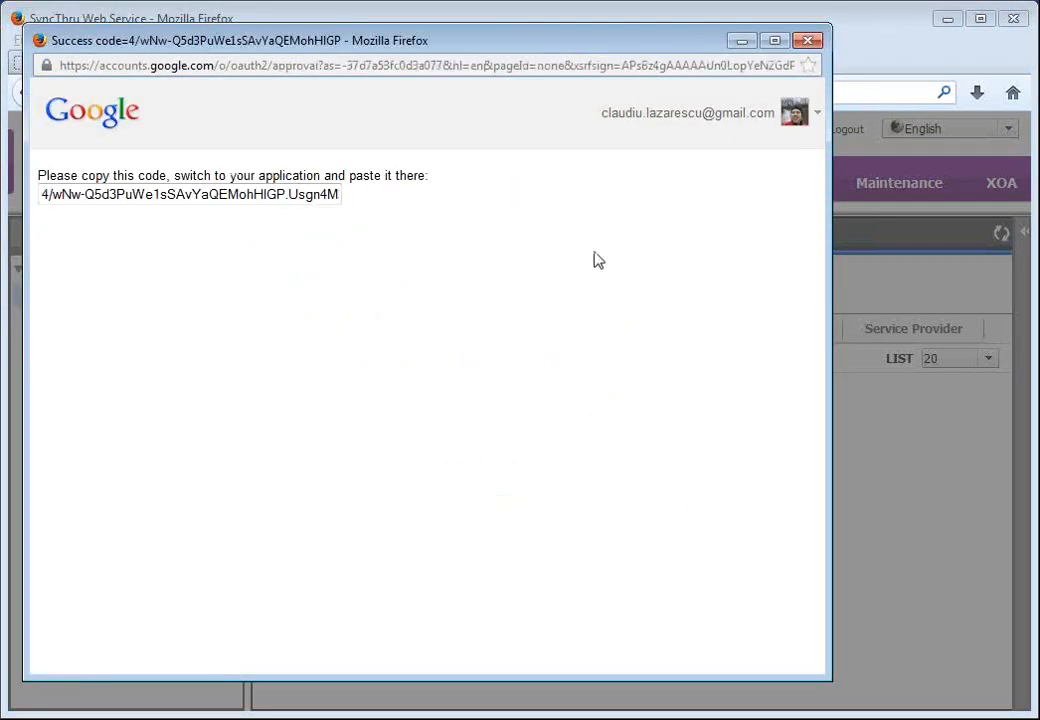
triple_click(189, 194)
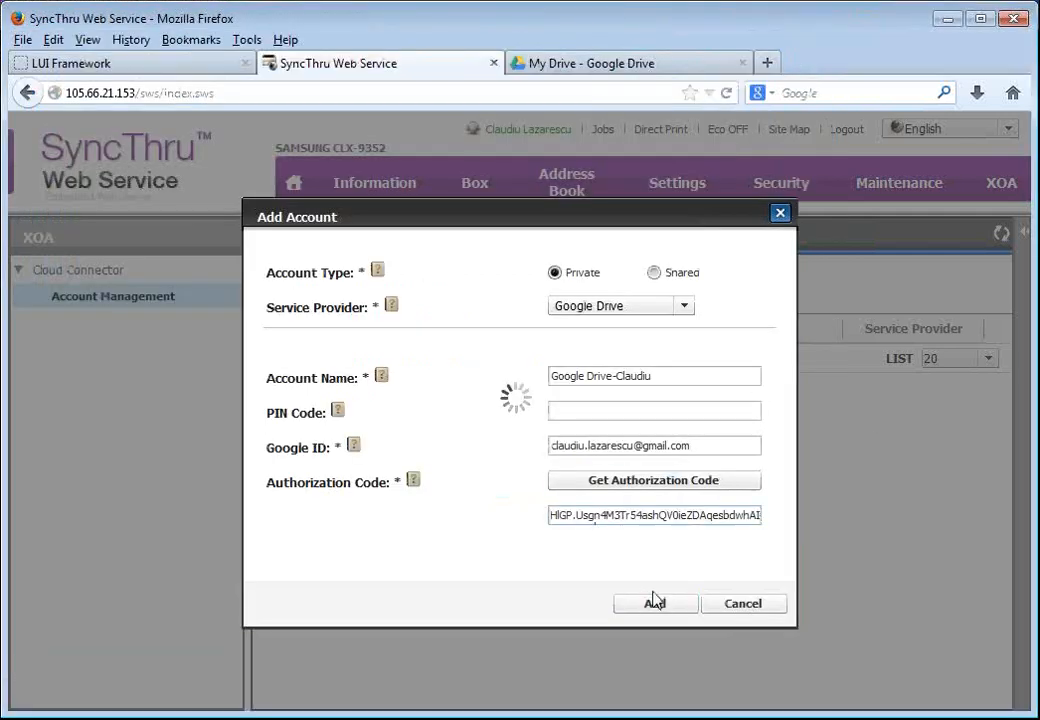
Save the private Google Drive-Claudiu account so it appears in Account Management
click(655, 603)
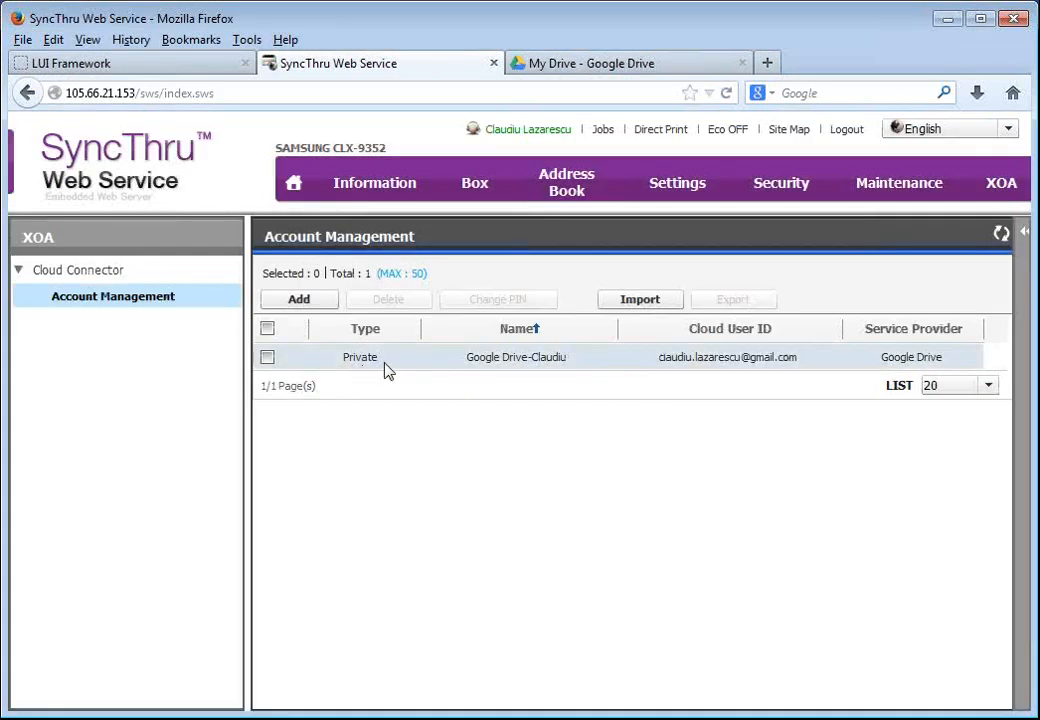
mouse_move(420, 372)
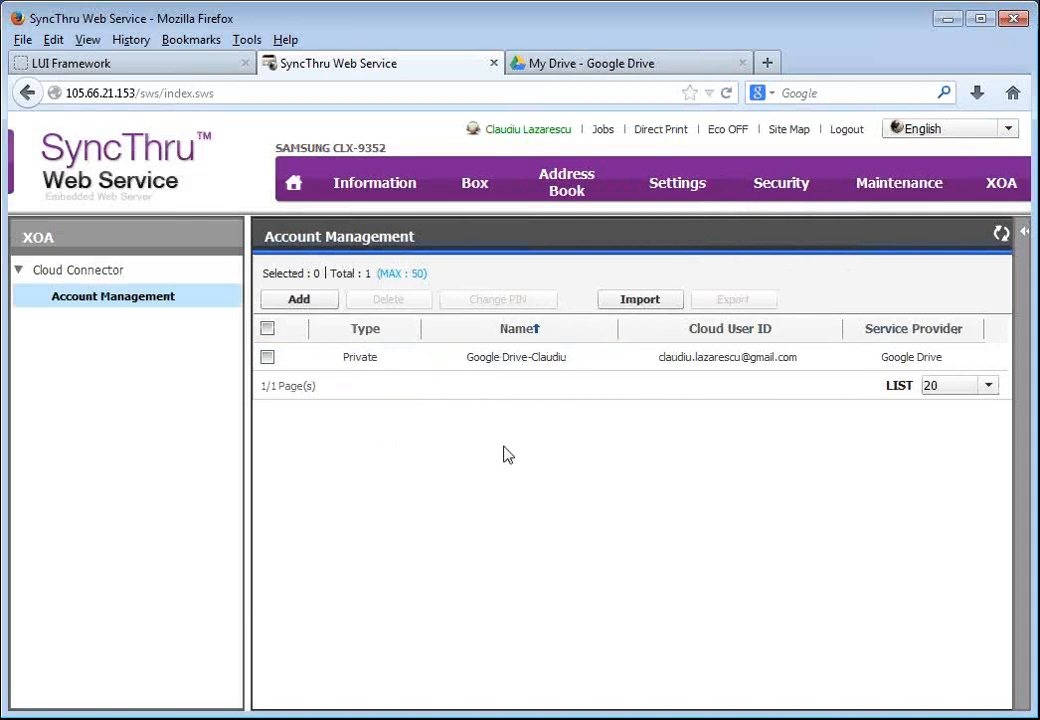
mouse_move(537, 263)
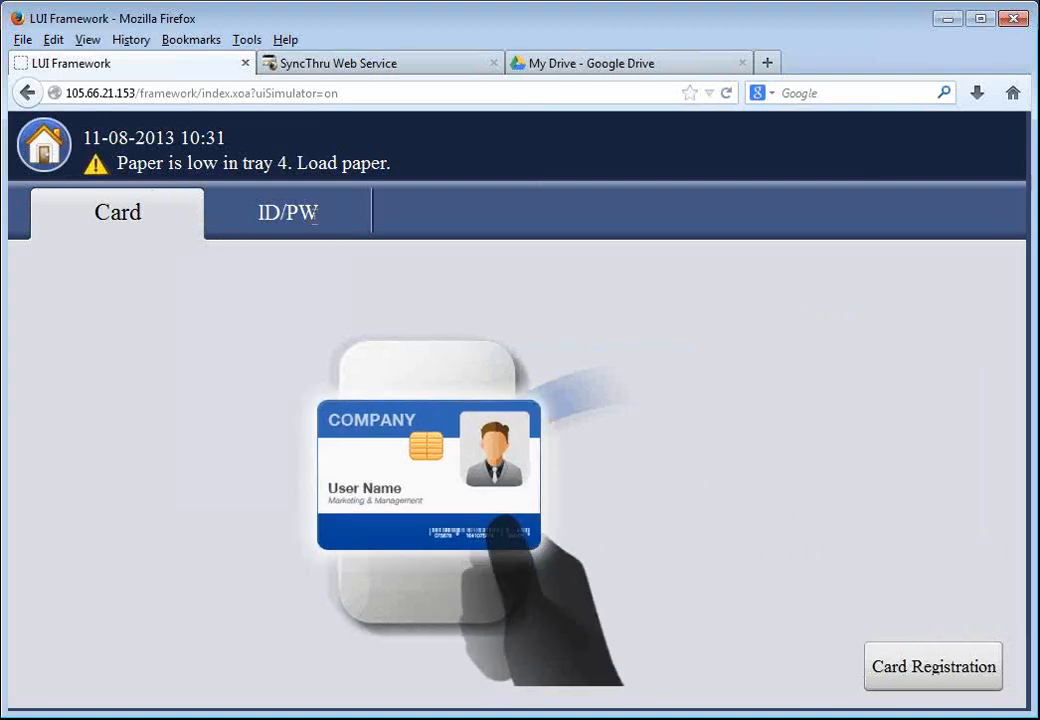
click(932, 666)
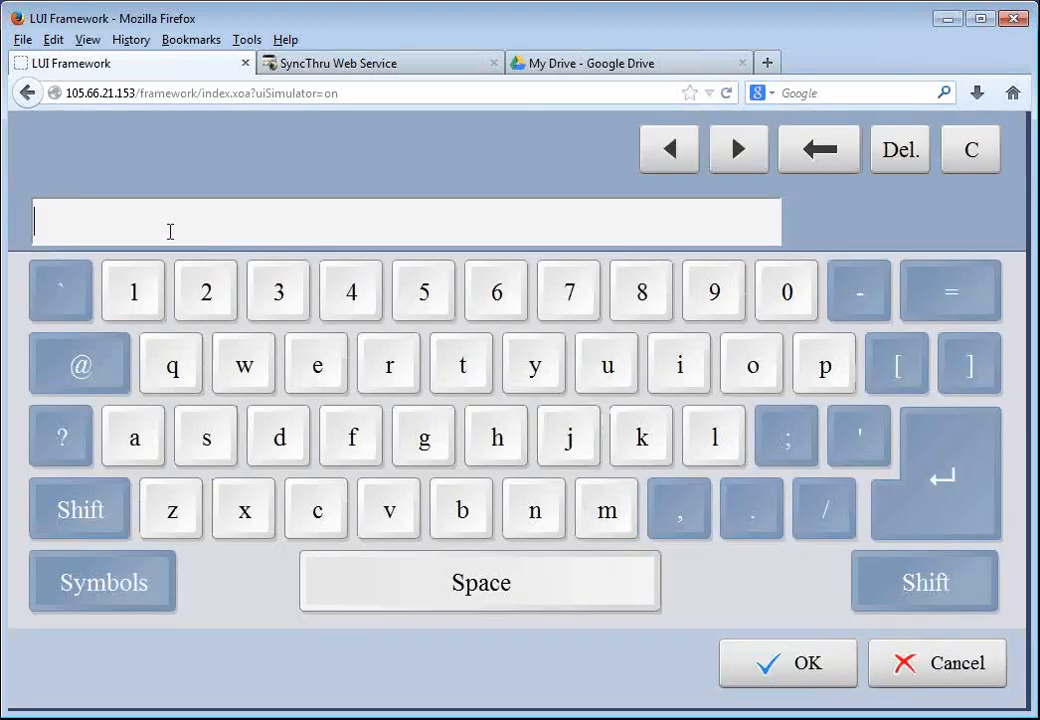
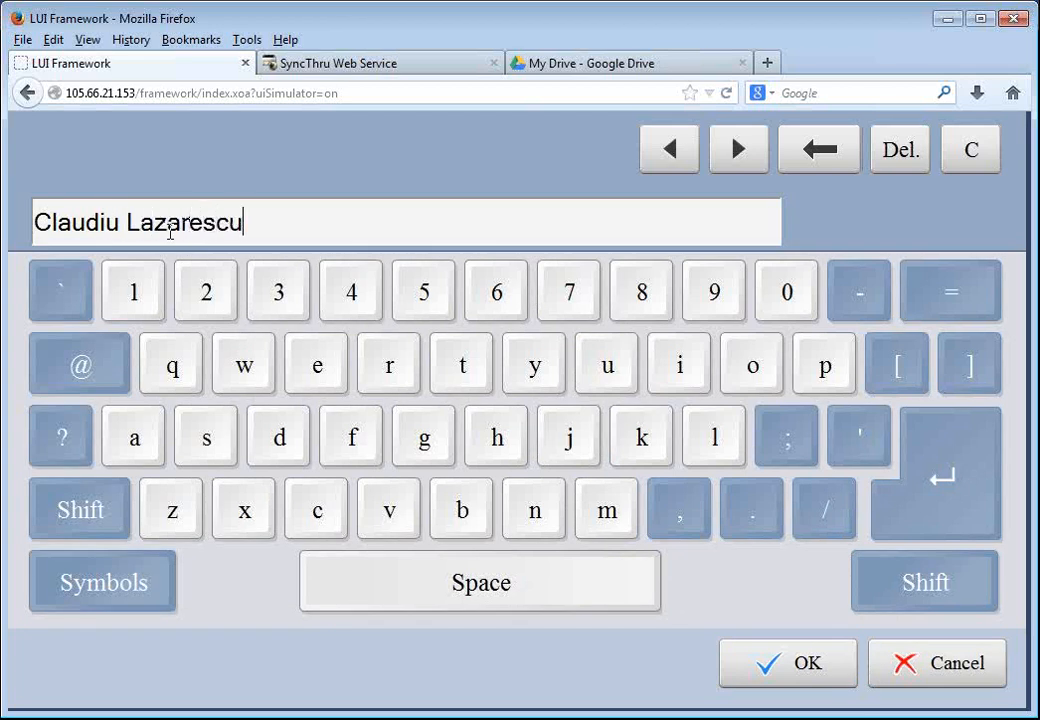
click(787, 663)
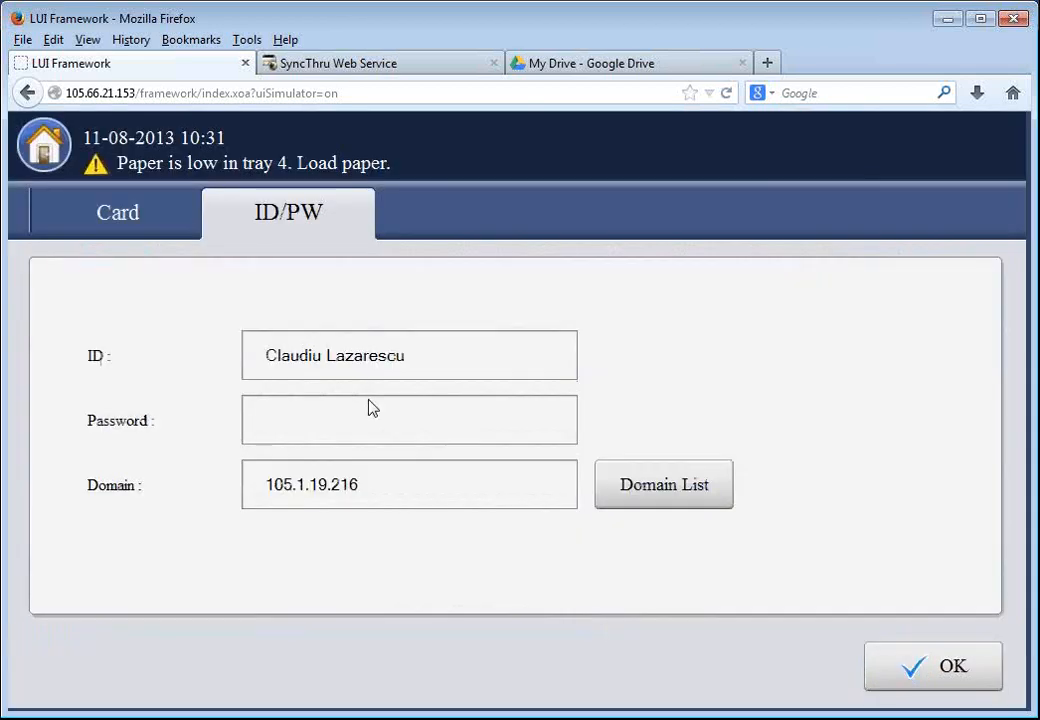
Enter the password and log in so the home screen with Cloud Connector appears
click(409, 419)
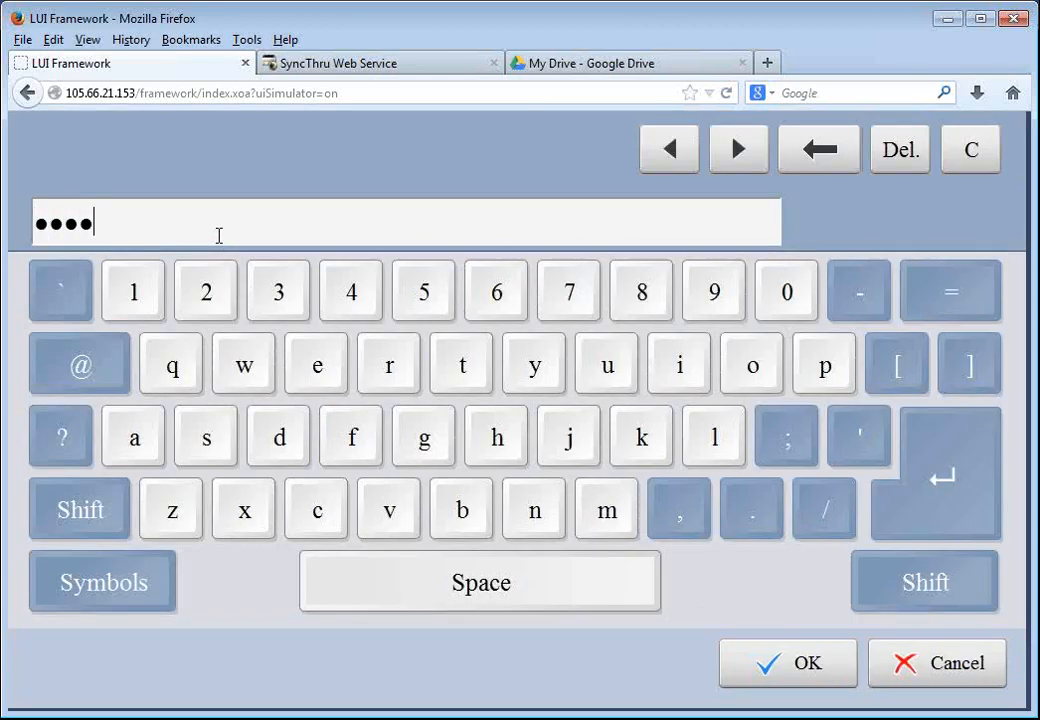
click(787, 663)
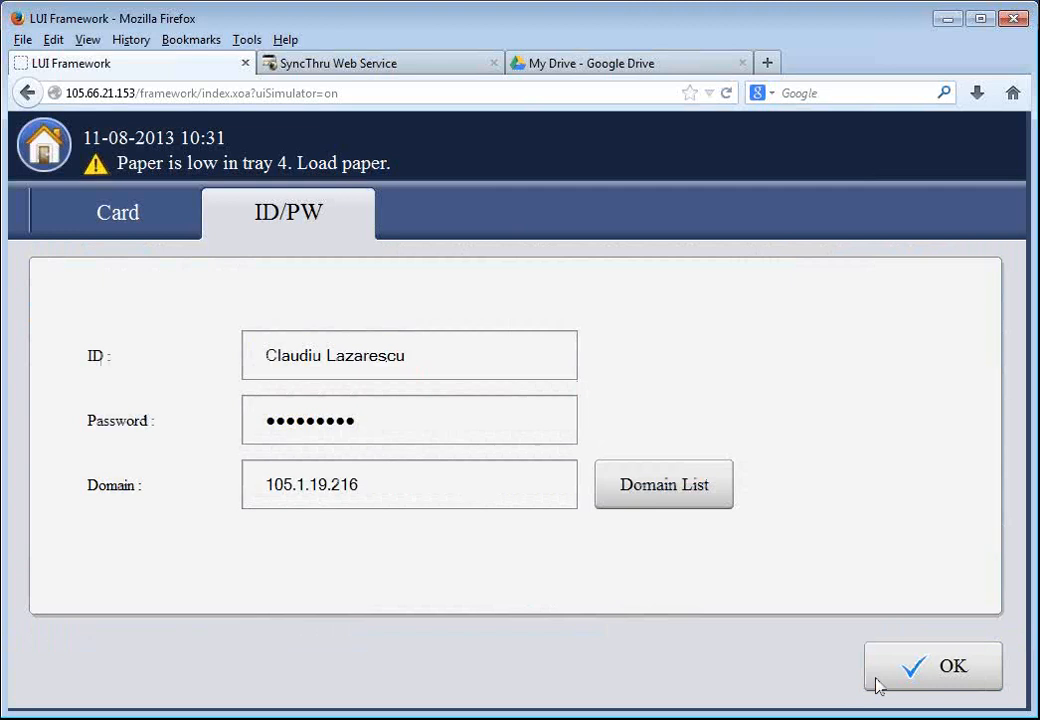
click(932, 666)
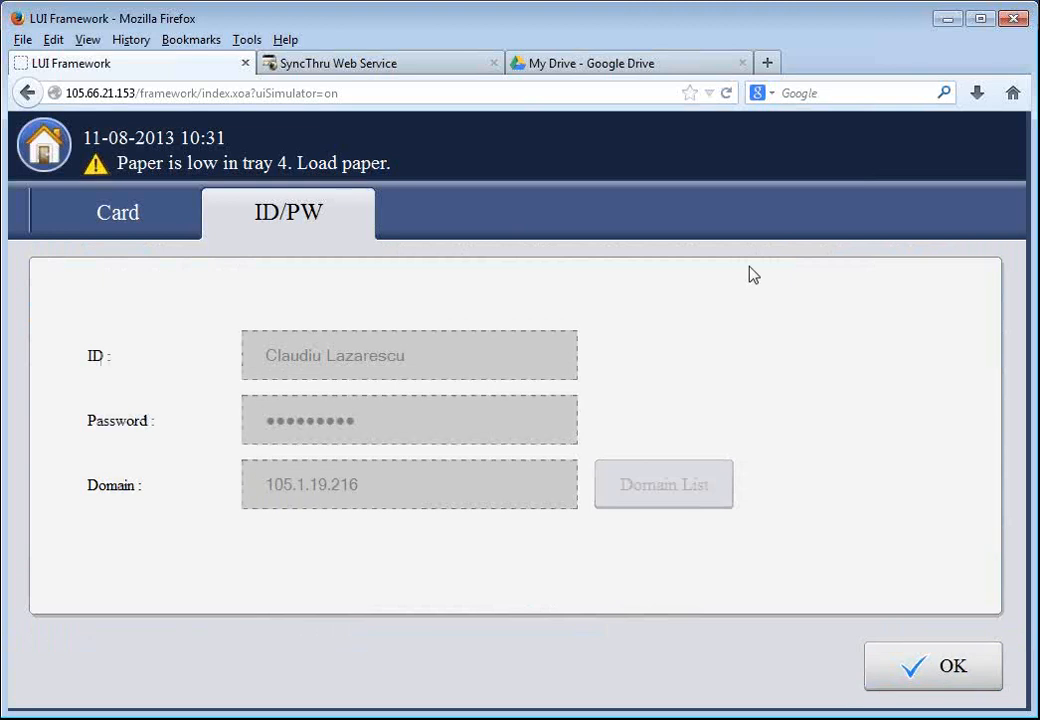
click(931, 666)
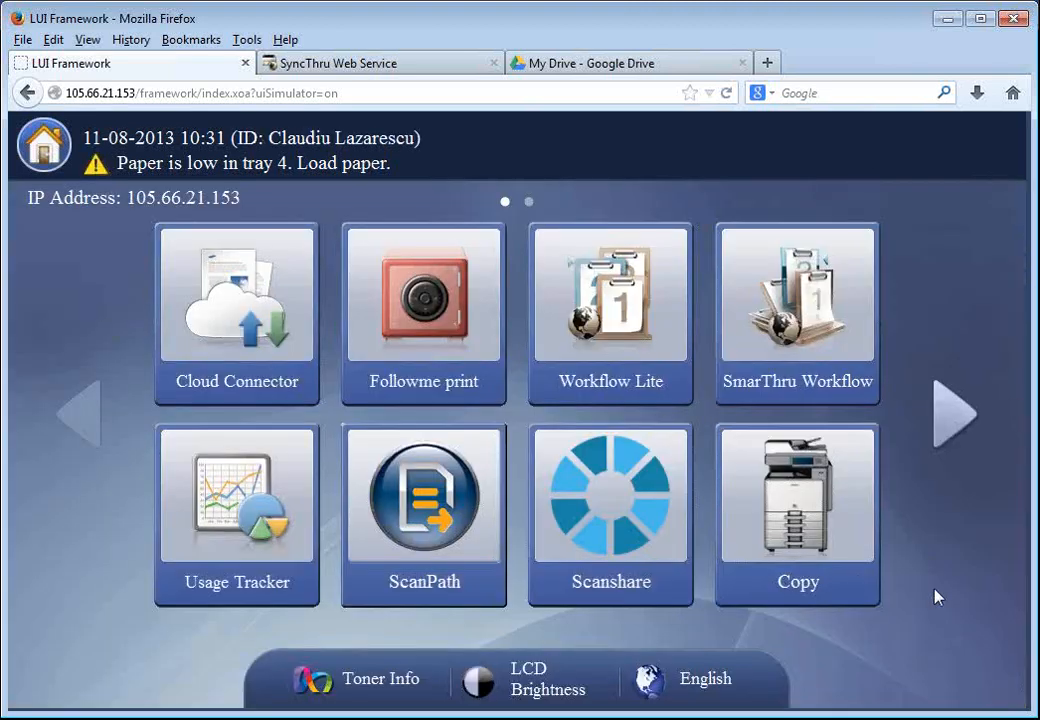
Browse the app pages and launch Cloud Connector to list the cloud accounts
click(953, 413)
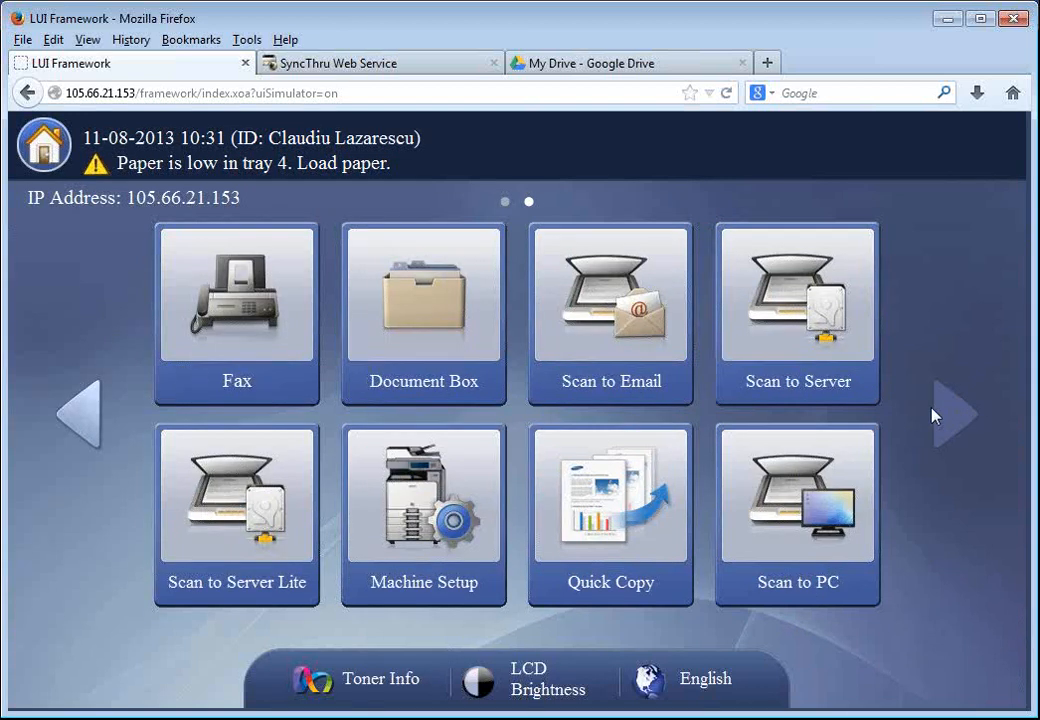
mouse_move(743, 532)
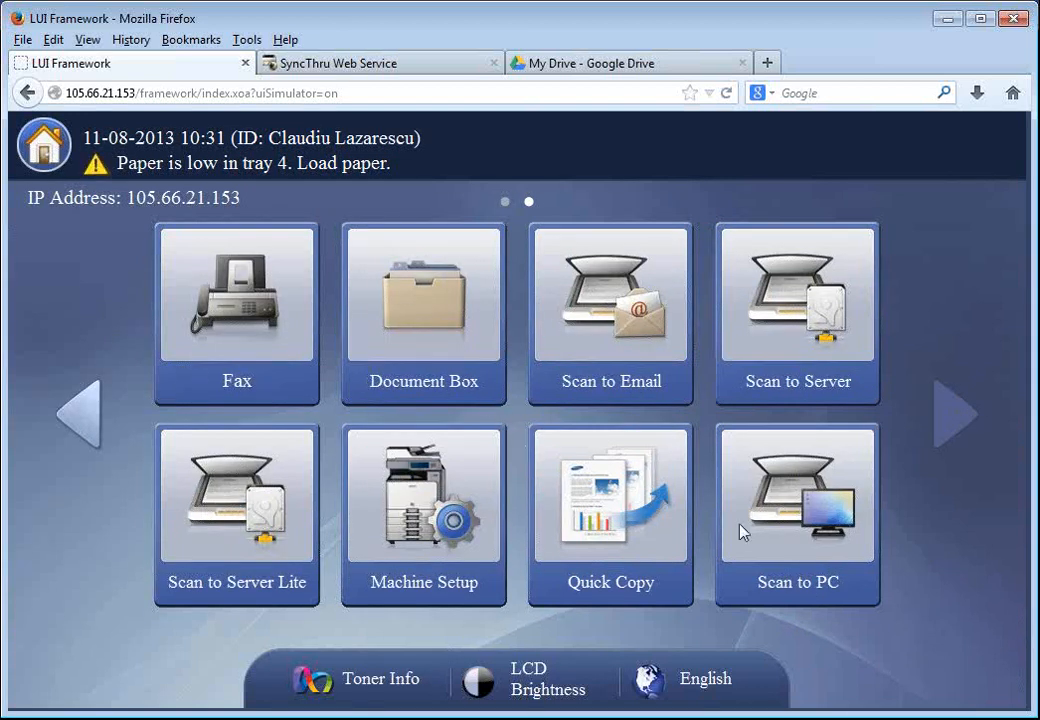
click(955, 413)
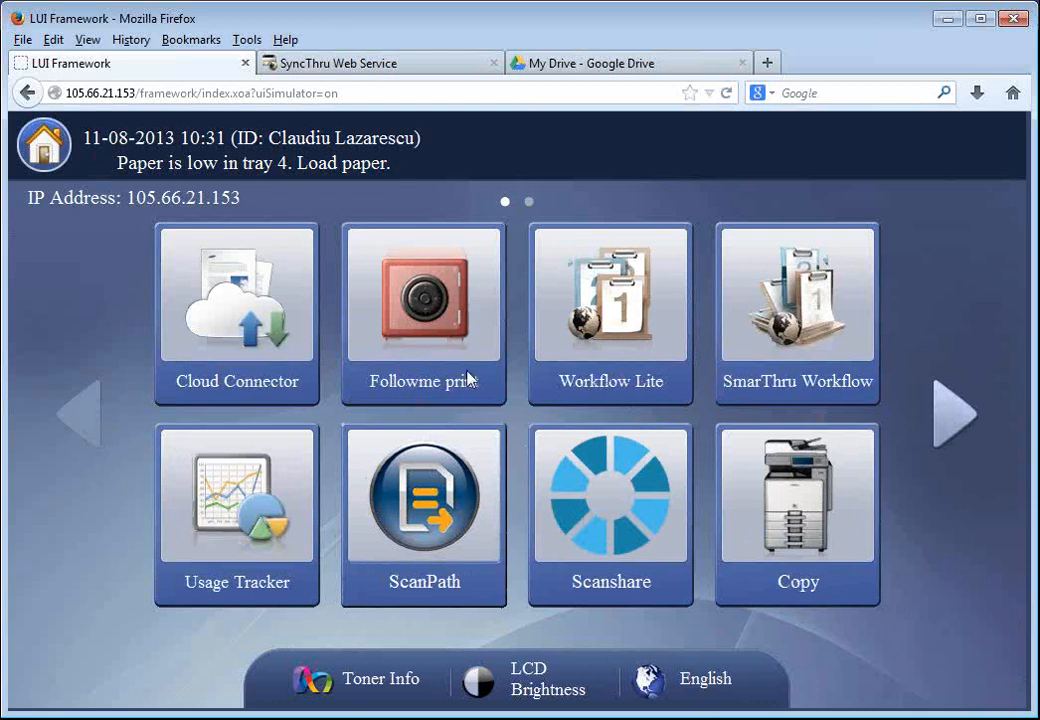
mouse_move(412, 338)
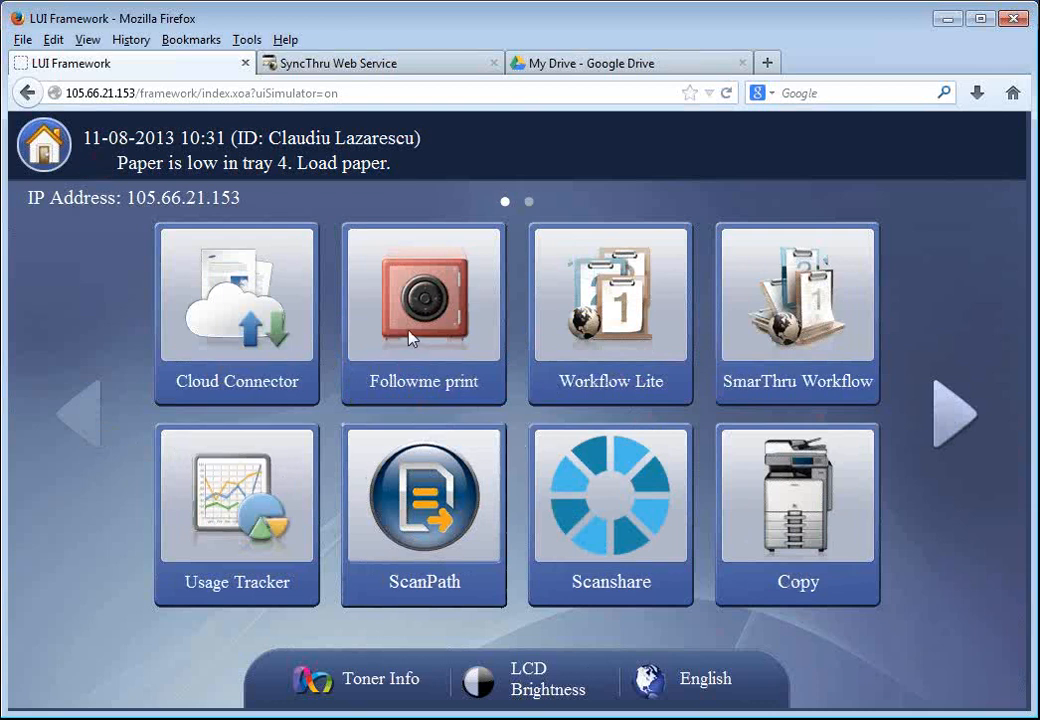
mouse_move(490, 366)
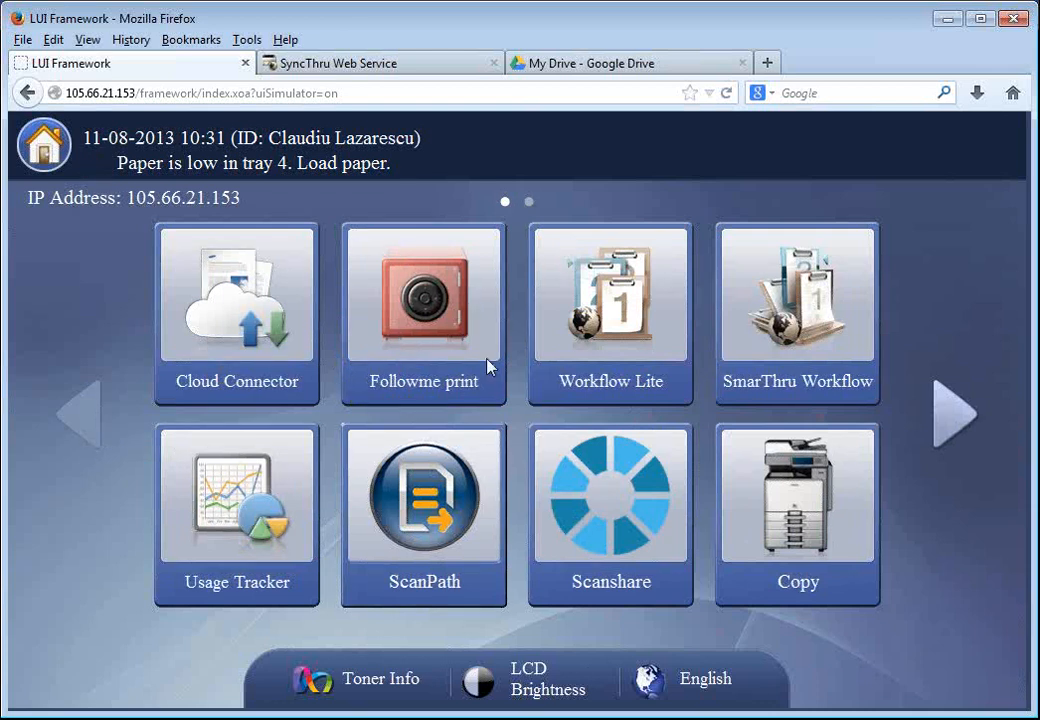
mouse_move(233, 370)
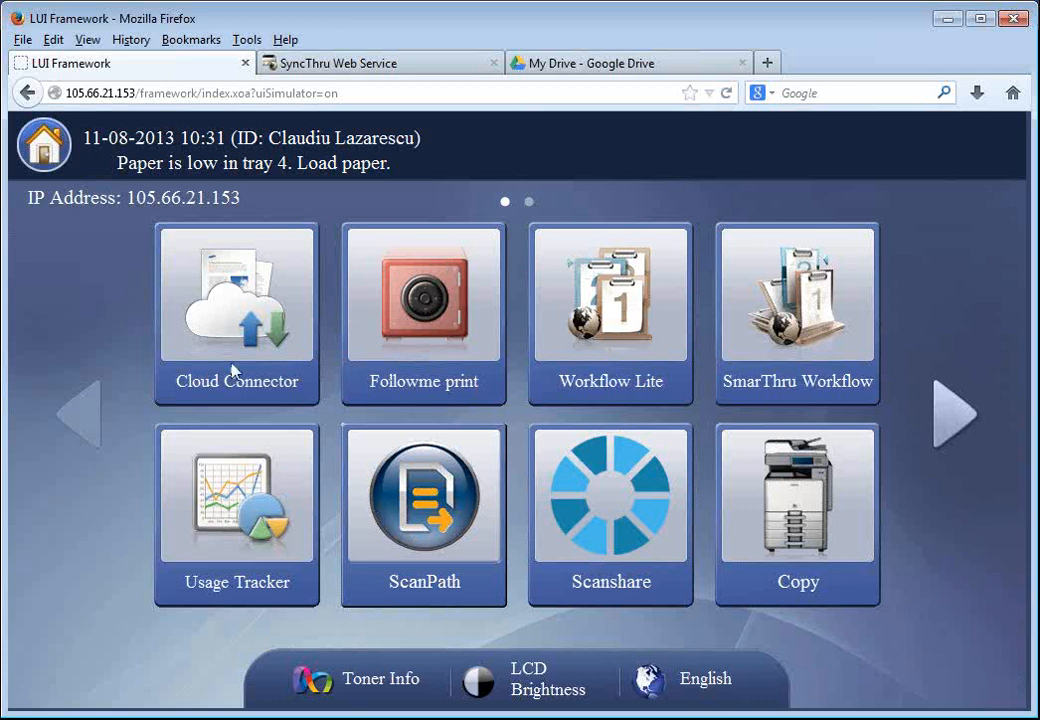
click(236, 294)
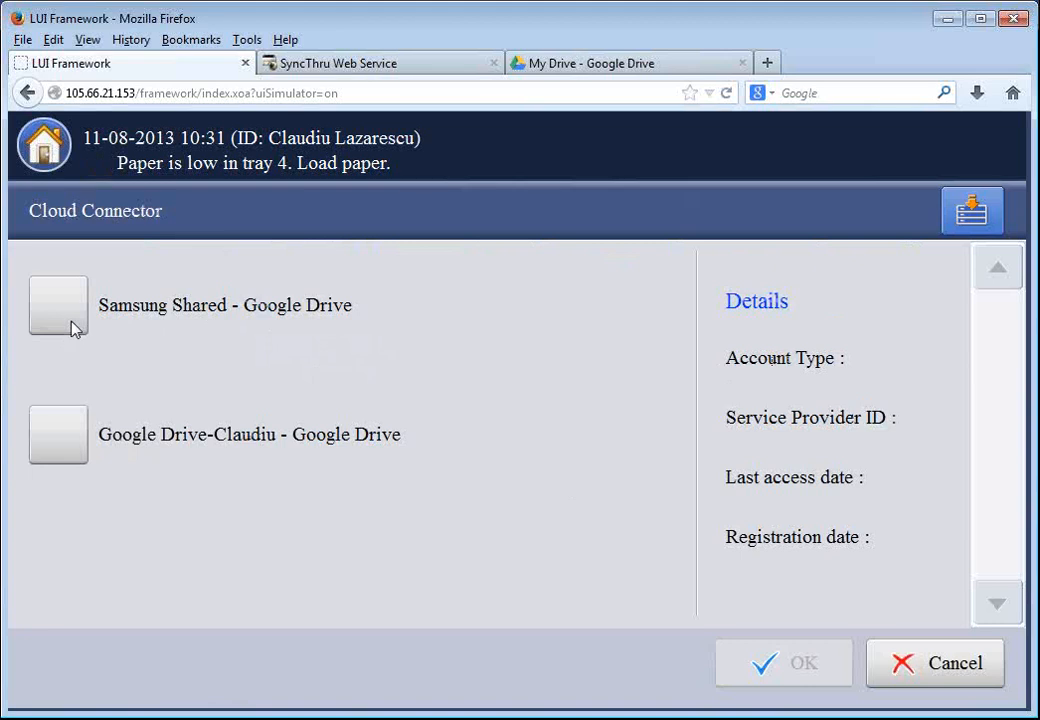
Check both accounts' details, then open the Samsung Shared Google Drive file list
click(58, 305)
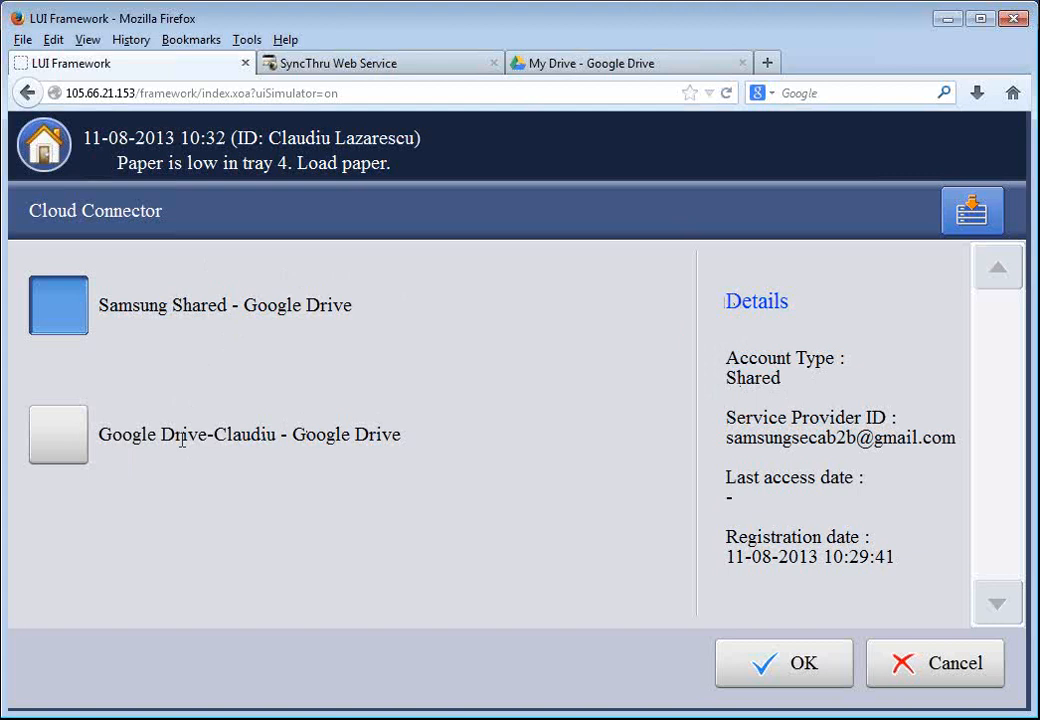
click(58, 434)
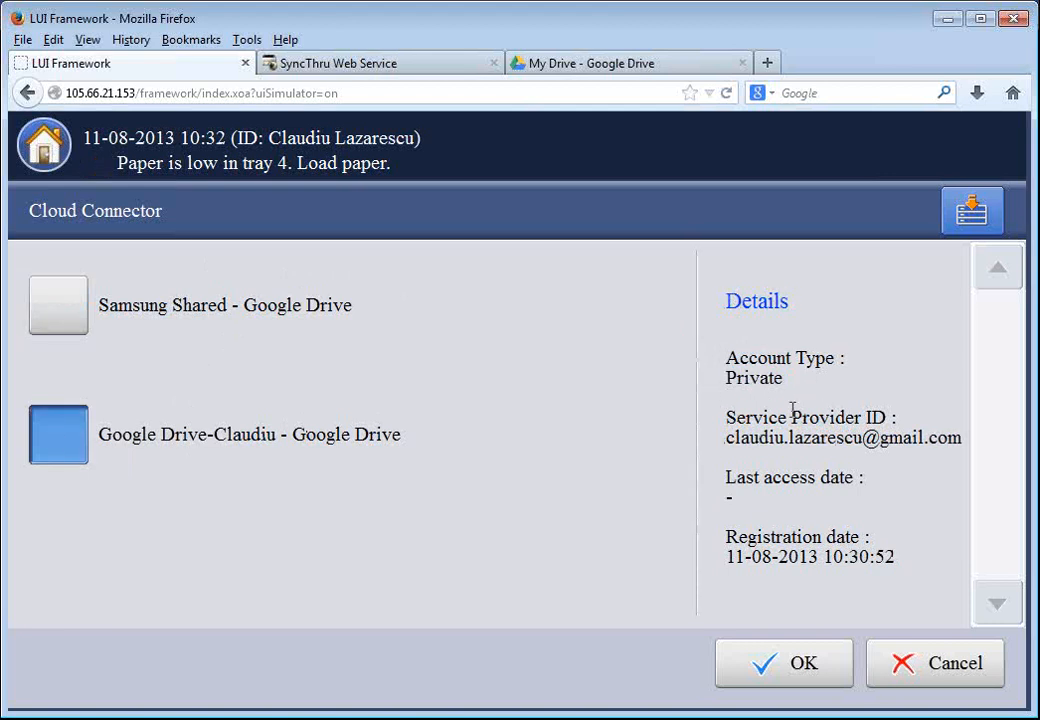
mouse_move(745, 401)
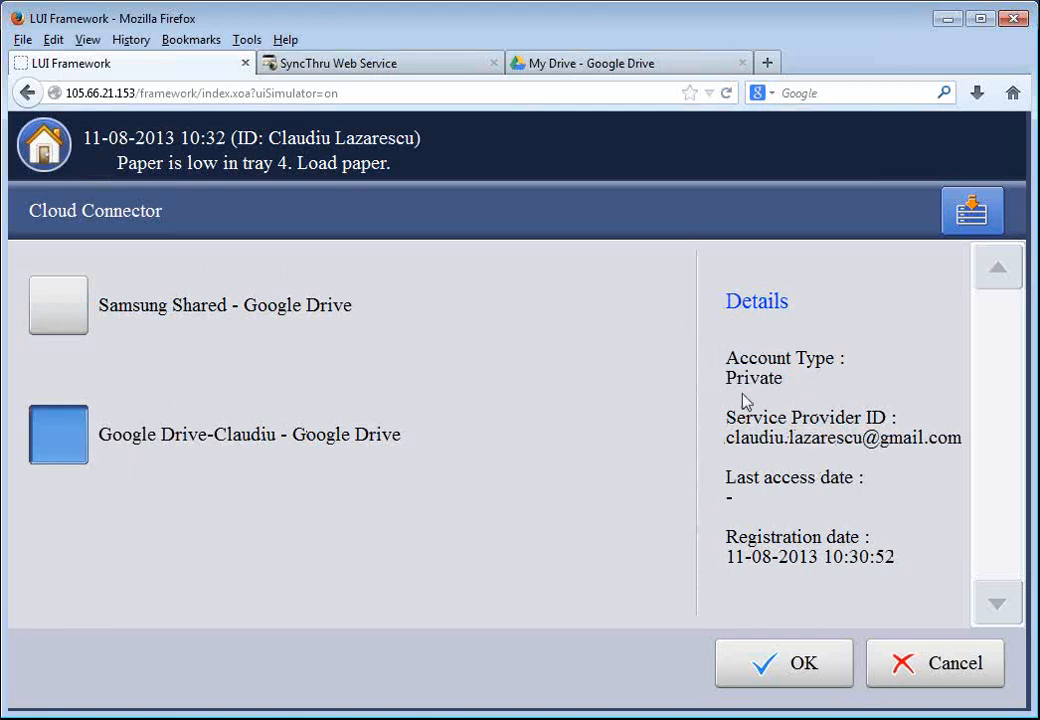
mouse_move(275, 358)
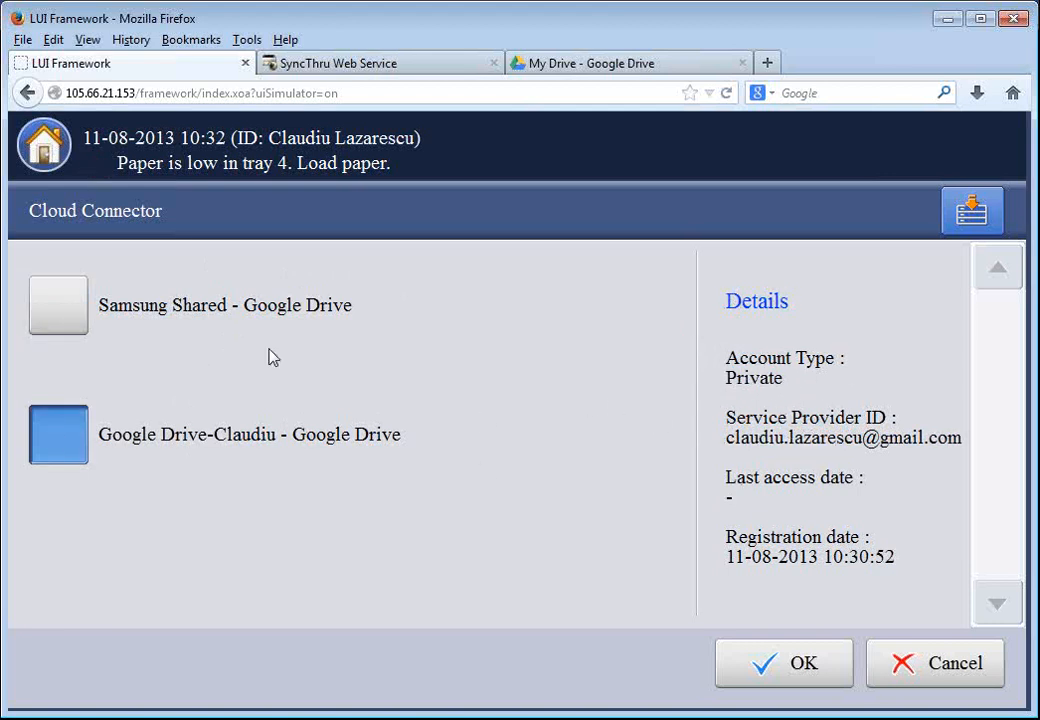
click(58, 305)
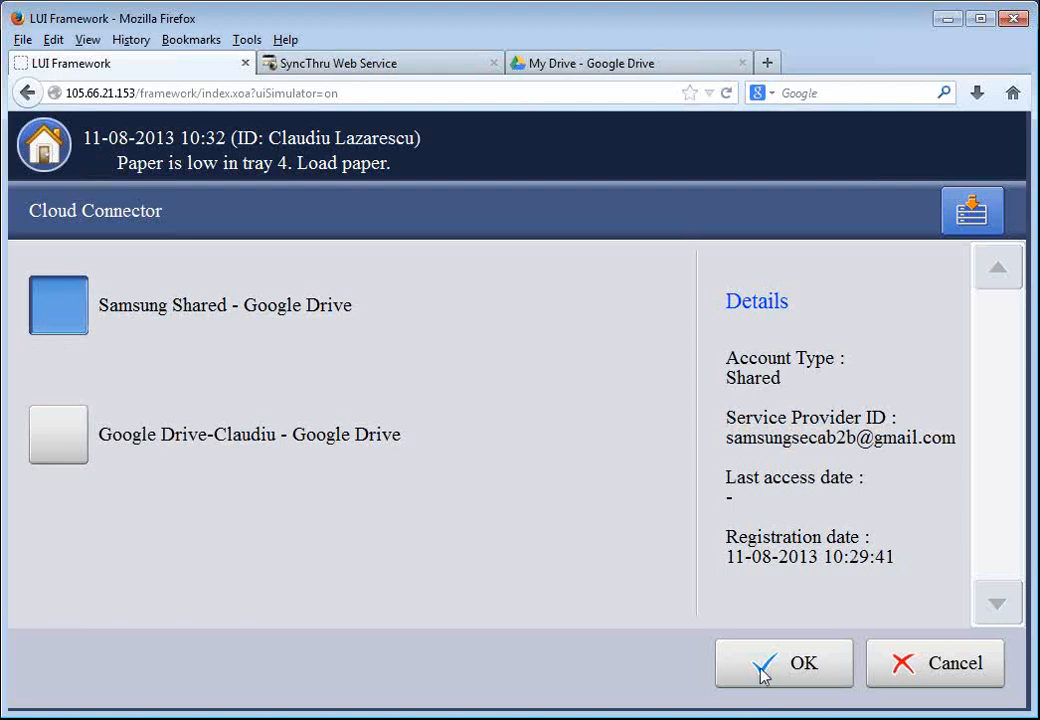
click(783, 663)
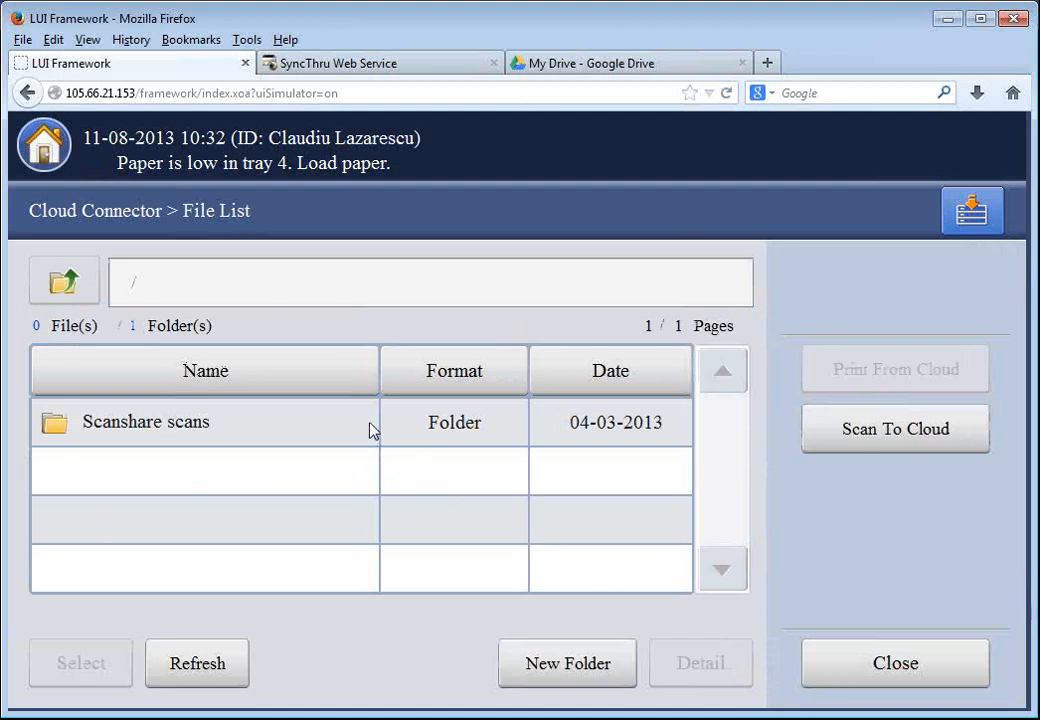
mouse_move(150, 425)
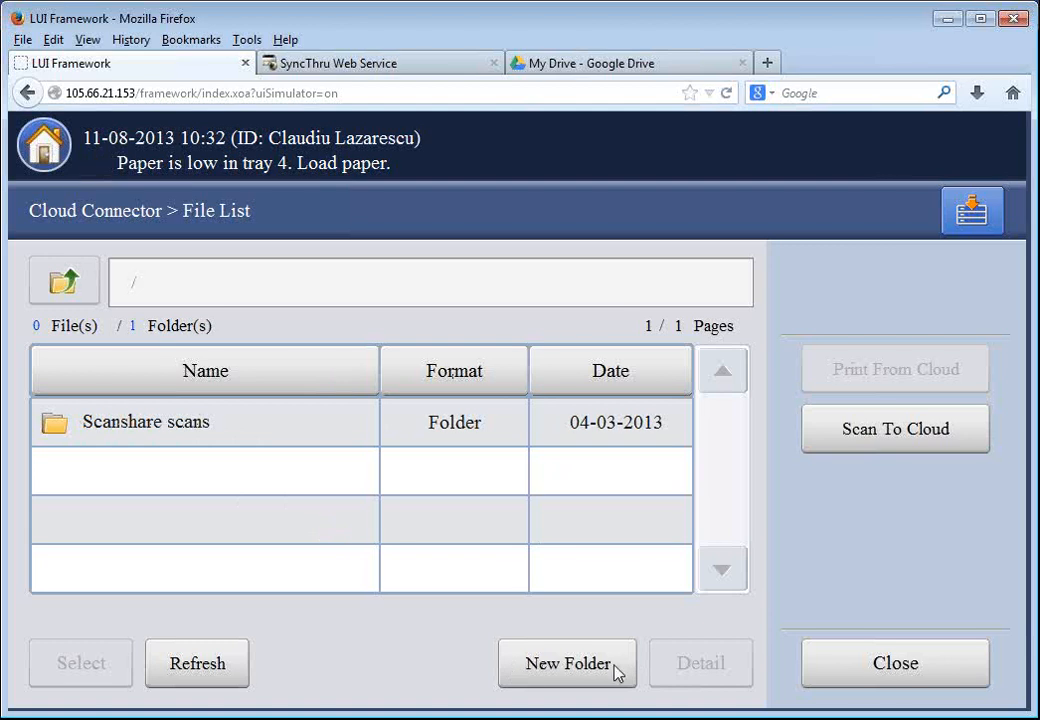
Create a folder named Demo in the Samsung Shared drive and begin a Scan To Cloud into it
click(567, 663)
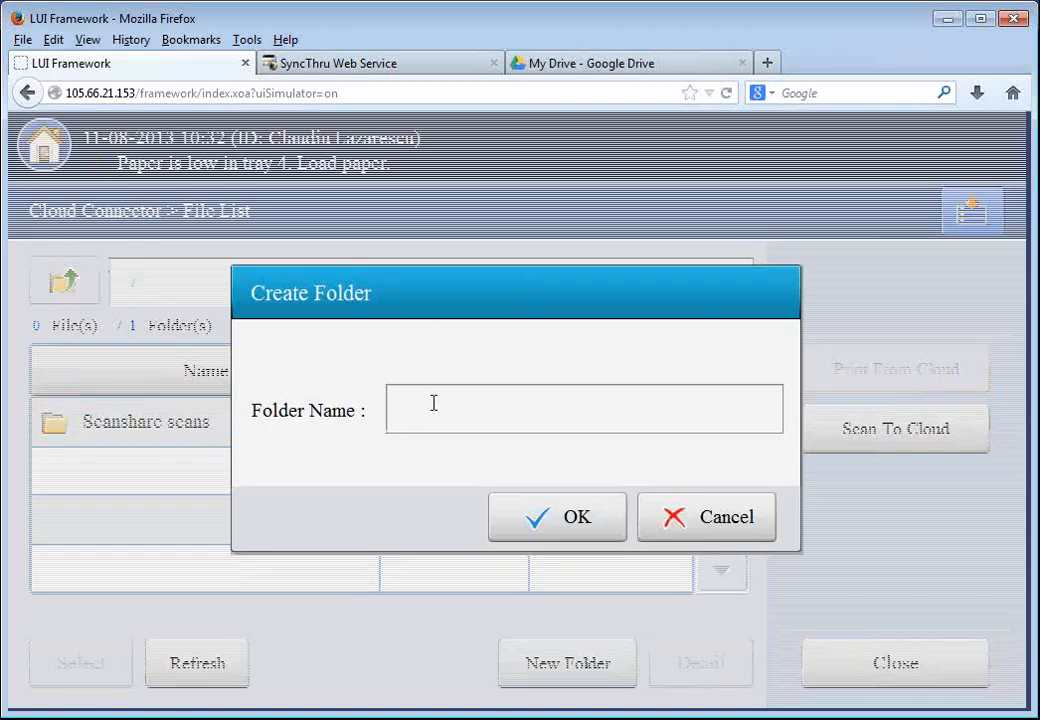
click(583, 409)
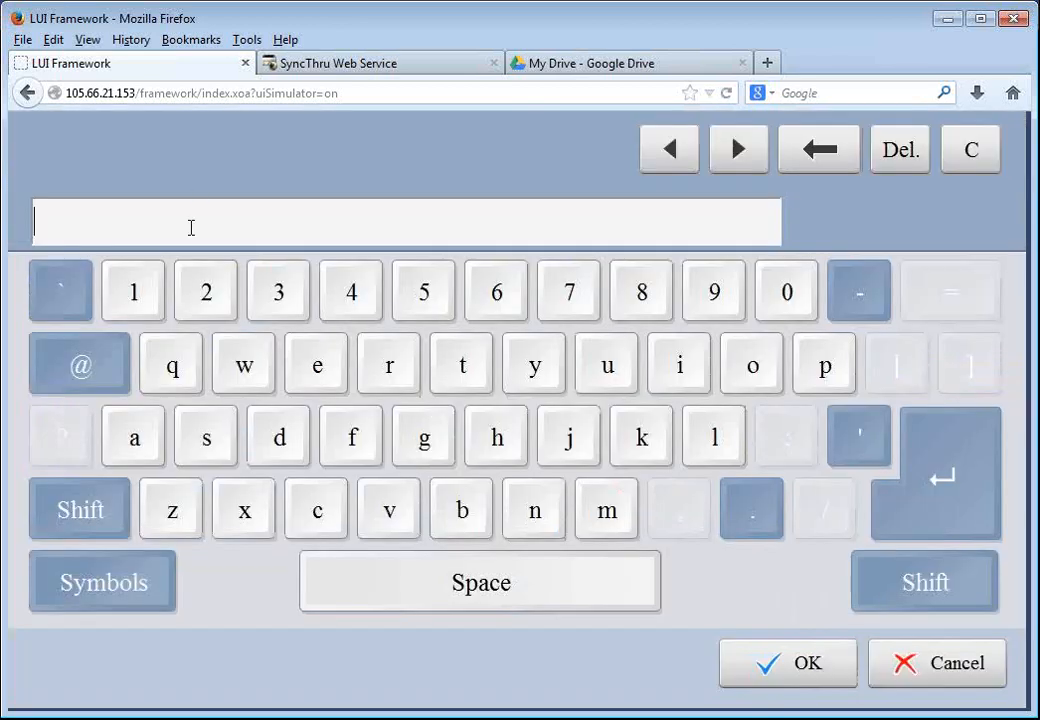
text(Demo)
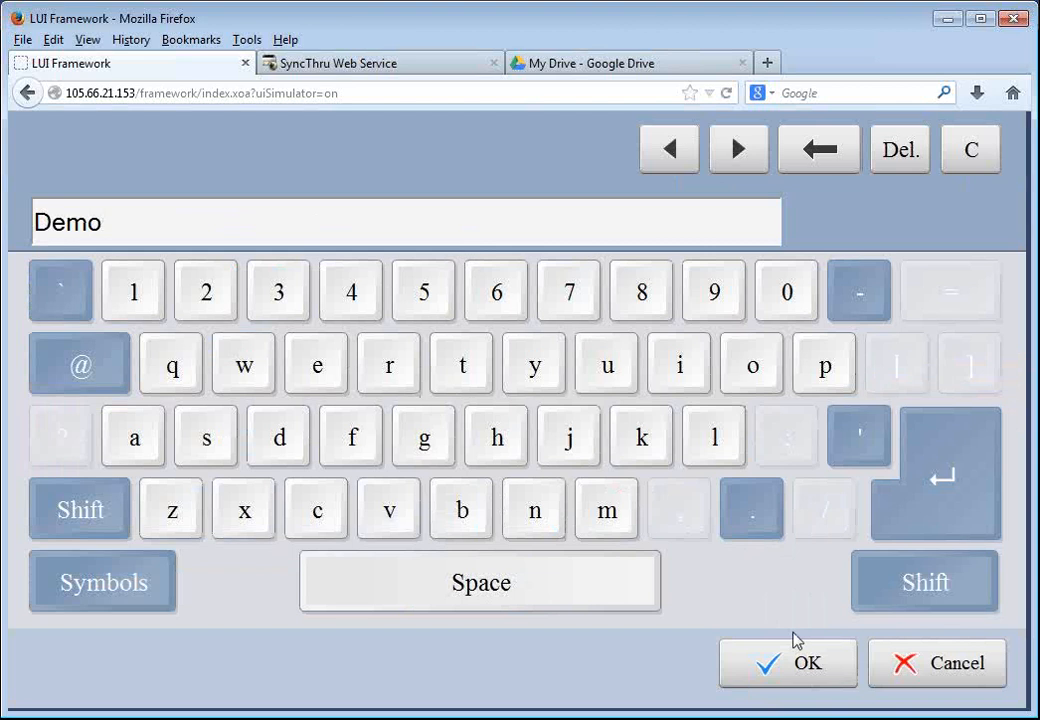
click(787, 663)
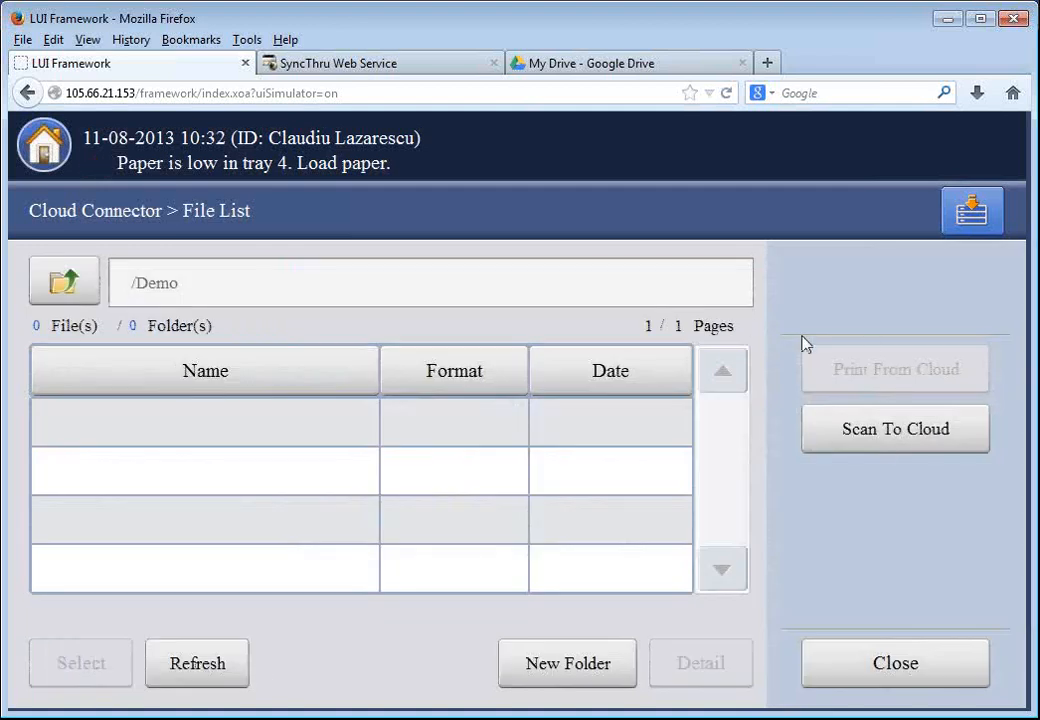
click(895, 428)
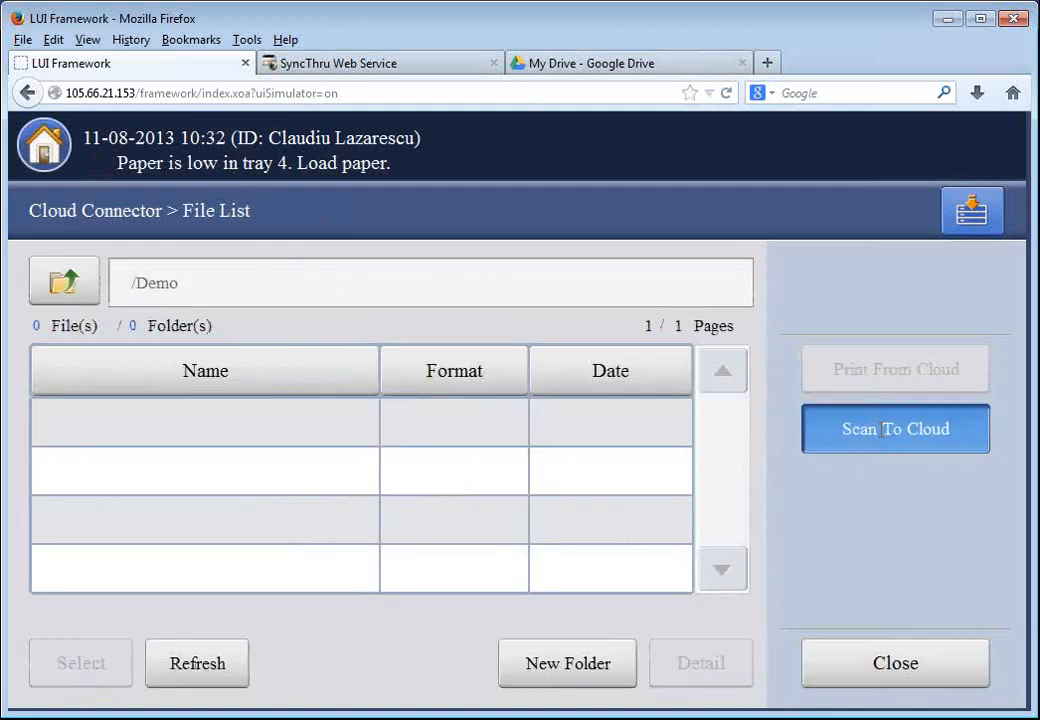
Set the file prefix to CLX-9352_OCR and raise the resolution to 300 dpi
click(895, 429)
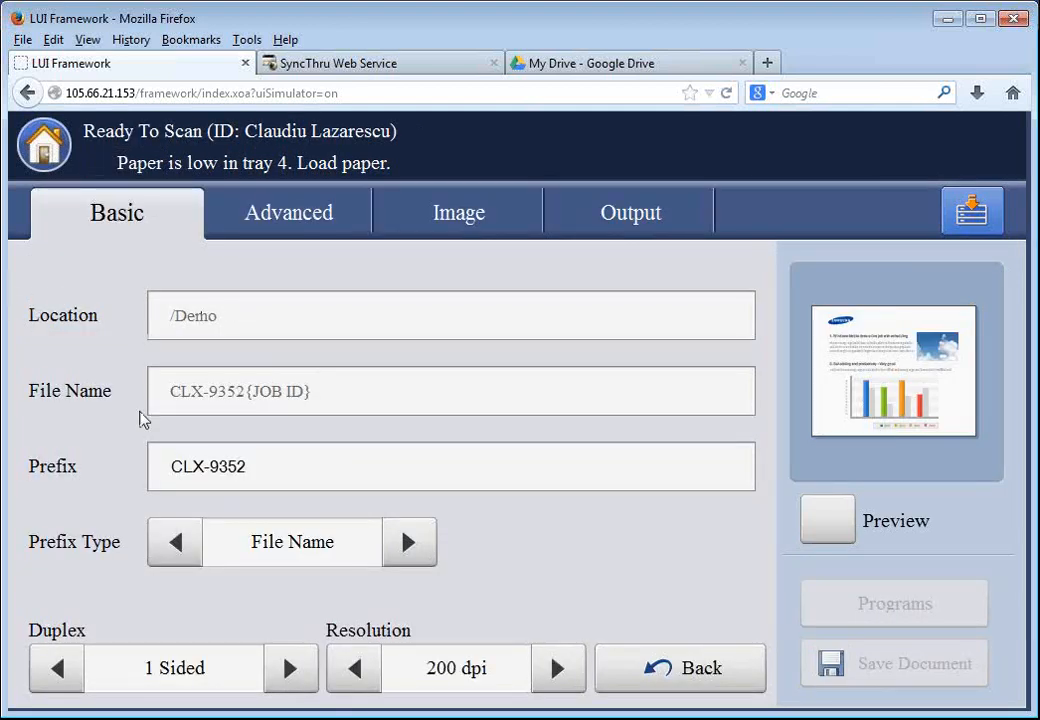
click(450, 466)
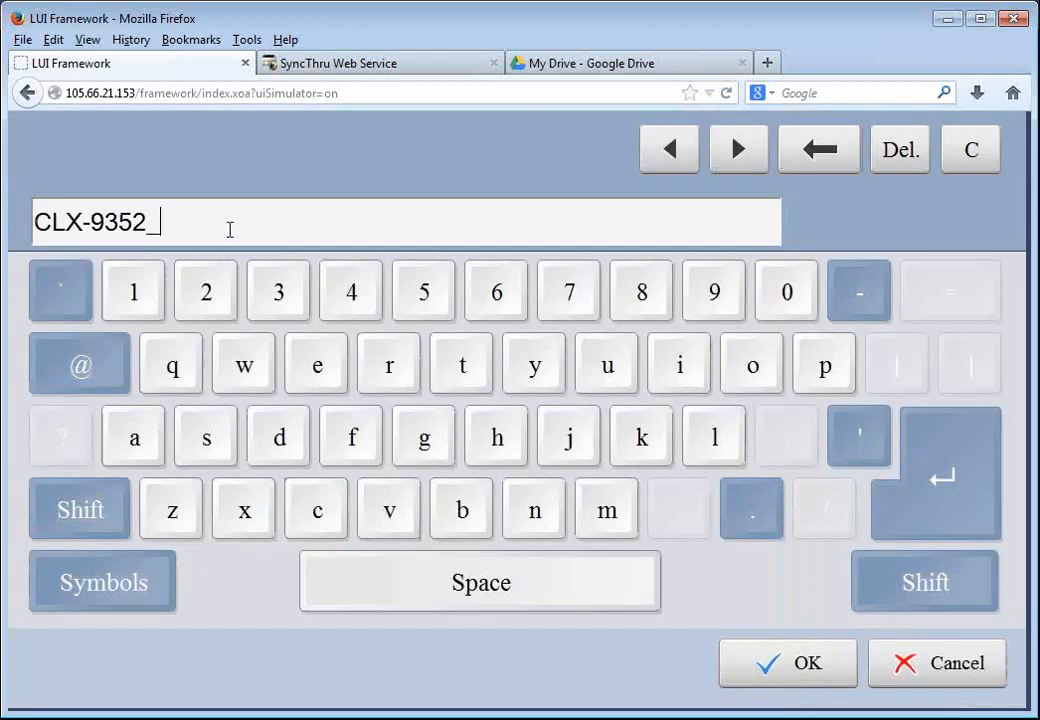
text(OCR)
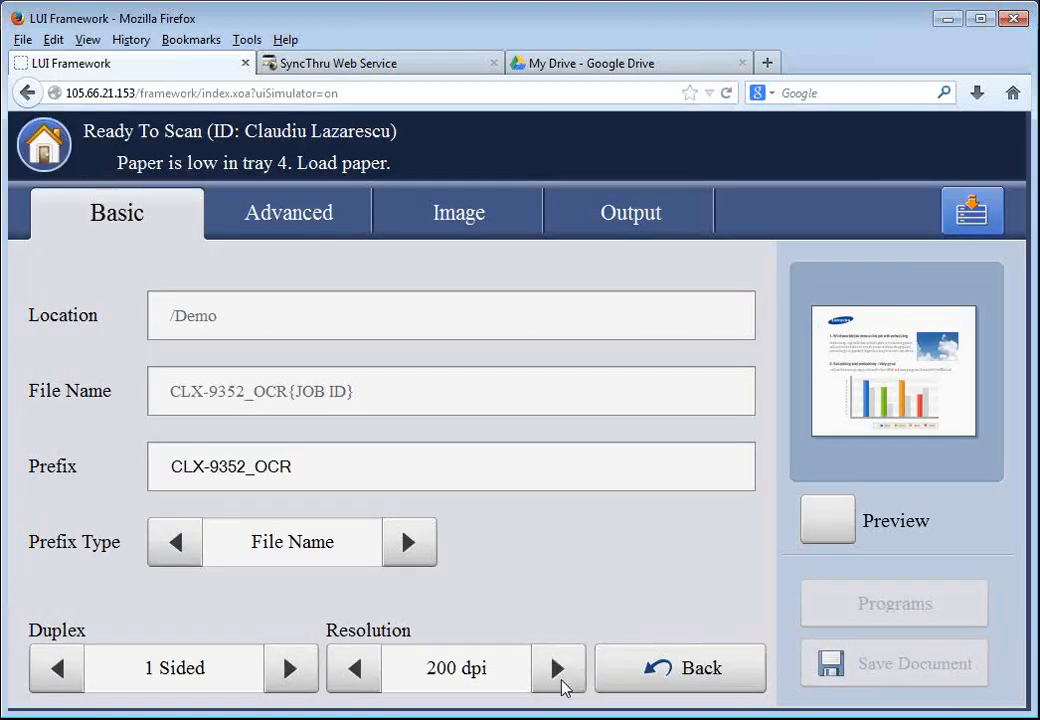
click(558, 668)
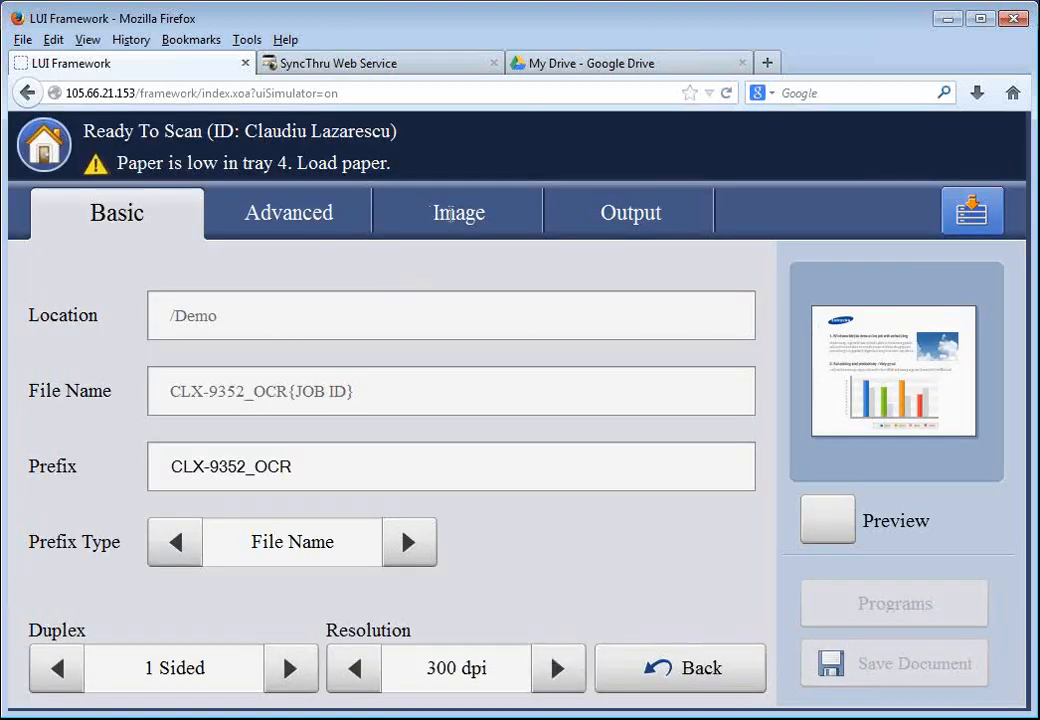
Under Output > File Format, make the multipage PDF searchable with English recognition
click(458, 212)
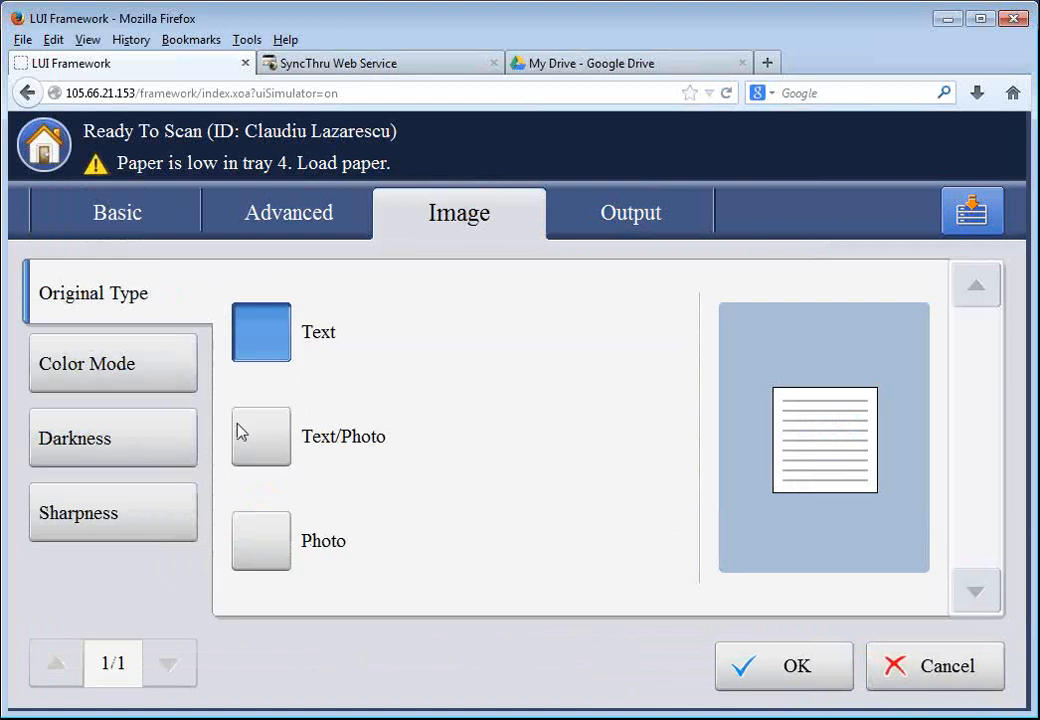
click(630, 212)
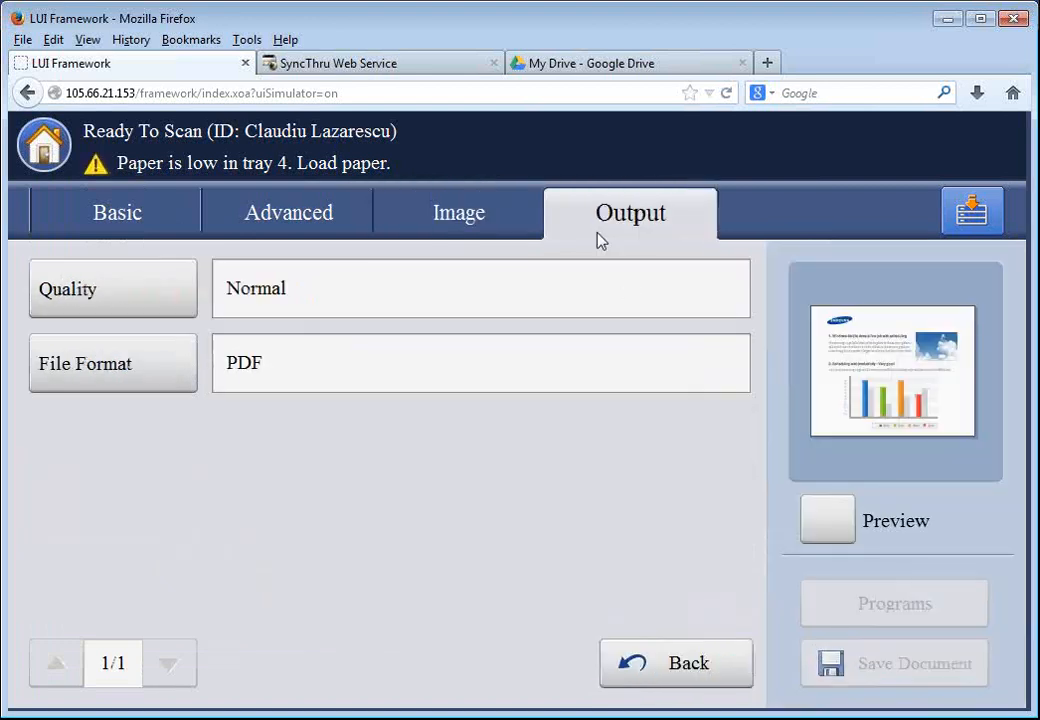
click(112, 363)
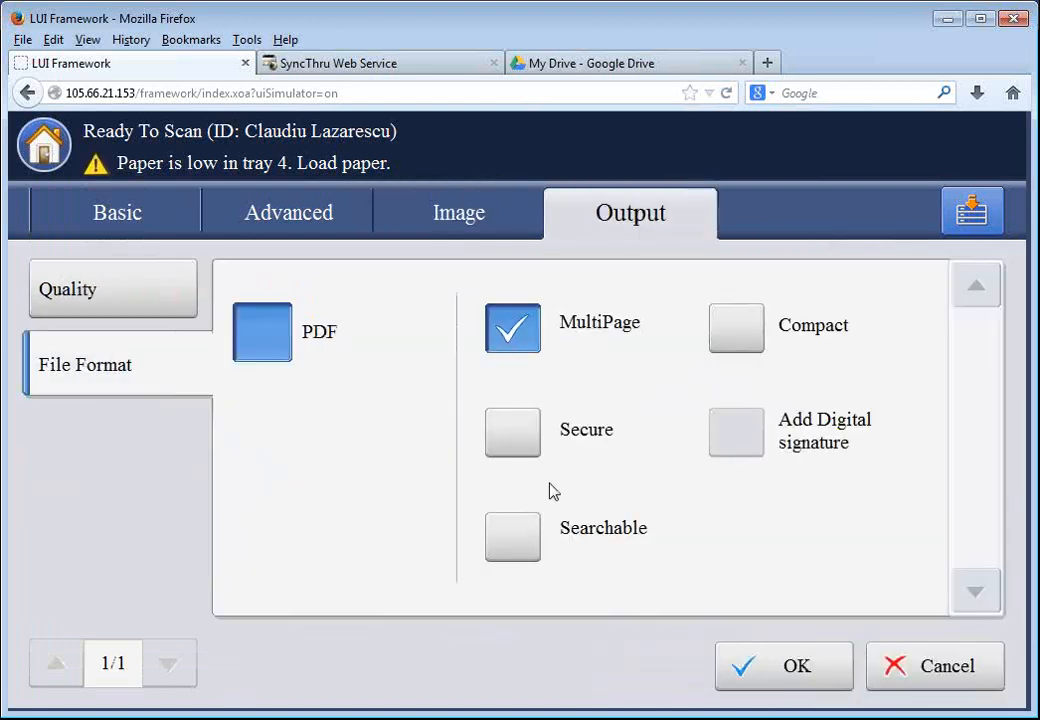
click(971, 211)
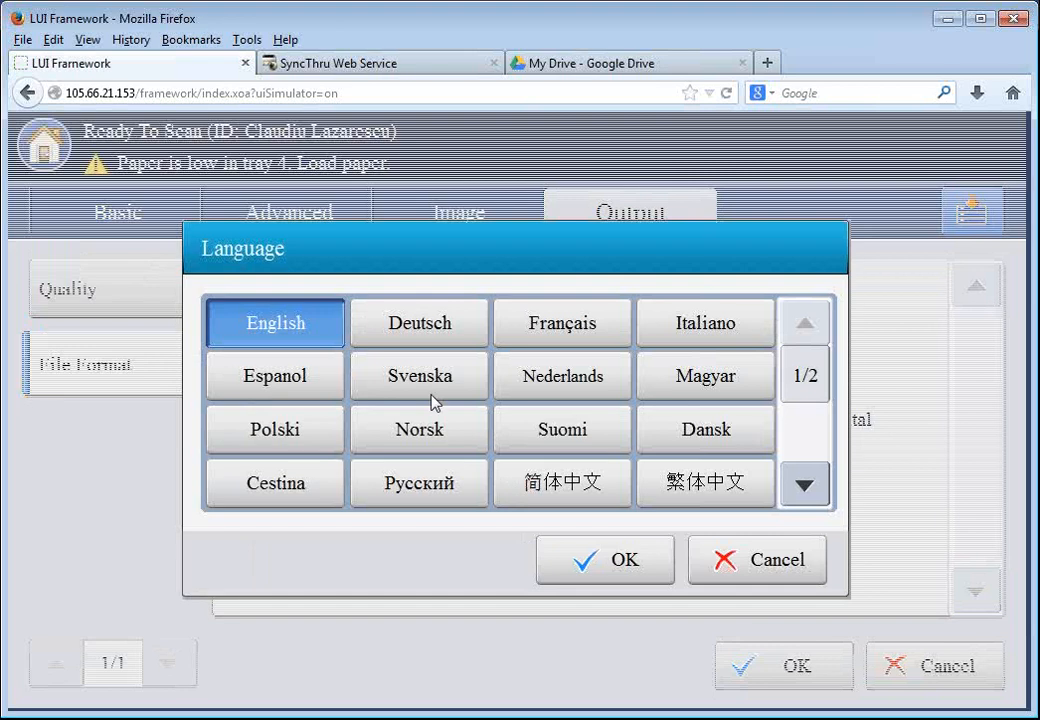
click(604, 559)
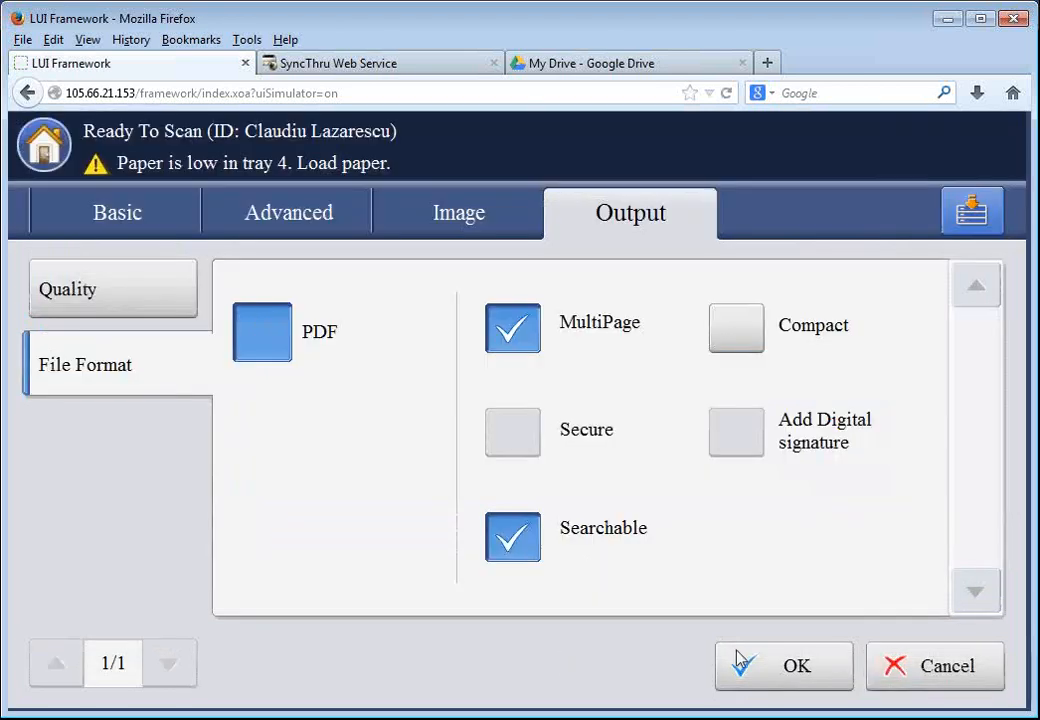
click(797, 666)
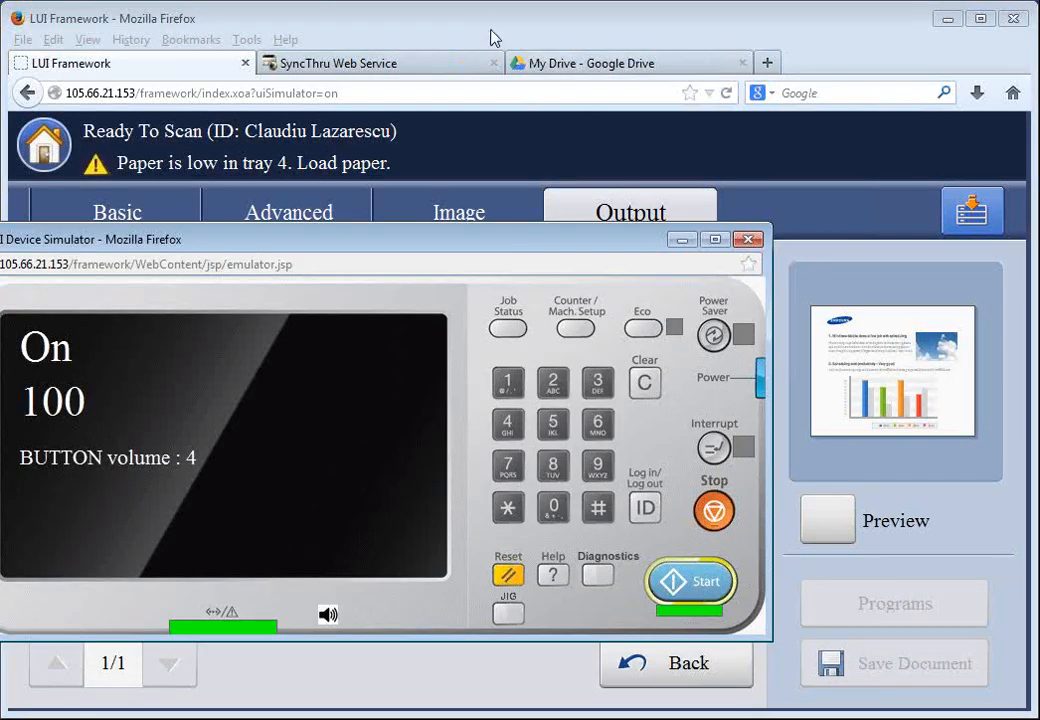
Attempt a scan, dismiss the paper size detection error, and go to the Advanced settings
click(689, 581)
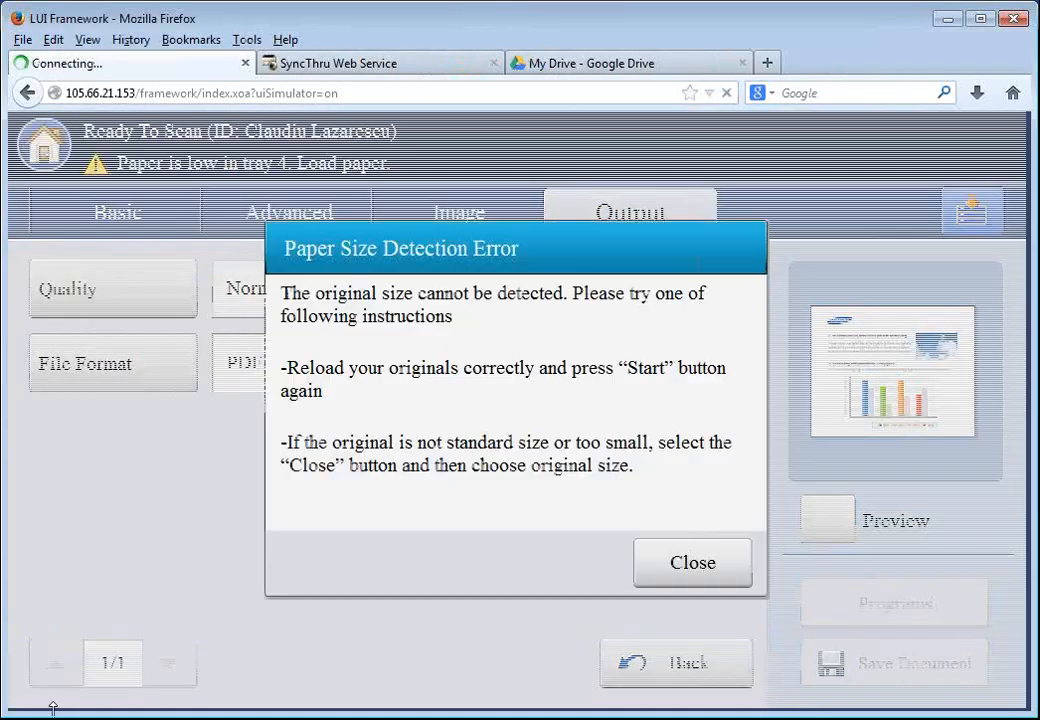
click(692, 562)
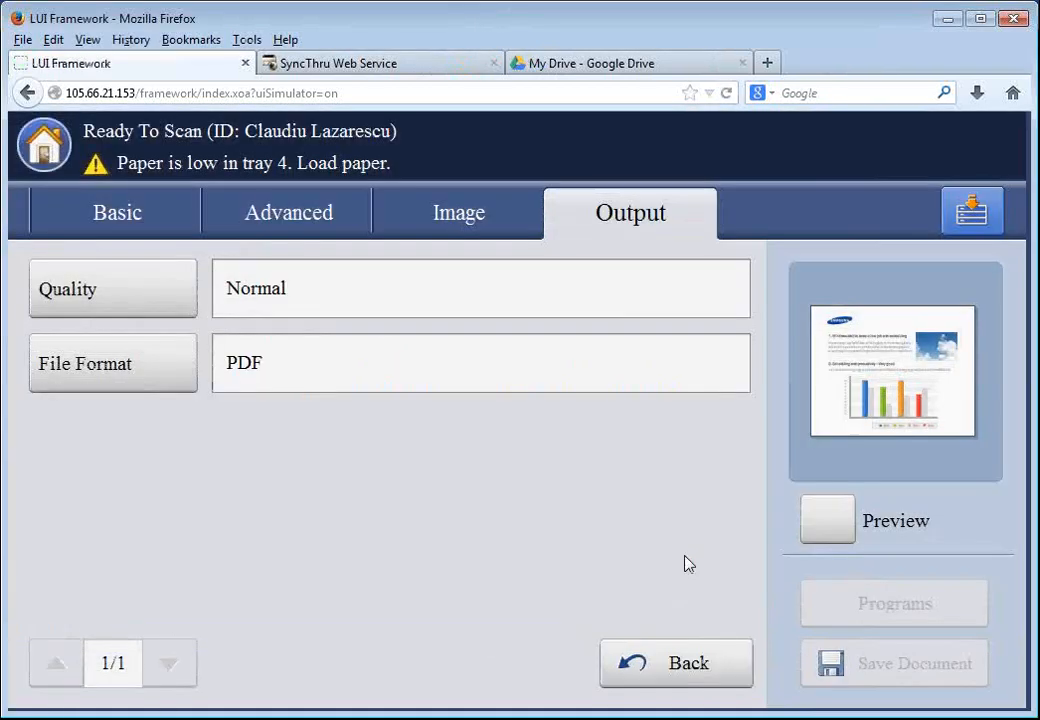
click(288, 212)
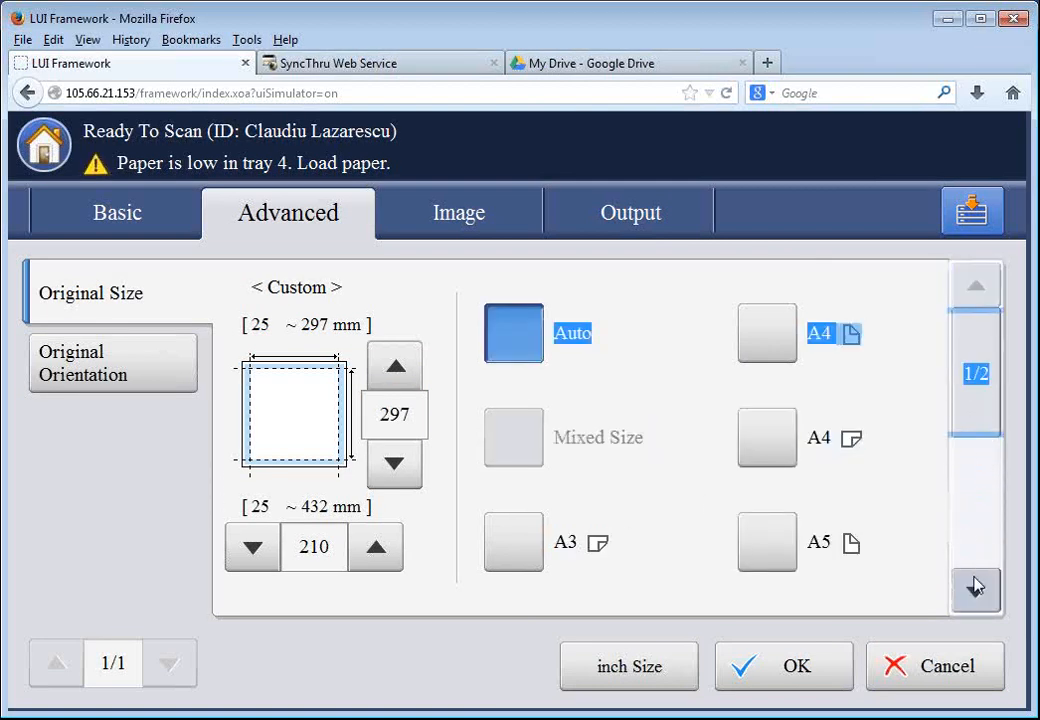
Set the original size to landscape Letter using inch sizes
click(975, 588)
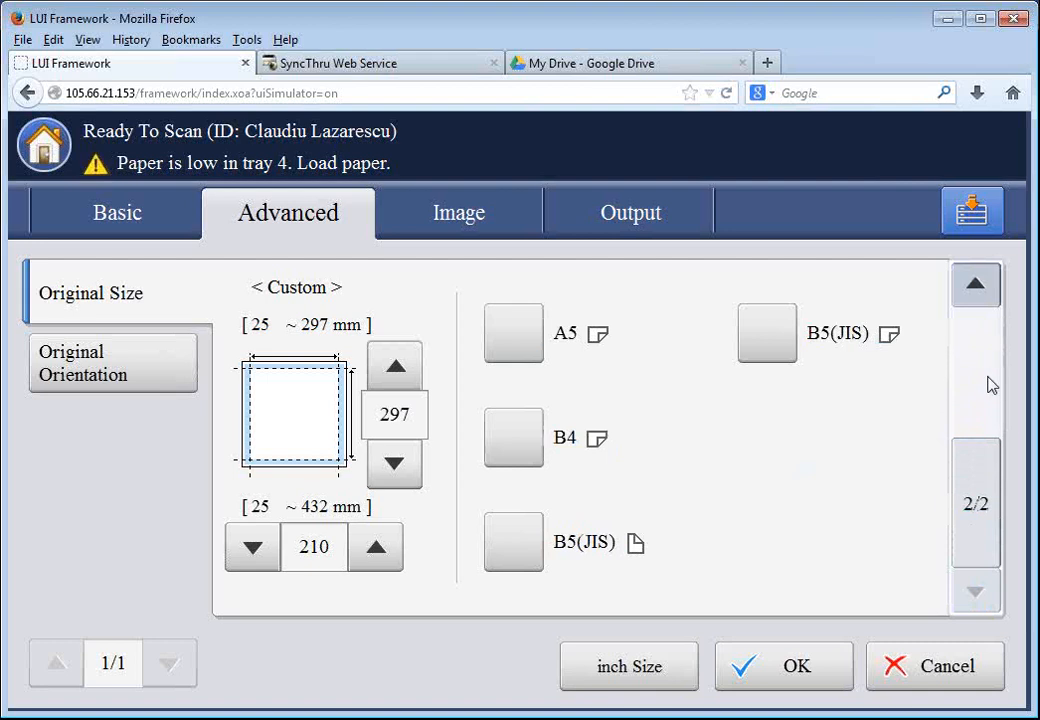
click(975, 284)
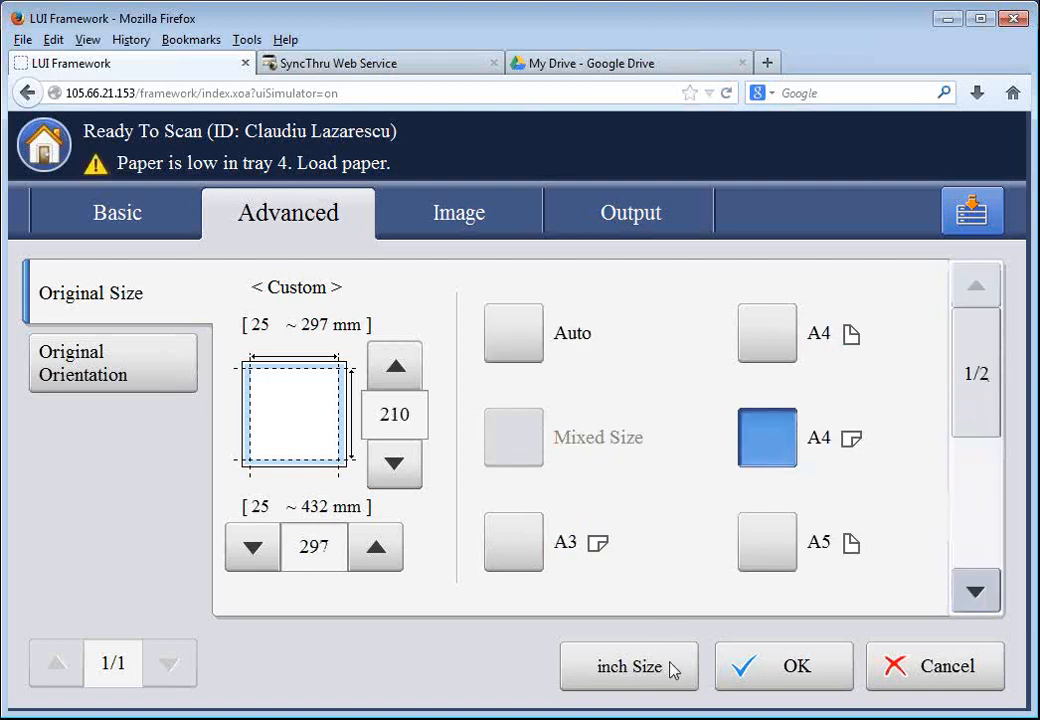
click(629, 666)
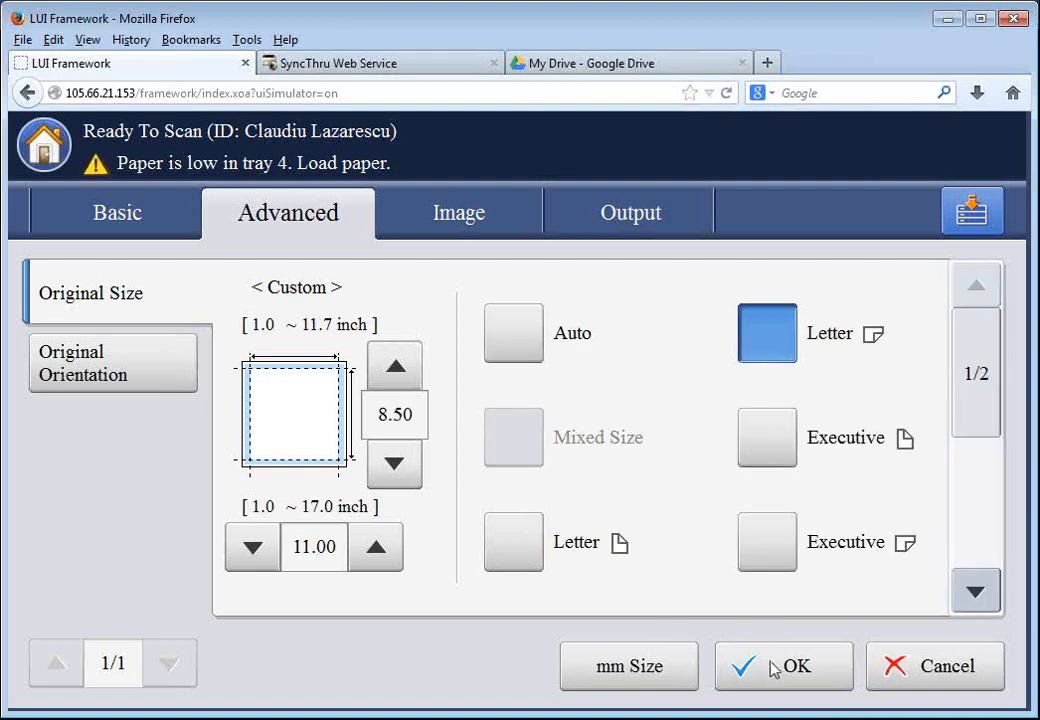
click(783, 666)
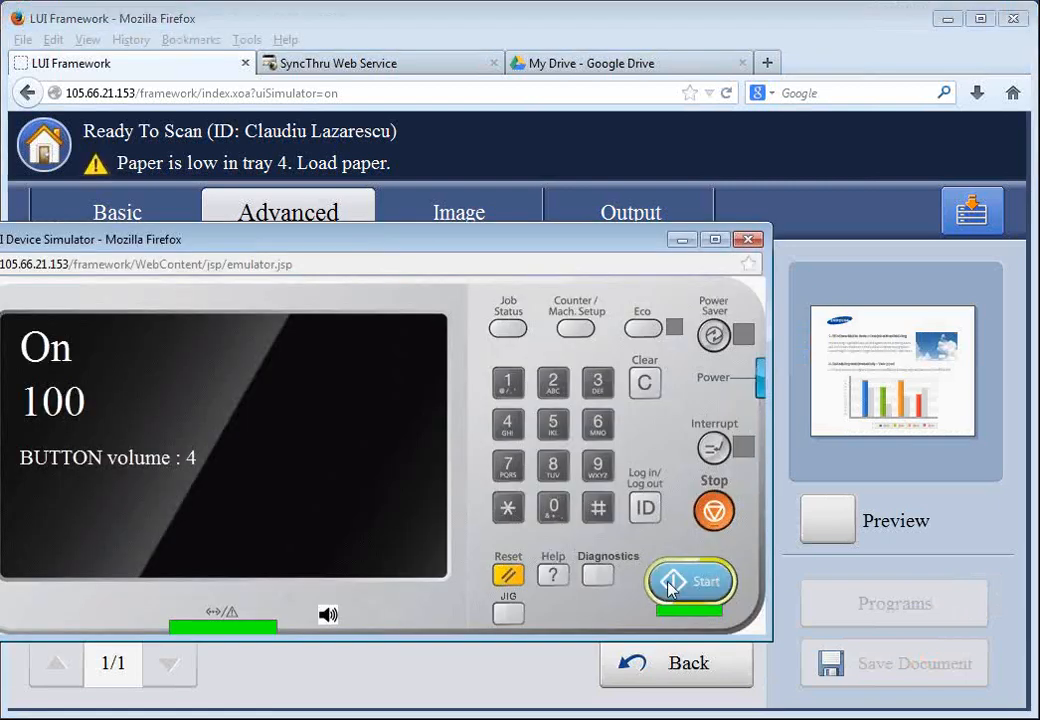
Scan the page, let it upload as CLX-9352_OCR001163.pdf to Demo, and dismiss the status
click(690, 581)
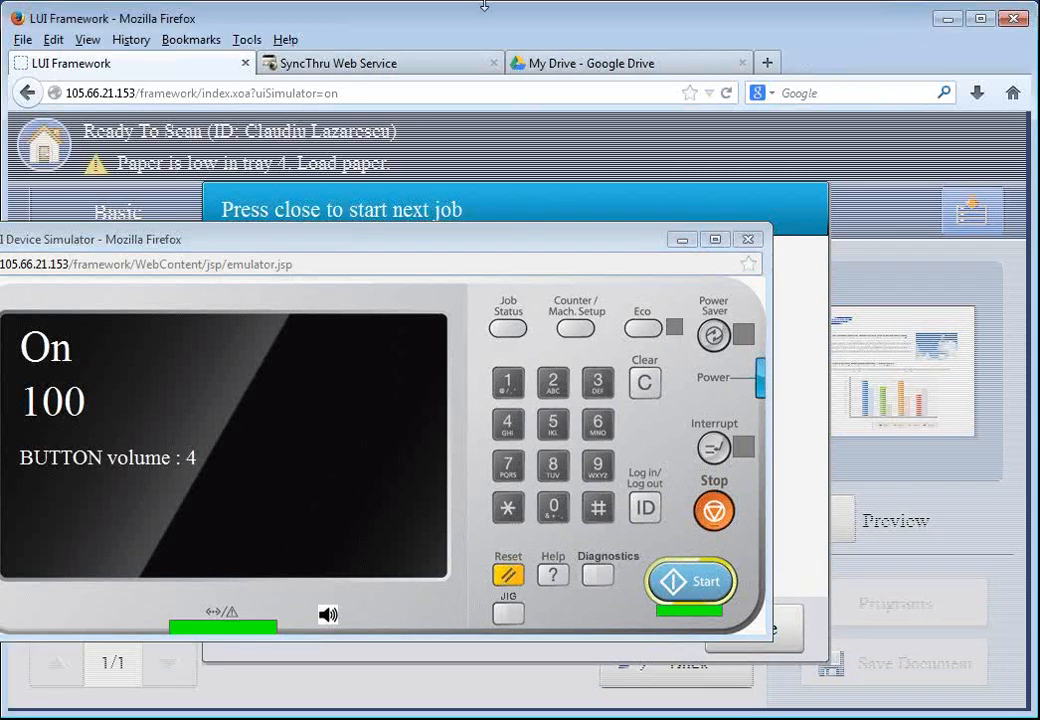
click(689, 581)
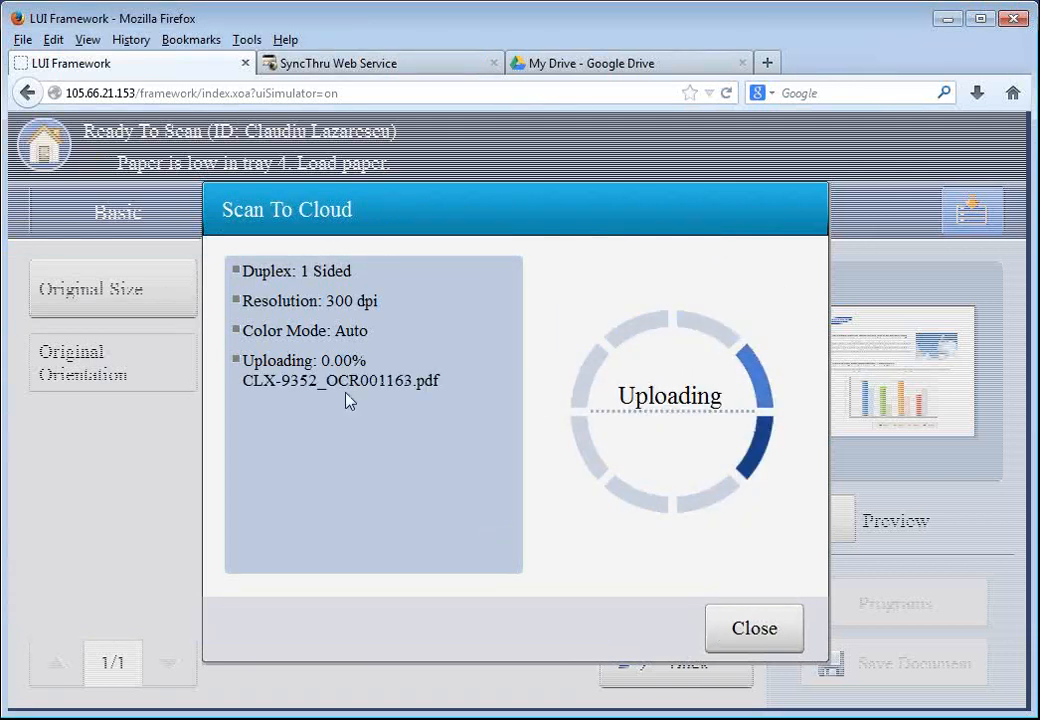
click(754, 628)
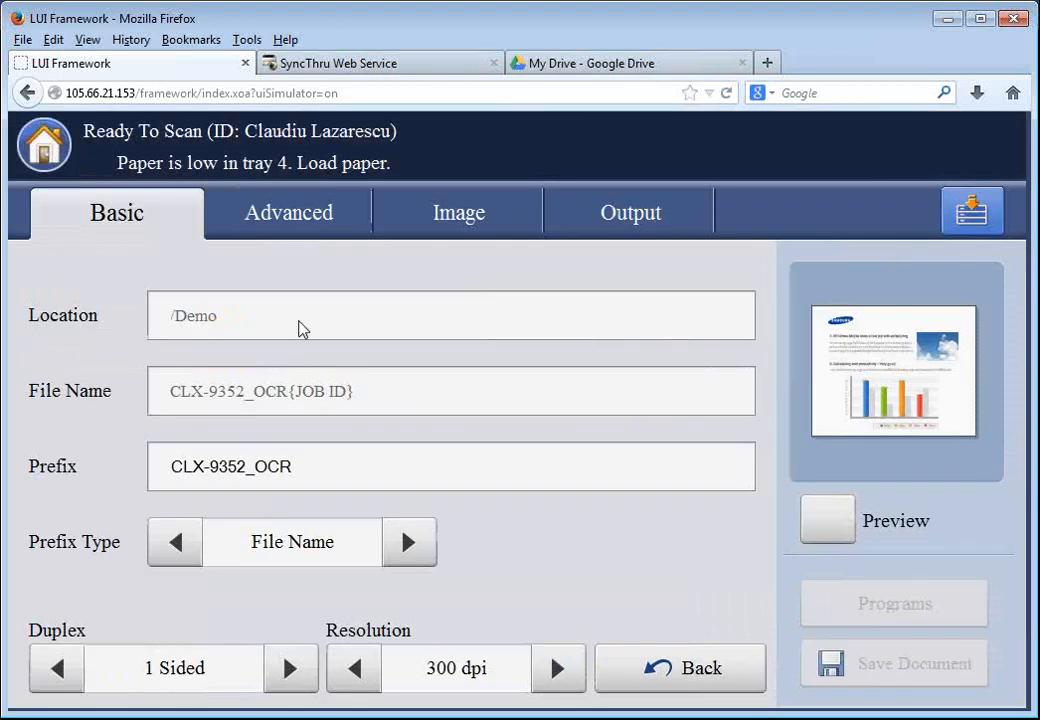
mouse_move(448, 318)
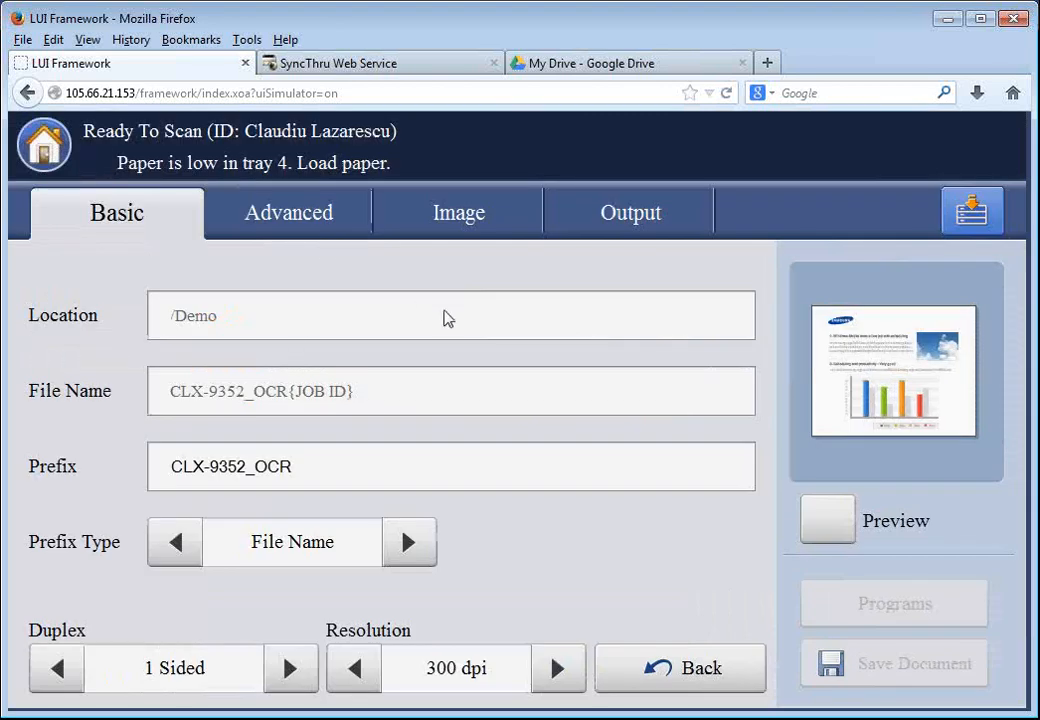
mouse_move(625, 131)
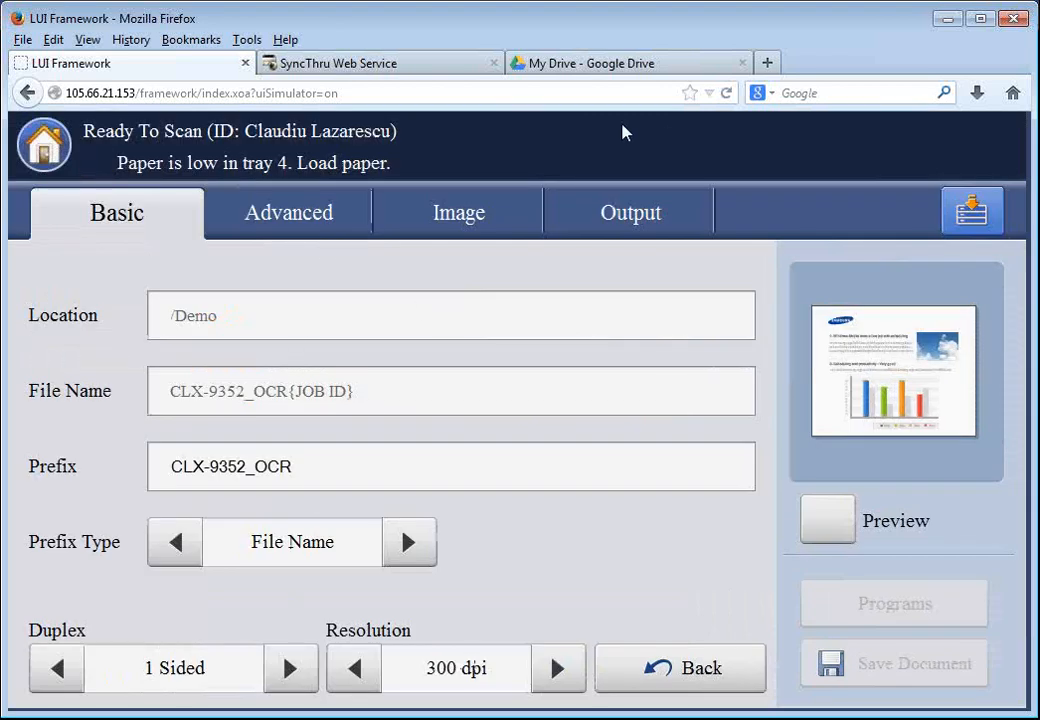
click(628, 63)
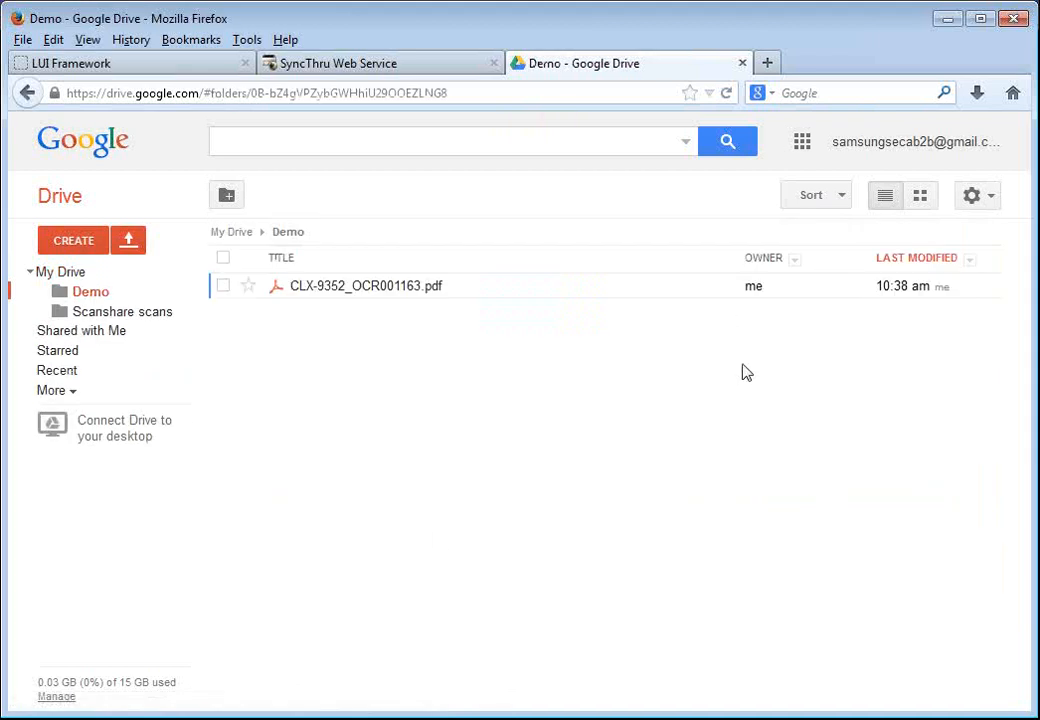
View CLX-9352_OCR001163.pdf from Demo, zoom in twice, and confirm its text is selectable
double_click(366, 285)
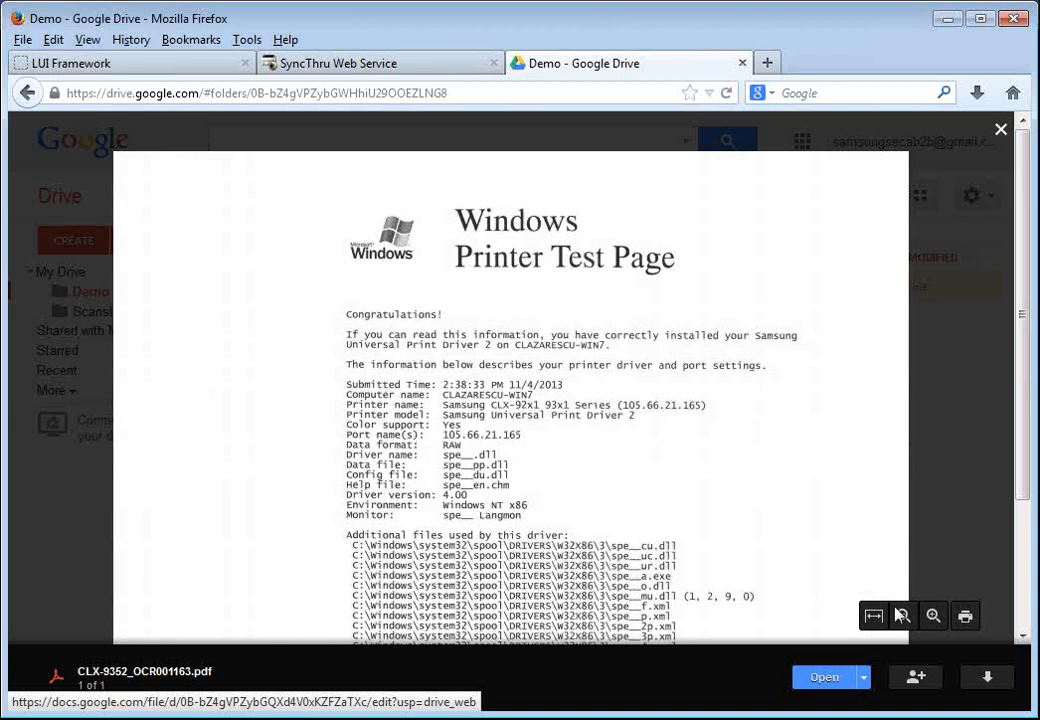
click(932, 615)
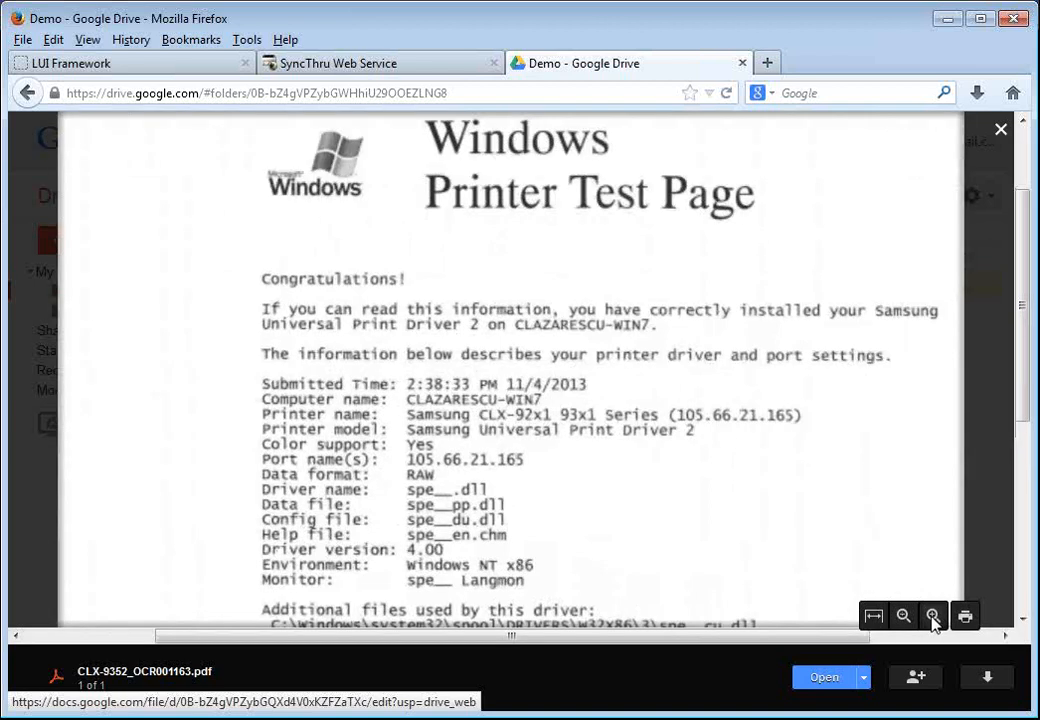
click(932, 615)
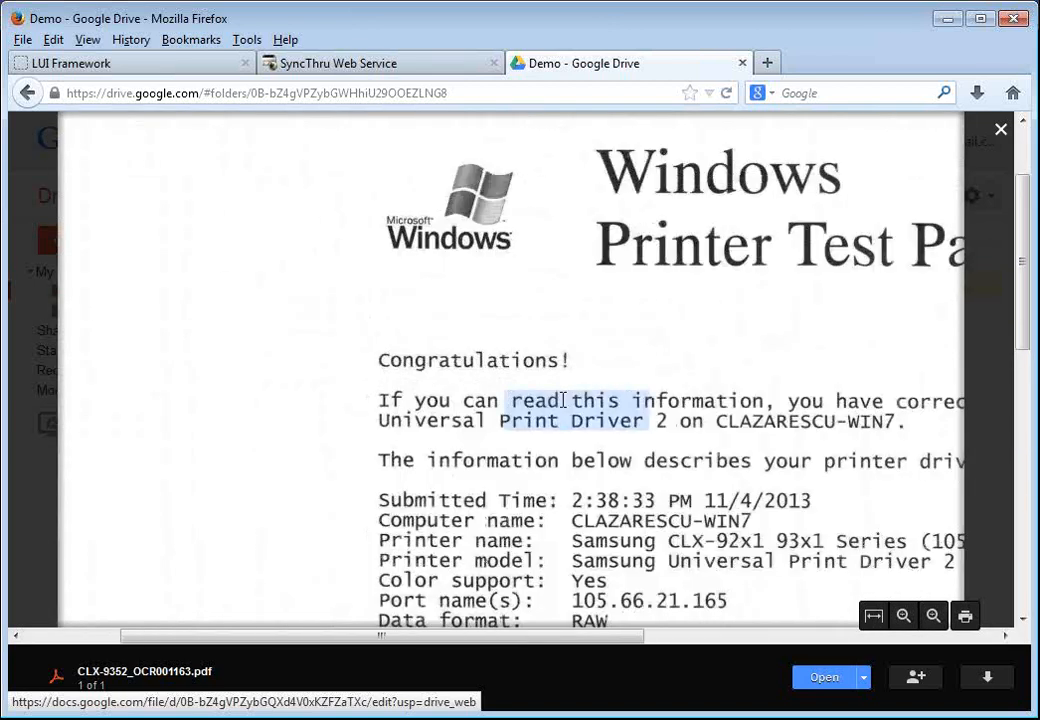
click(553, 400)
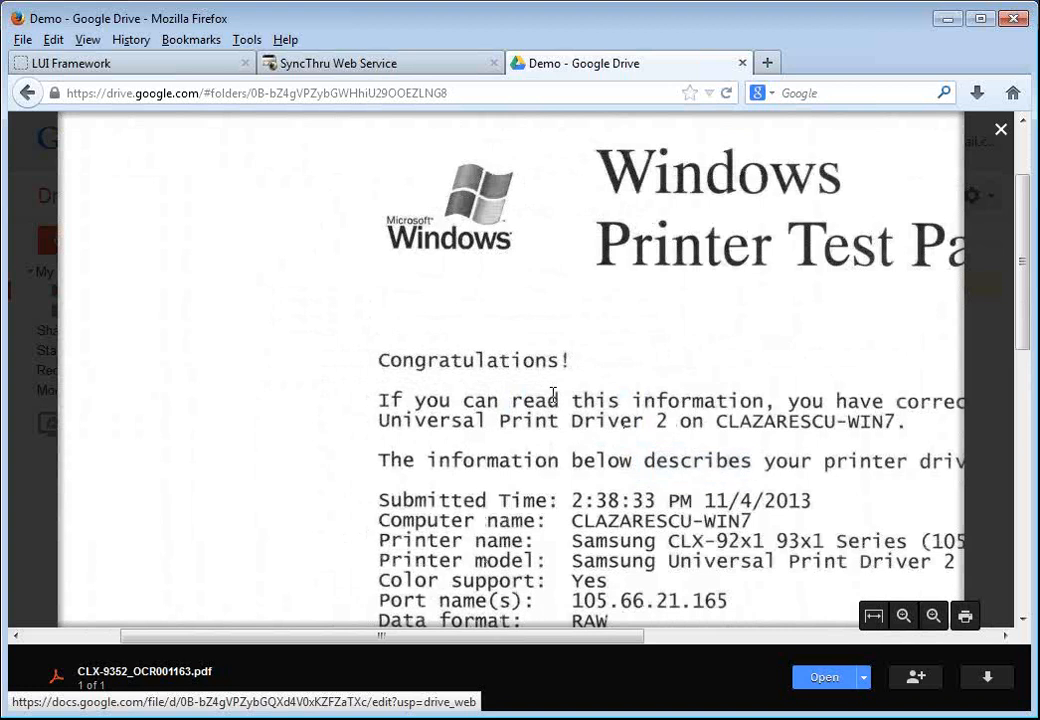
mouse_move(434, 314)
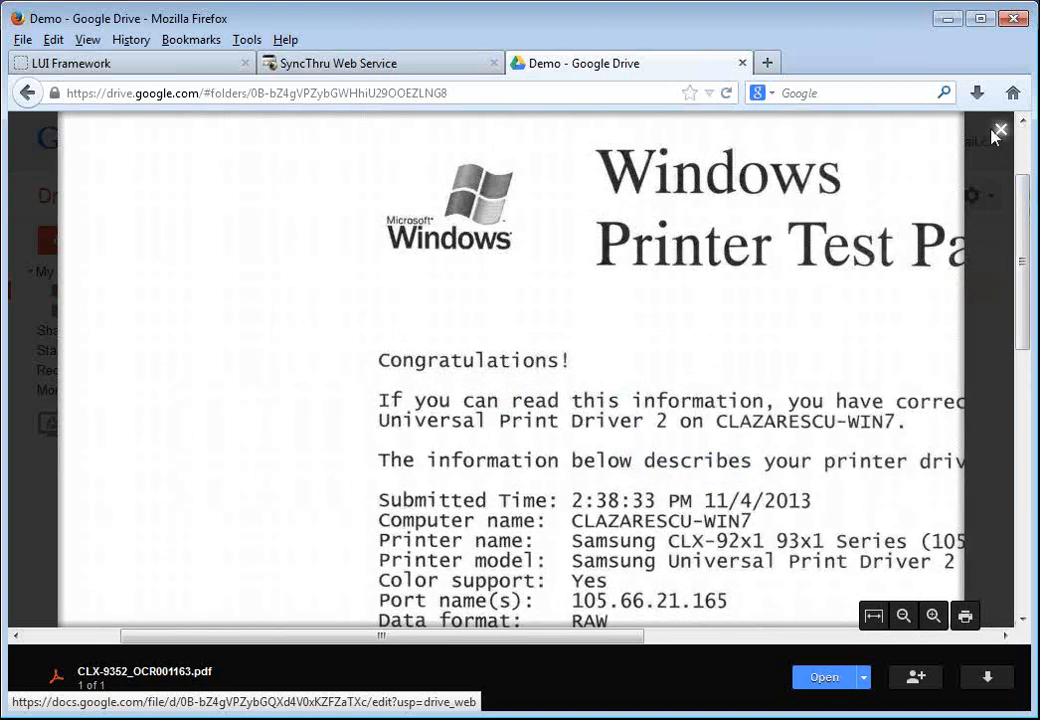
Close the PDF preview to return to the Demo folder listing
click(998, 131)
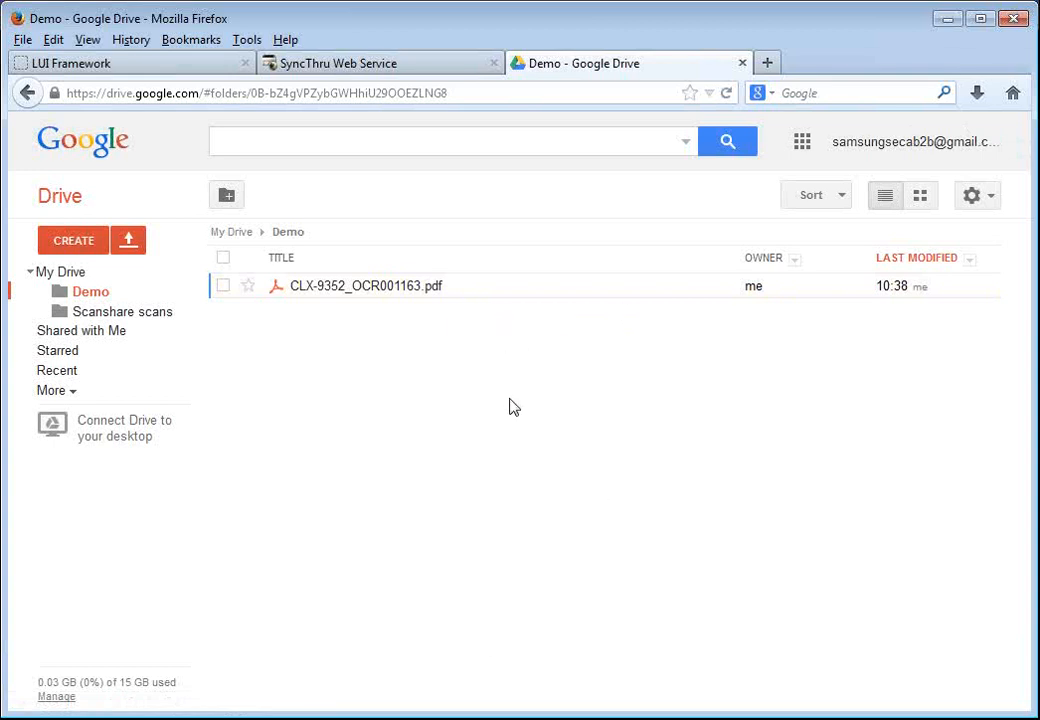
mouse_move(490, 459)
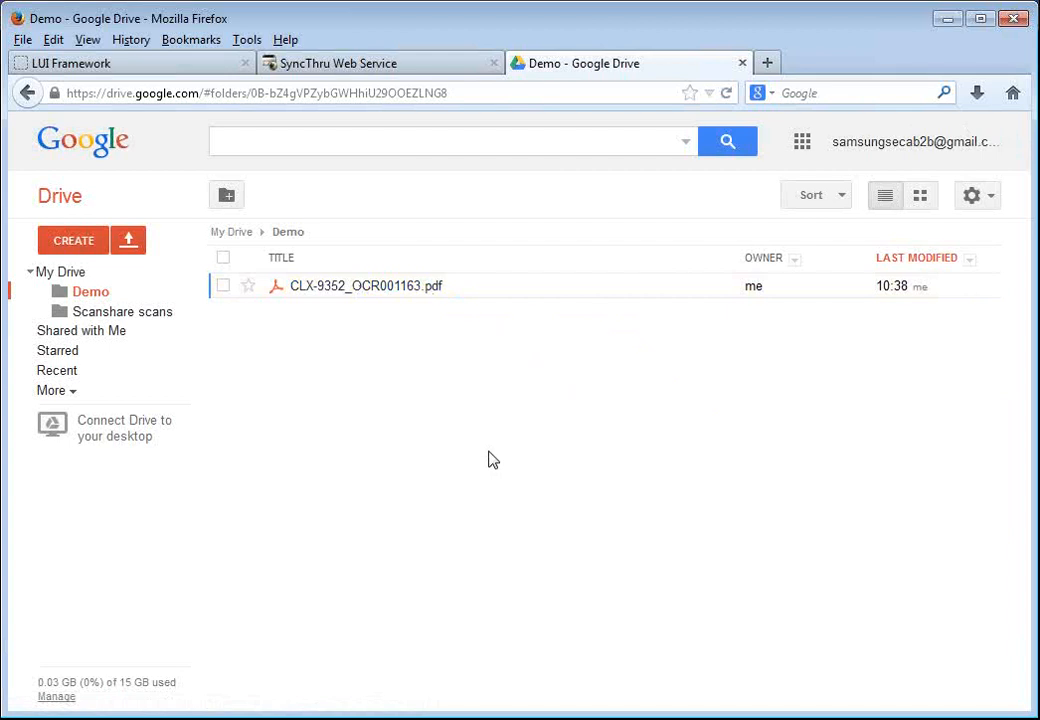
mouse_move(483, 313)
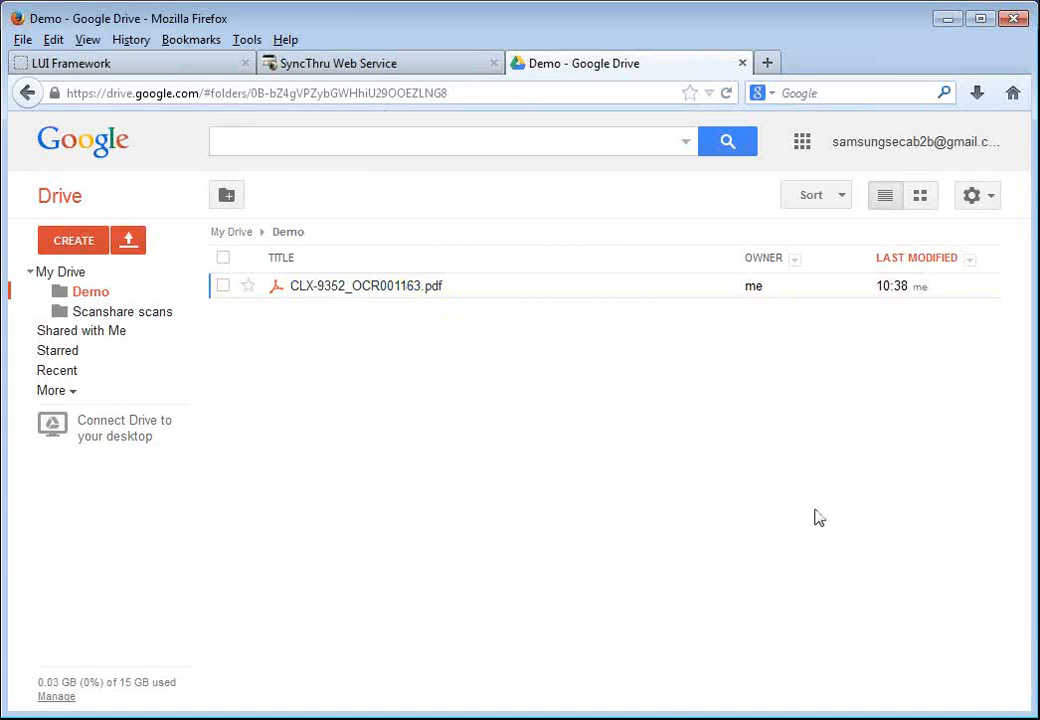
mouse_move(611, 323)
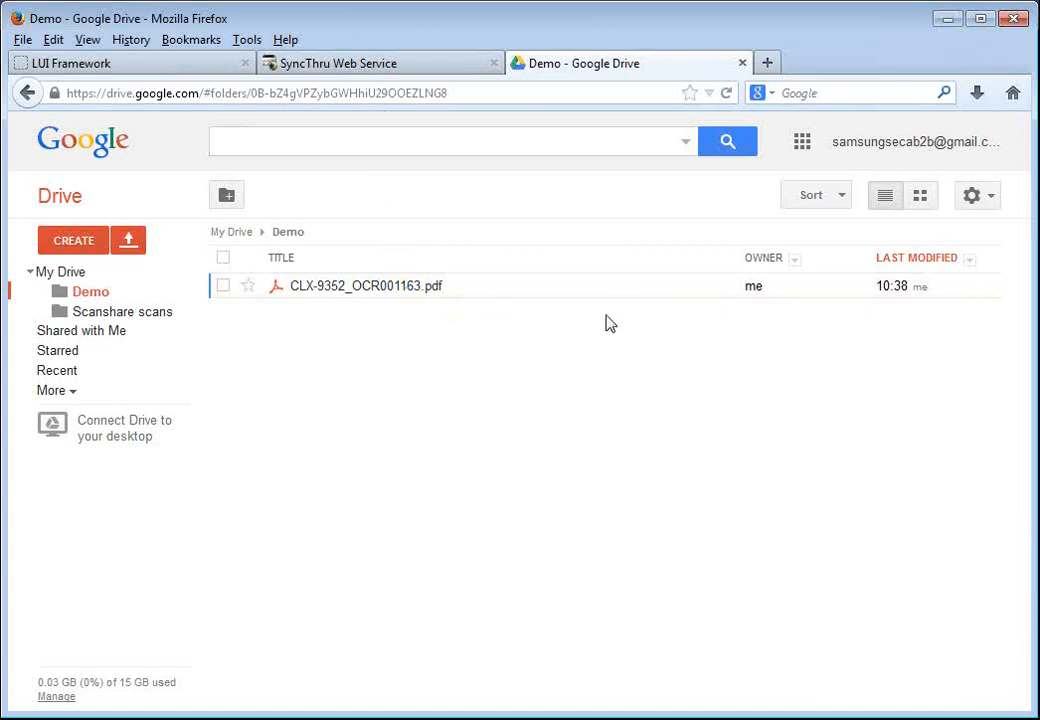
mouse_move(544, 485)
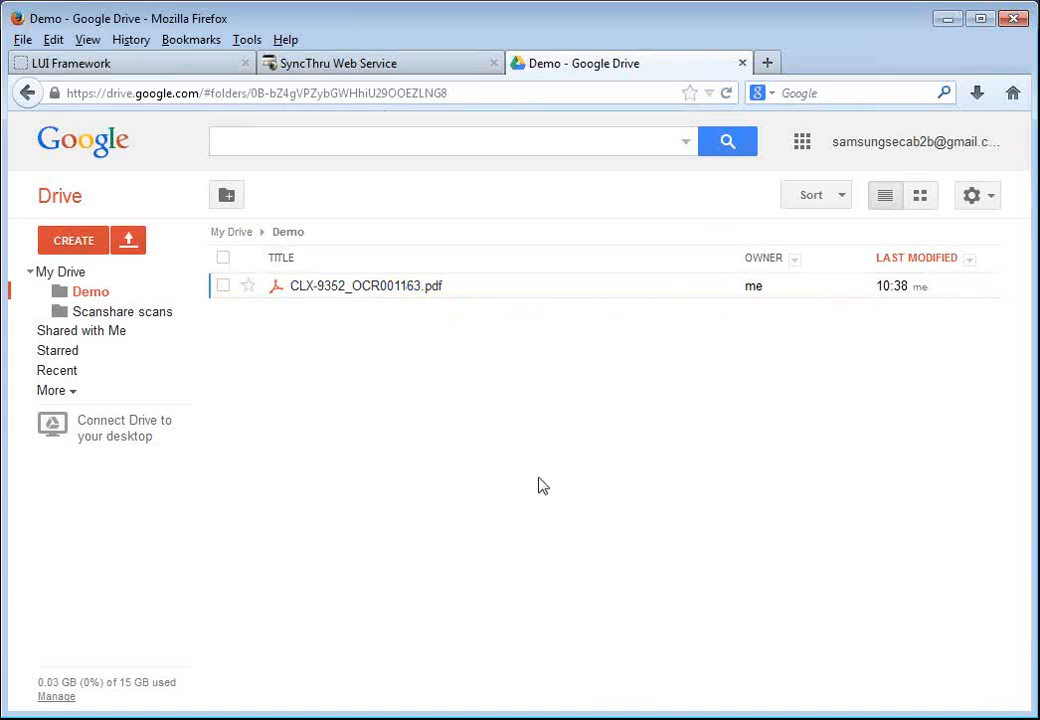
mouse_move(555, 493)
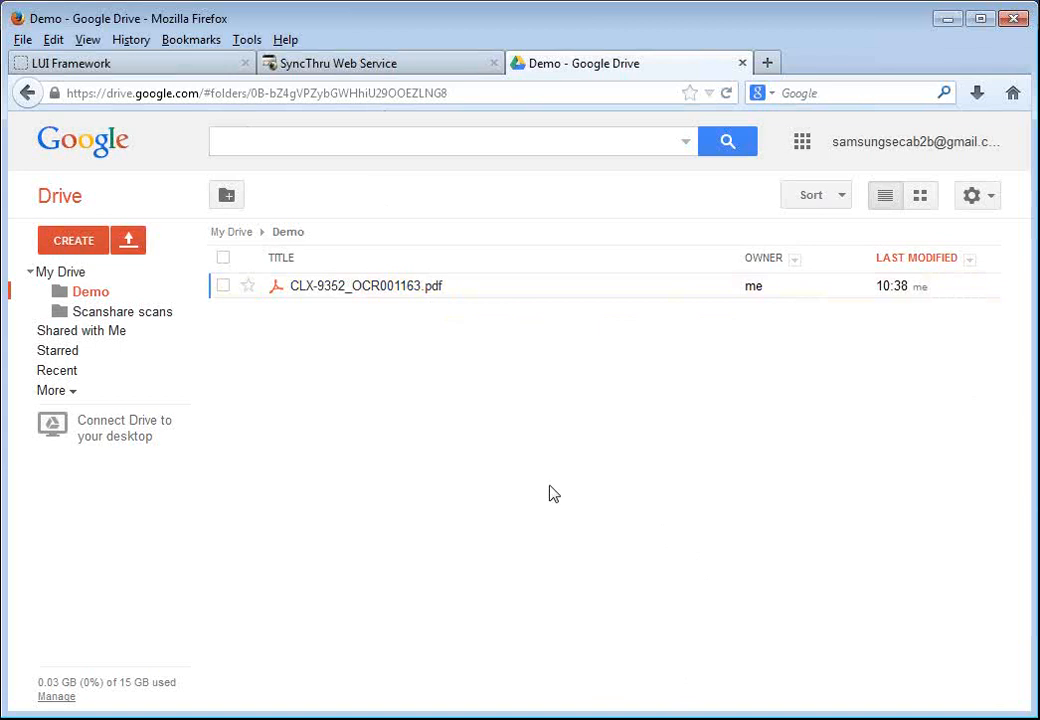
mouse_move(608, 519)
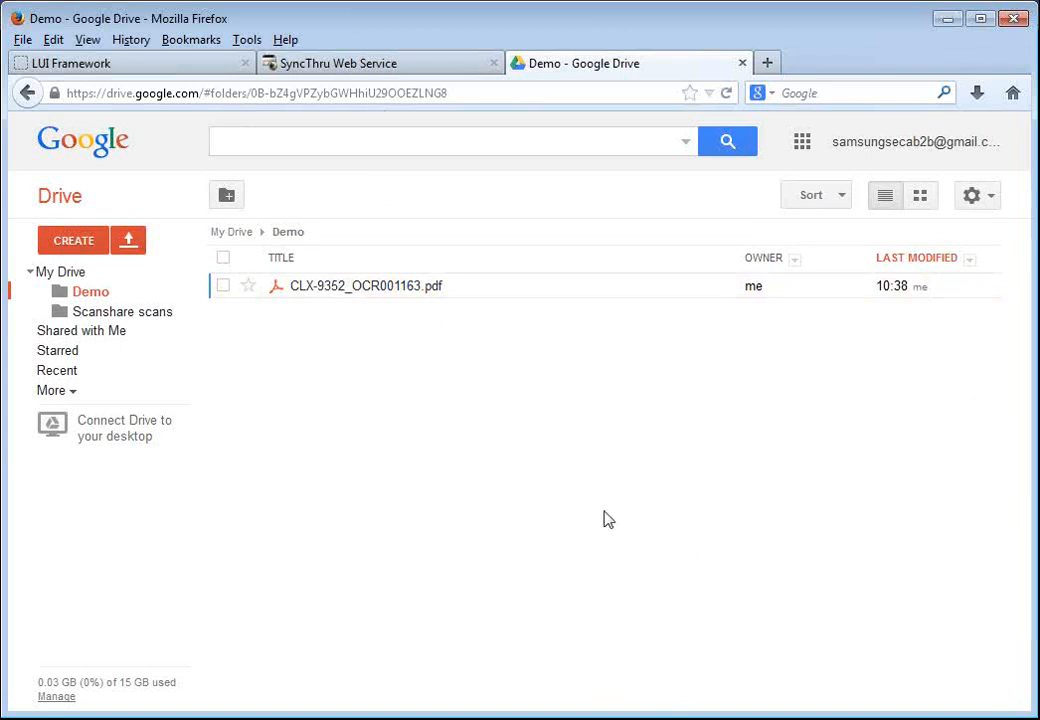
mouse_move(431, 570)
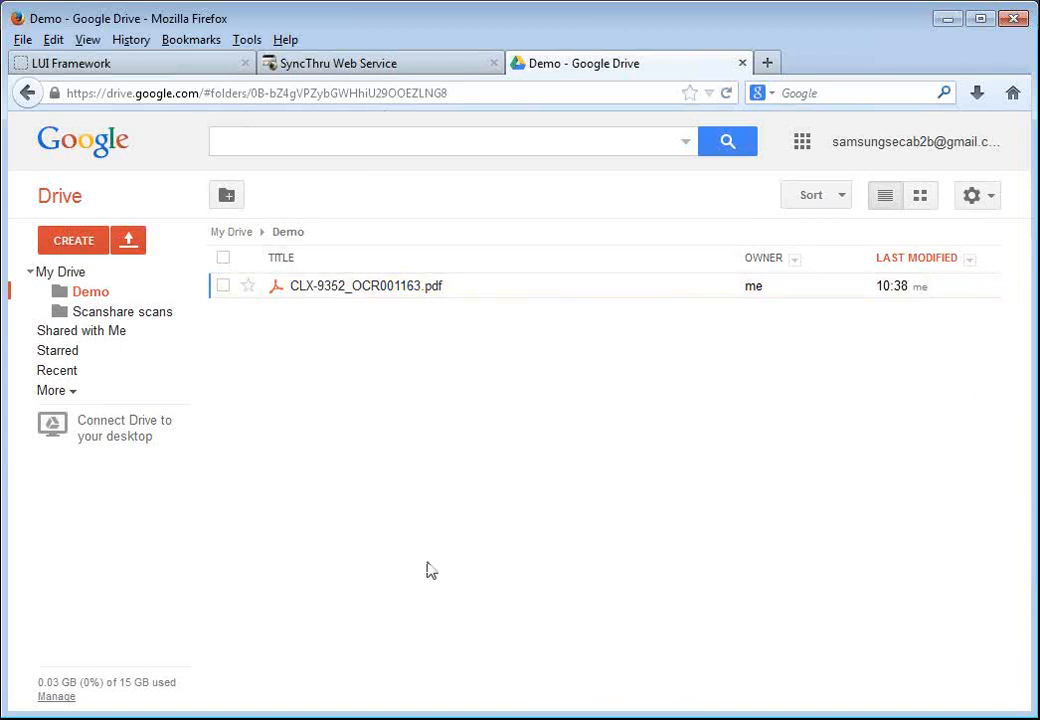
mouse_move(1001, 452)
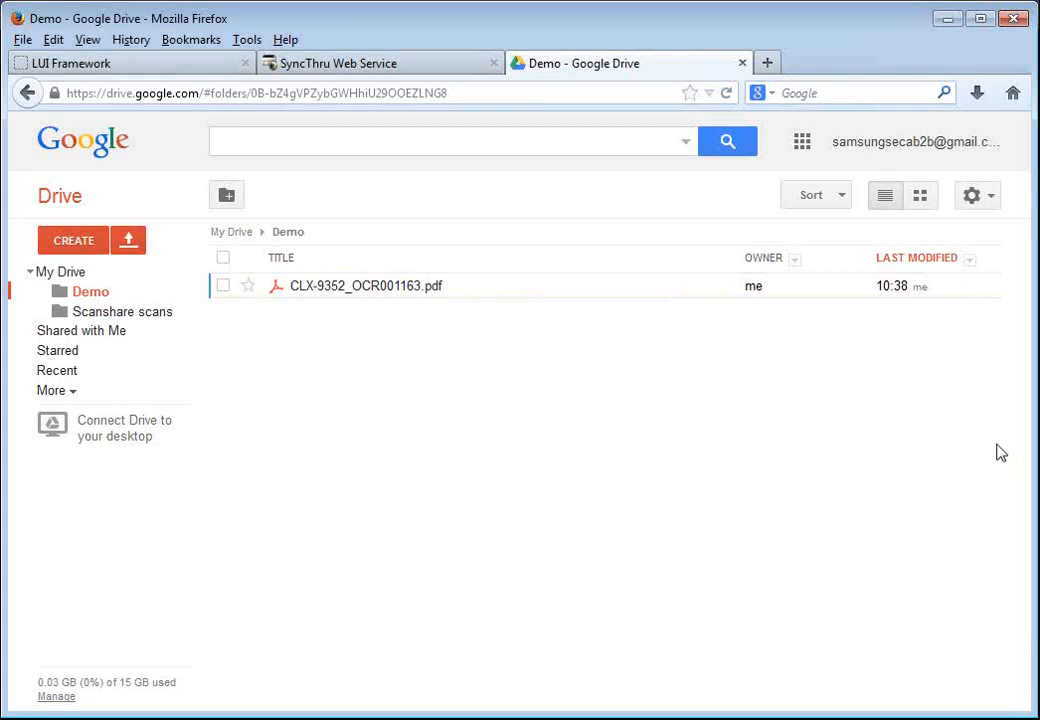
mouse_move(672, 88)
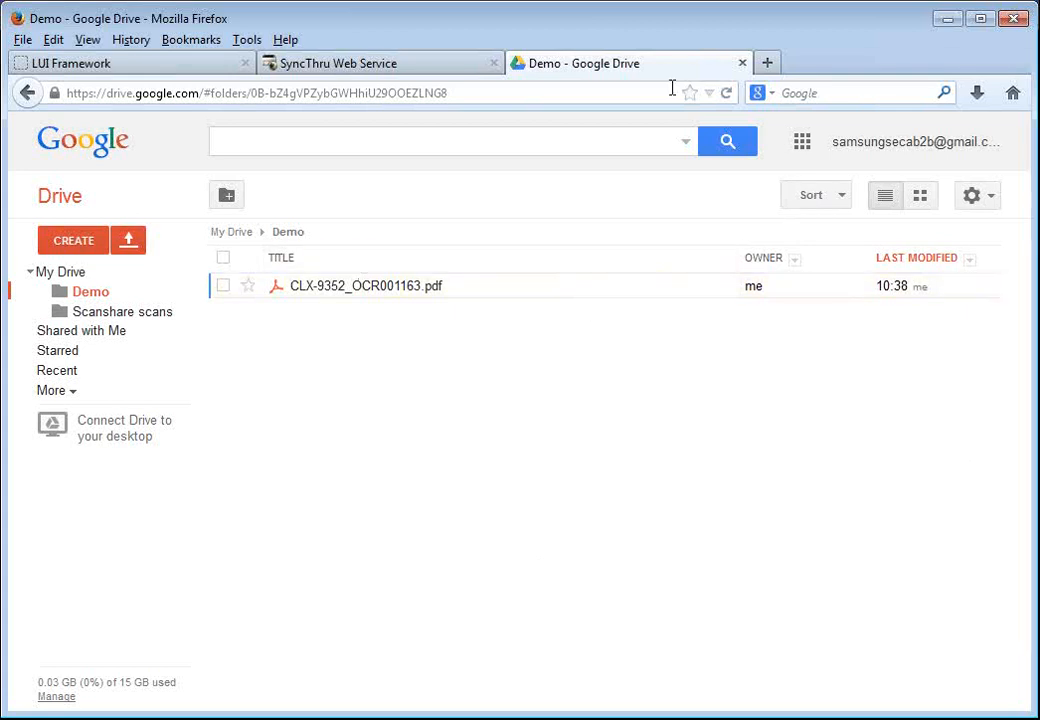